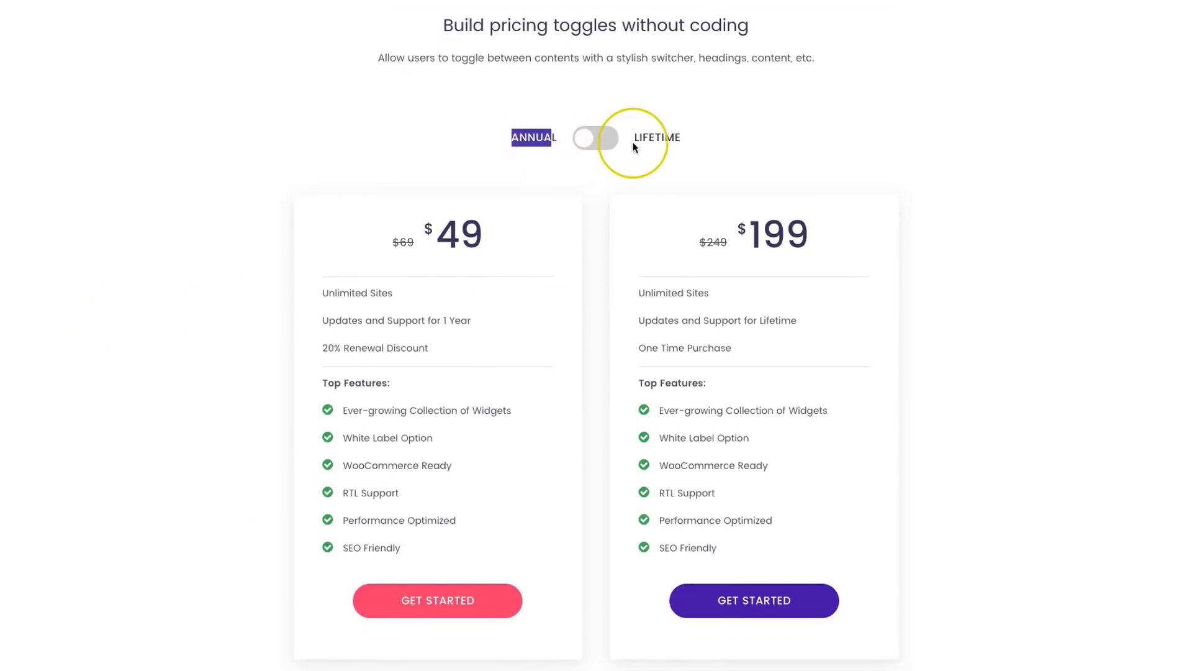
mouse_move(420, 399)
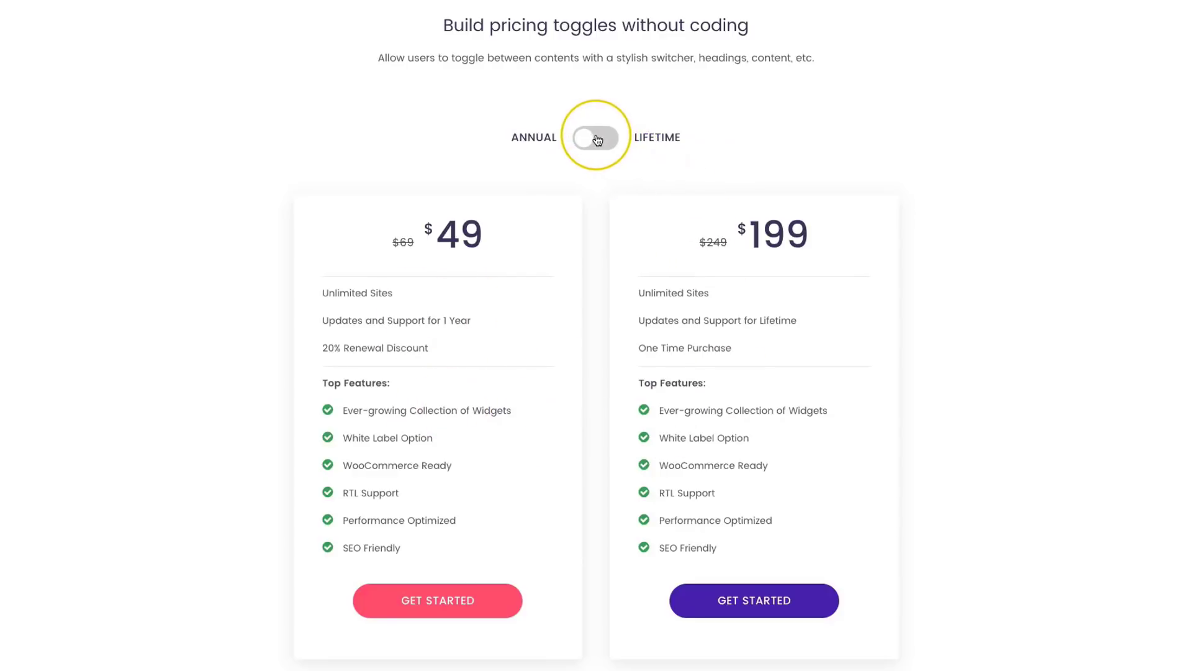
Step: Flip the demo Annual/Lifetime toggle to show the $249 and $699 Lifetime tables
left_click(596, 137)
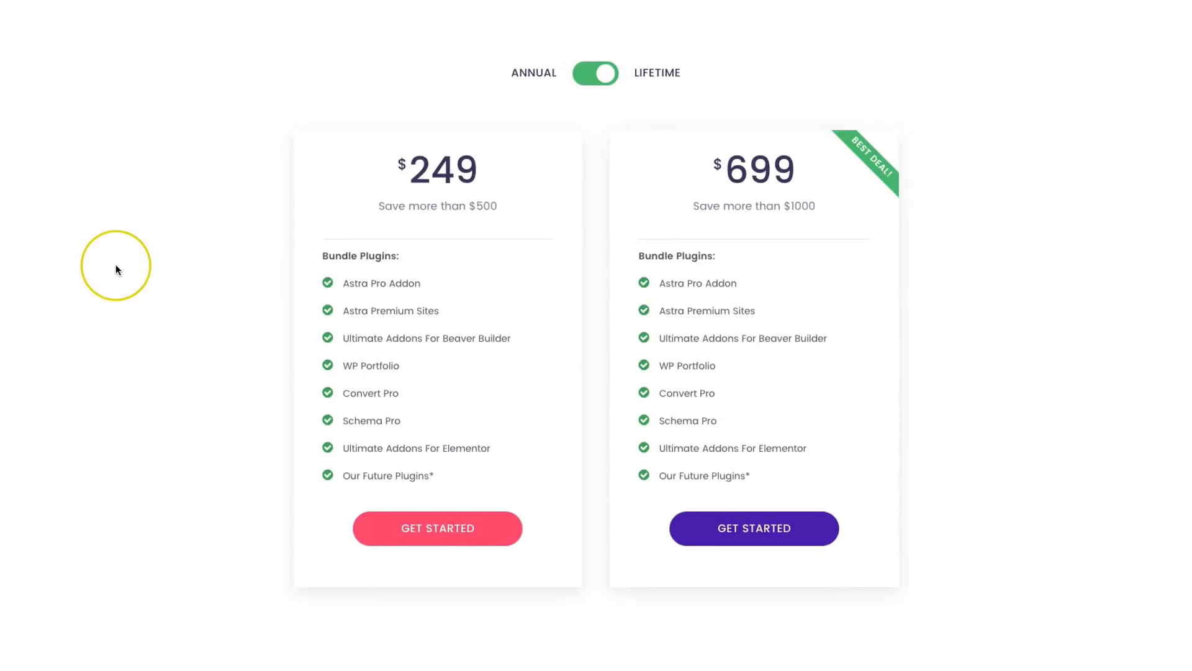
scroll("down", 3)
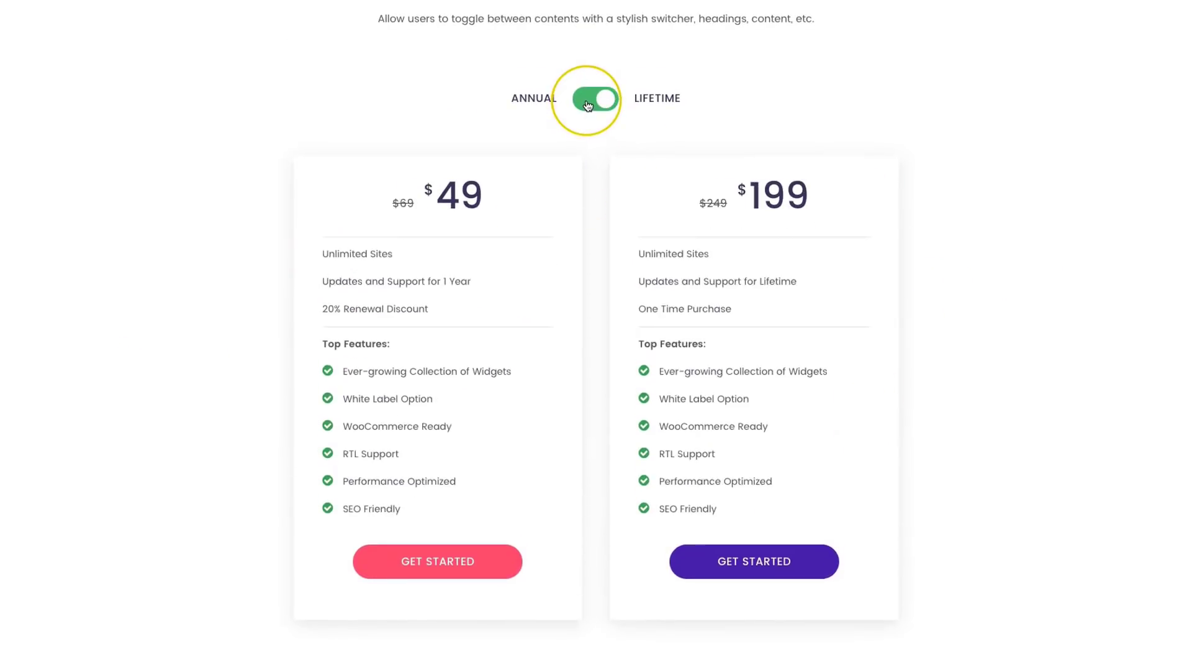
left_click(597, 98)
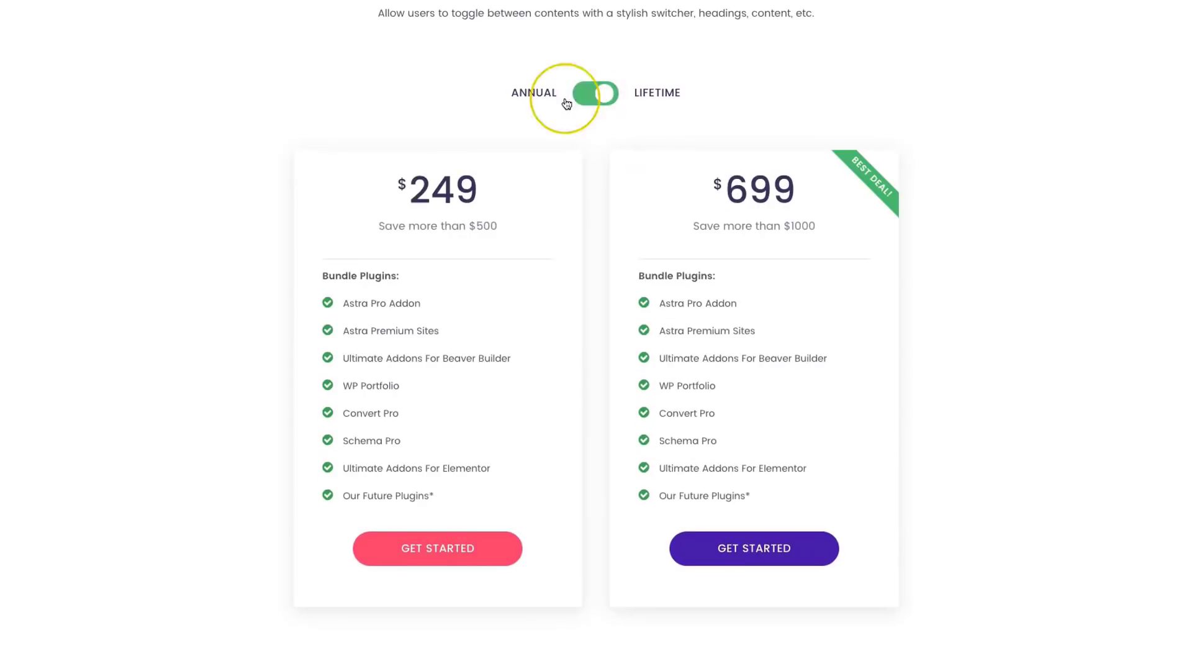
scroll("down", 3)
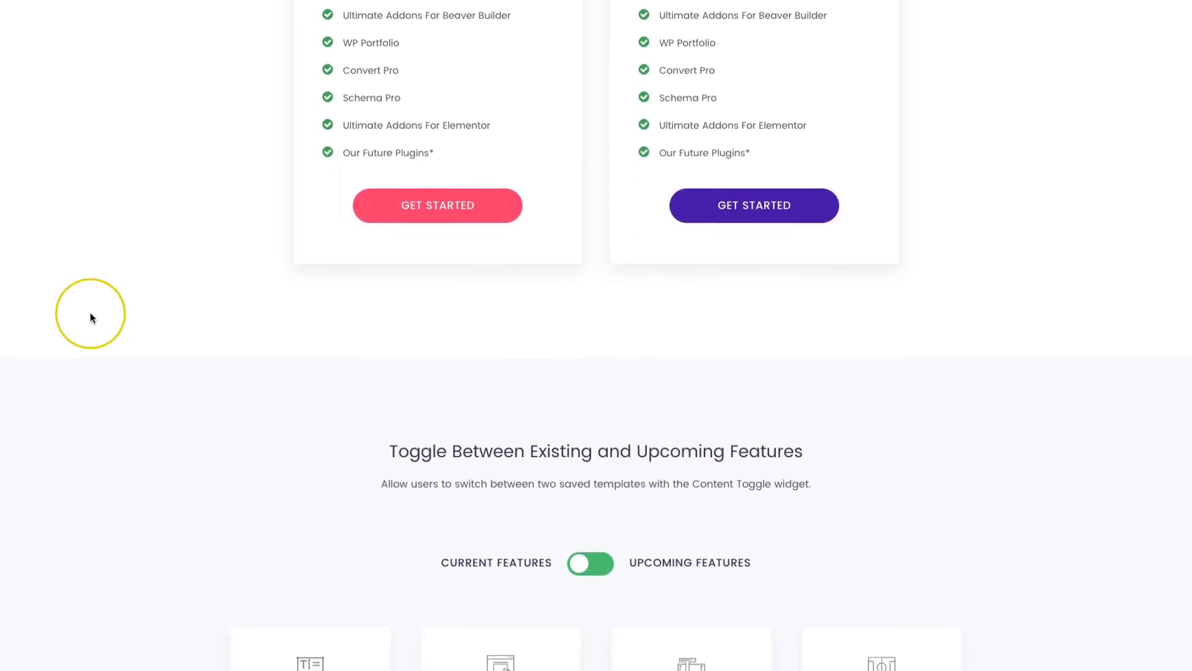
Step: Flip the Current/Upcoming Features toggle to show Woo – Add to Cart and Price Table cards
scroll("down", 3)
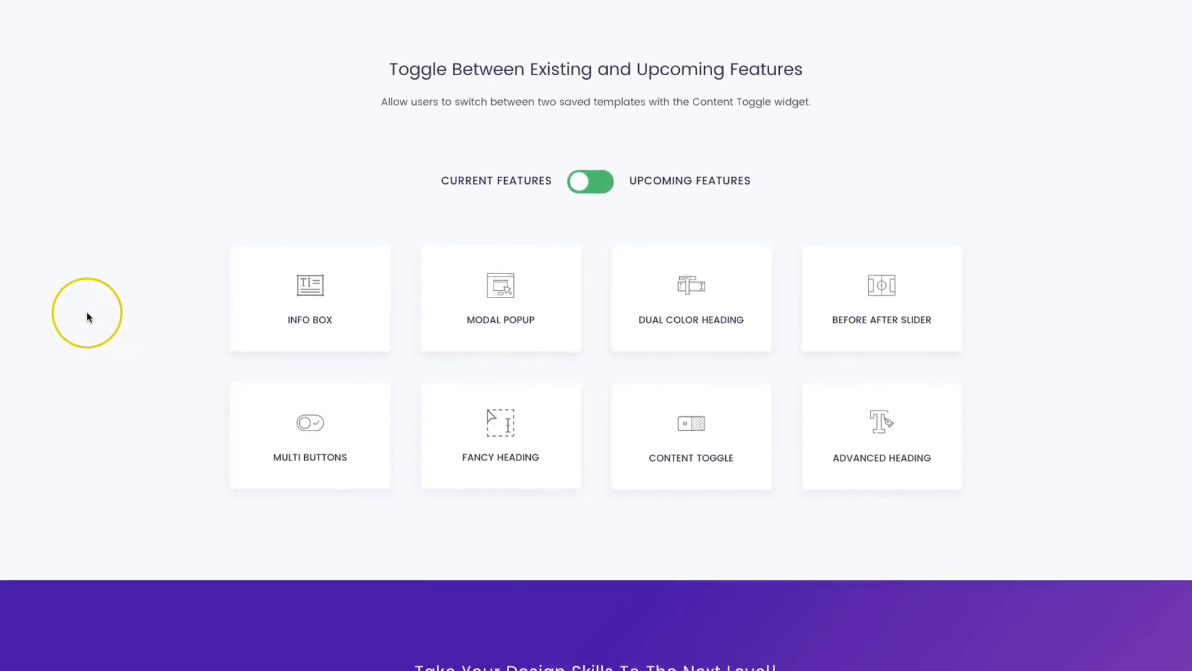
left_click(589, 181)
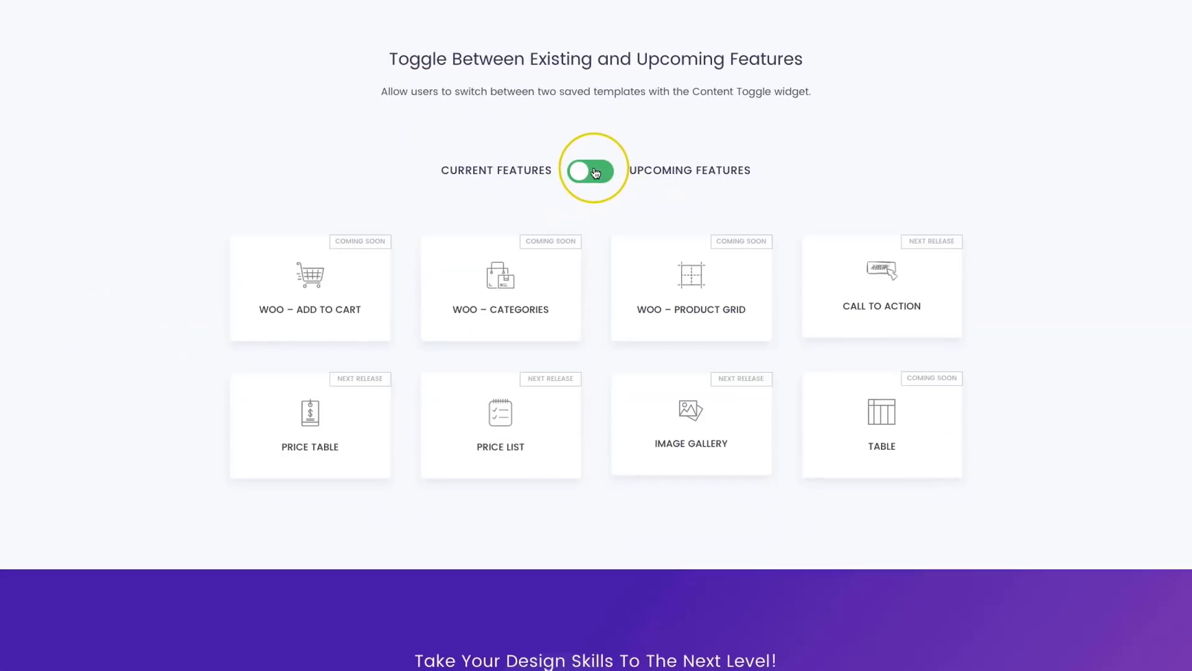
right_click(596, 171)
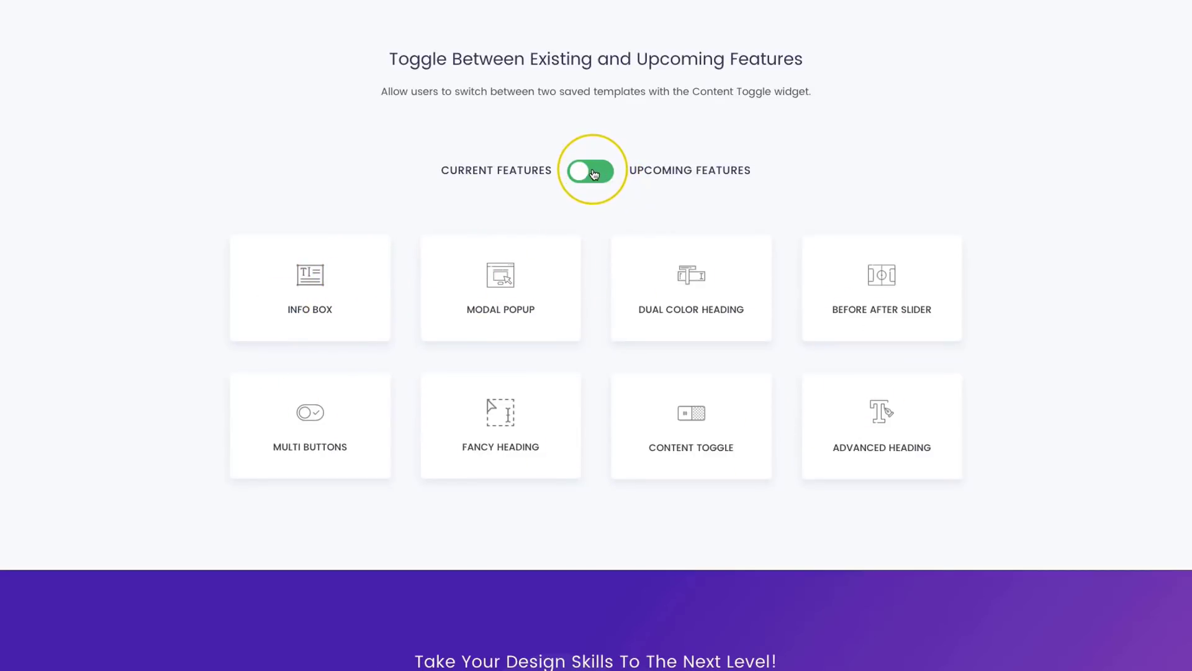
left_click(590, 170)
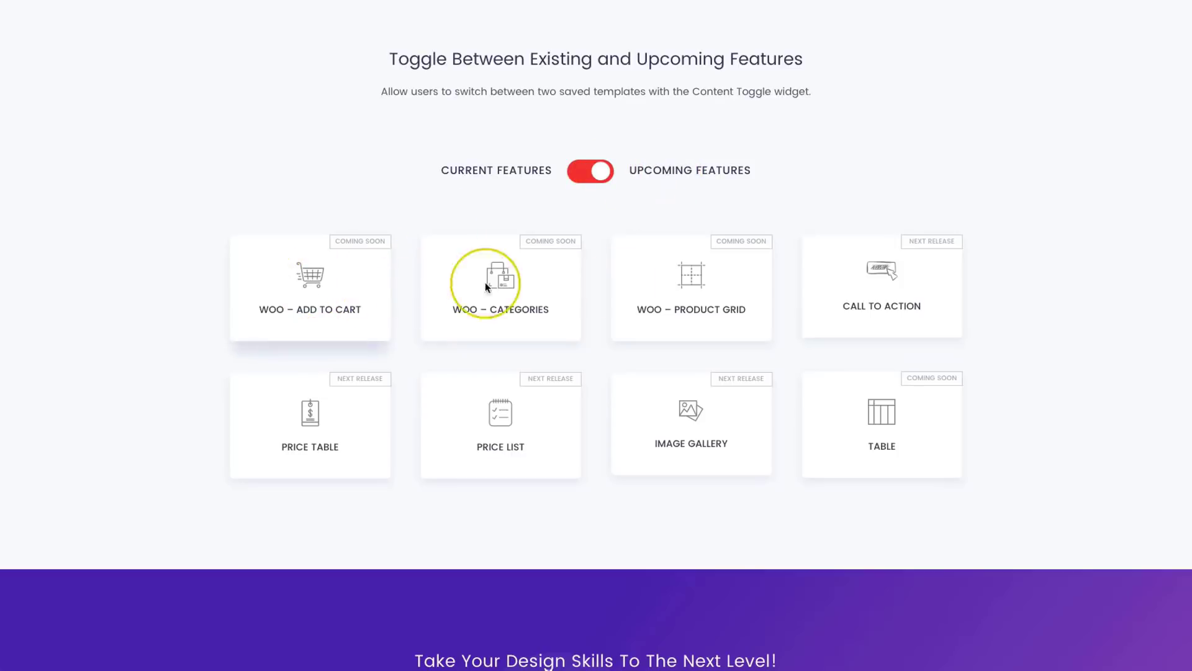
mouse_move(279, 306)
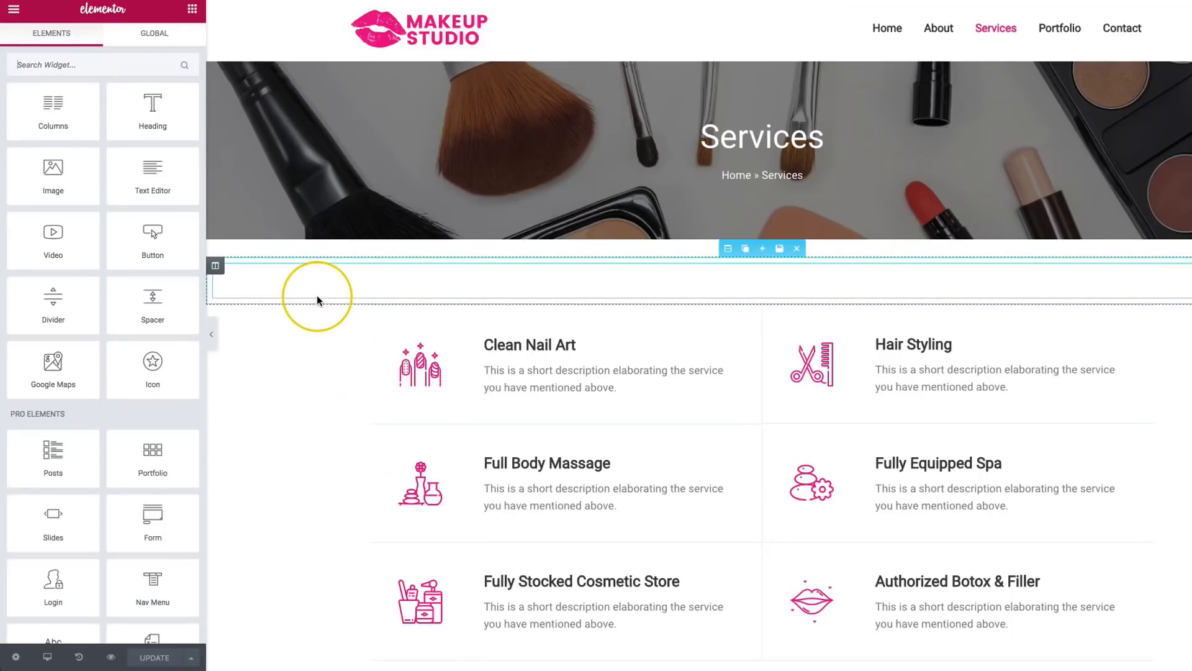
Step: Search Elements for 'content' and drop Content Toggle below the Honeymoon Special section
scroll("down", 3)
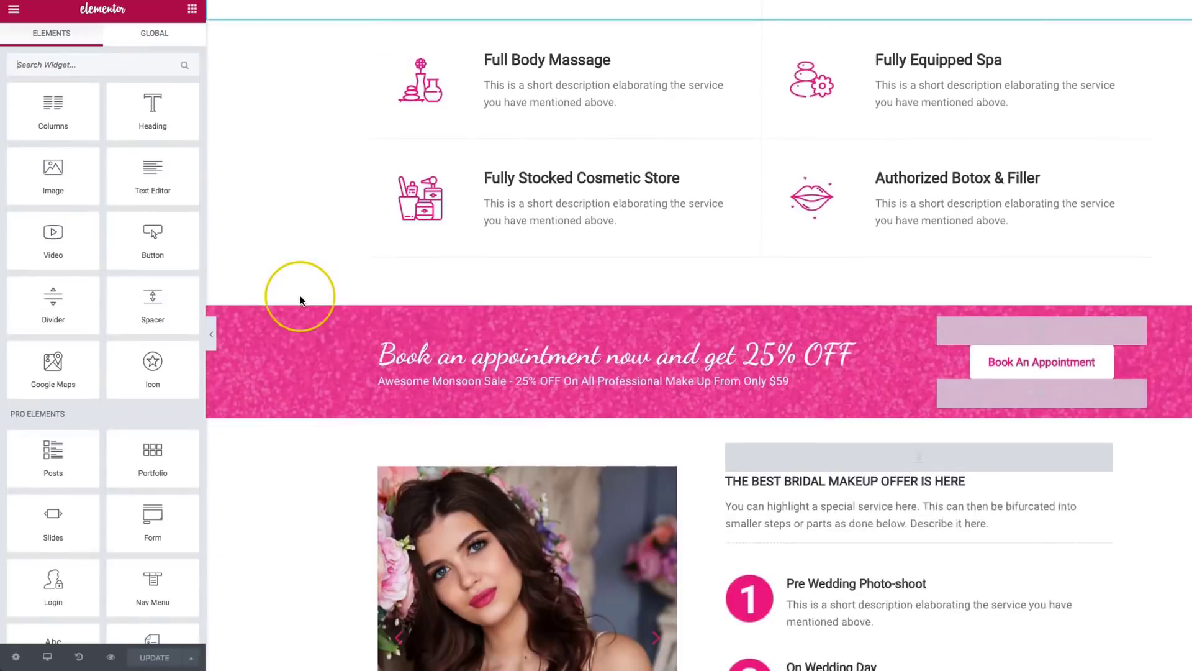
scroll("down", 3)
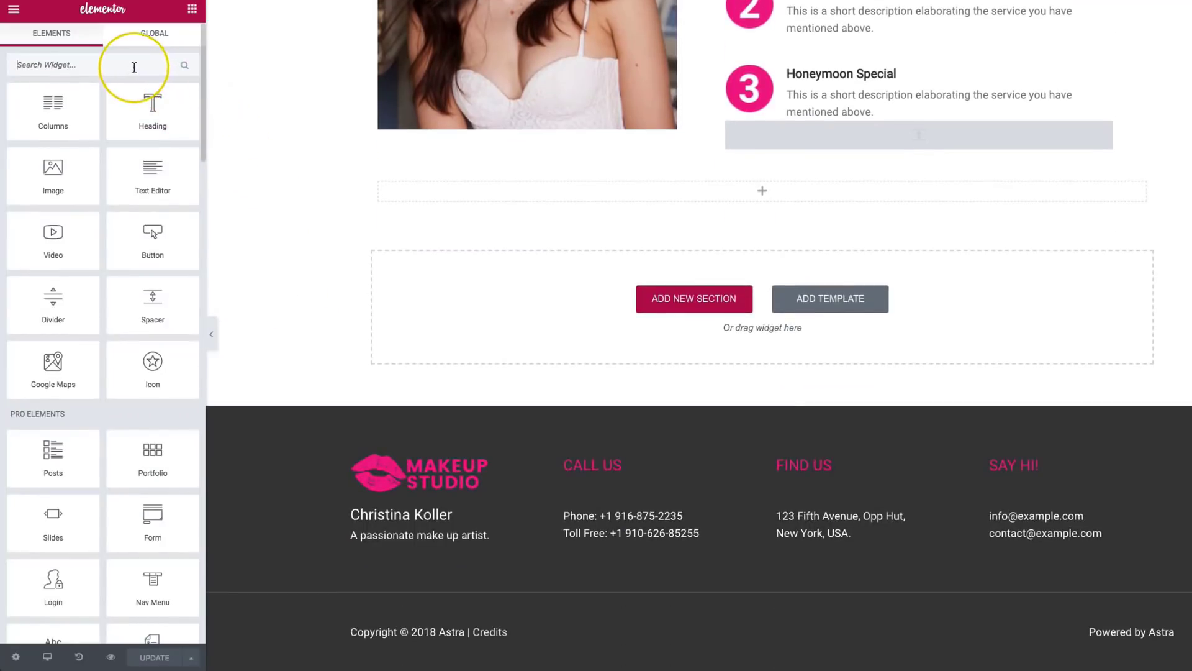
type("content")
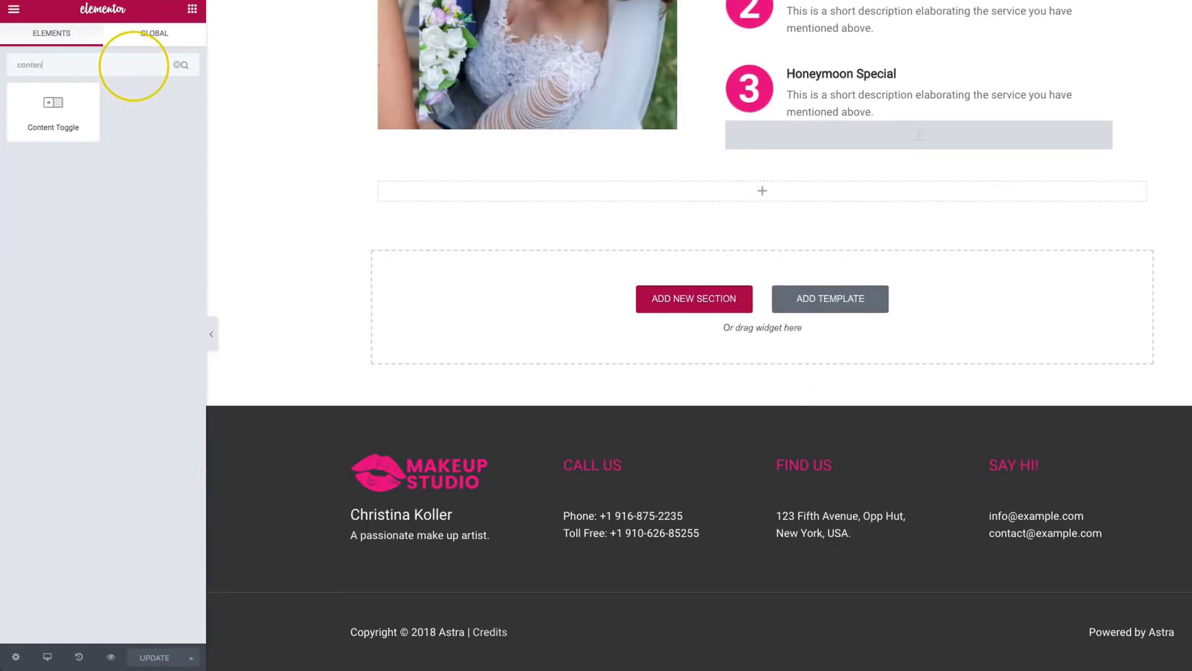
left_click_drag(52, 112, 475, 199)
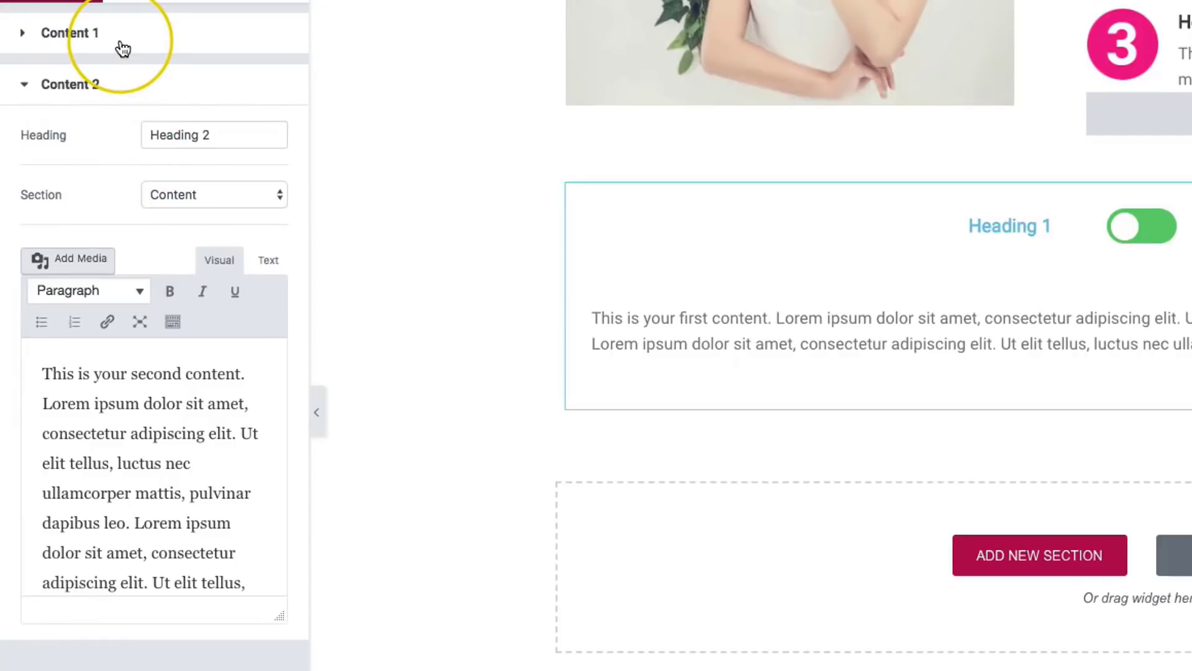
Step: Expand Content 1 and select its heading and body text
left_click(69, 33)
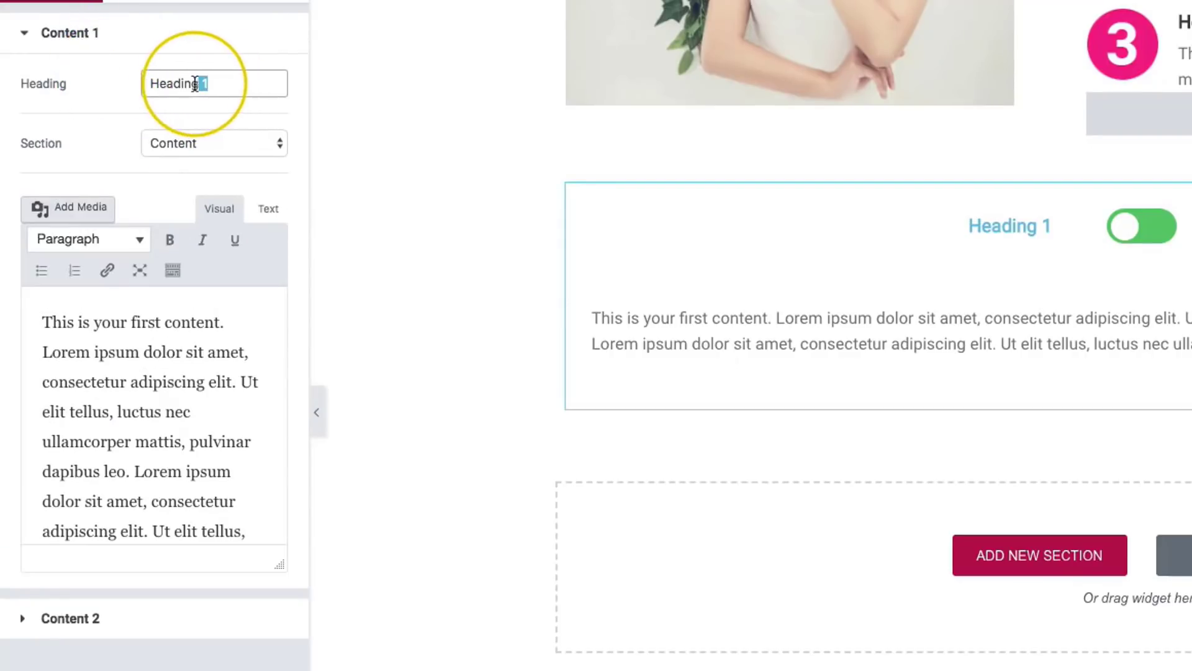
triple_click(190, 84)
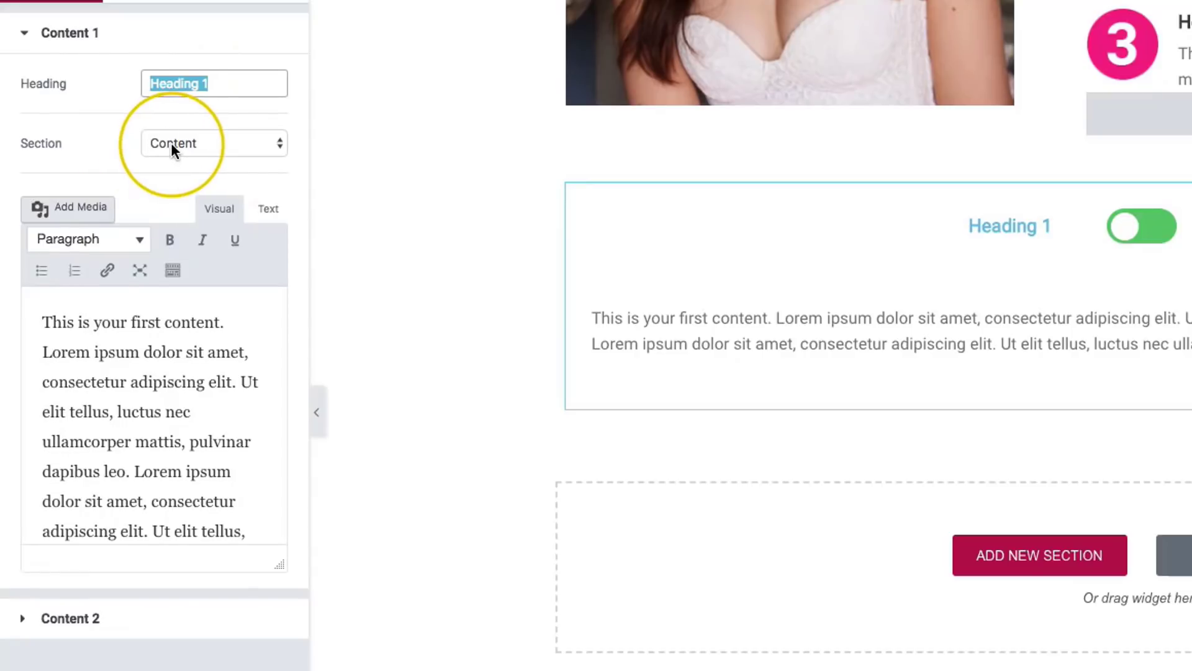
mouse_move(173, 146)
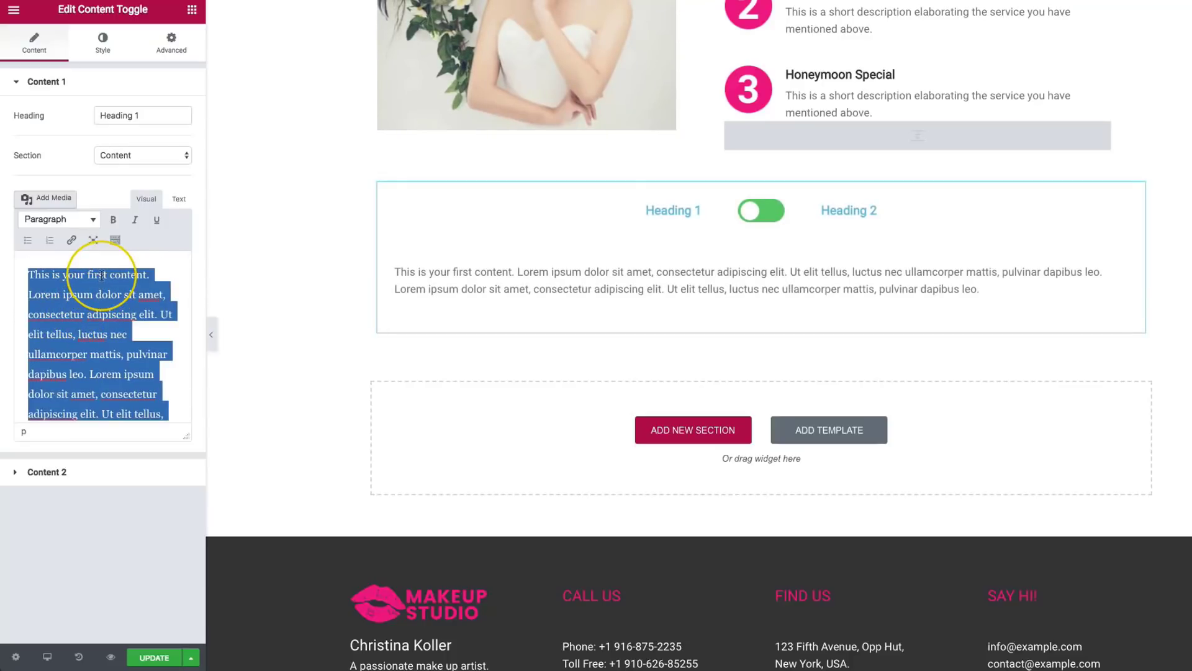
left_click(108, 294)
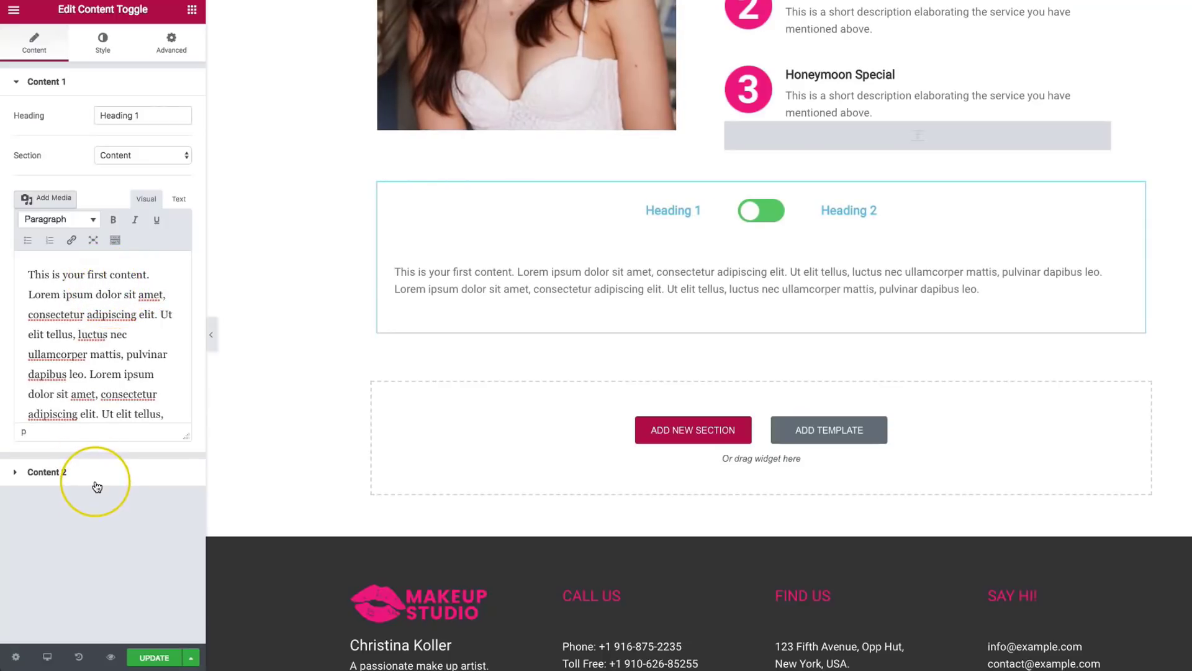
Step: Change Content 1's source to Saved Section, then Saved Page, finding no saved pages
left_click(142, 155)
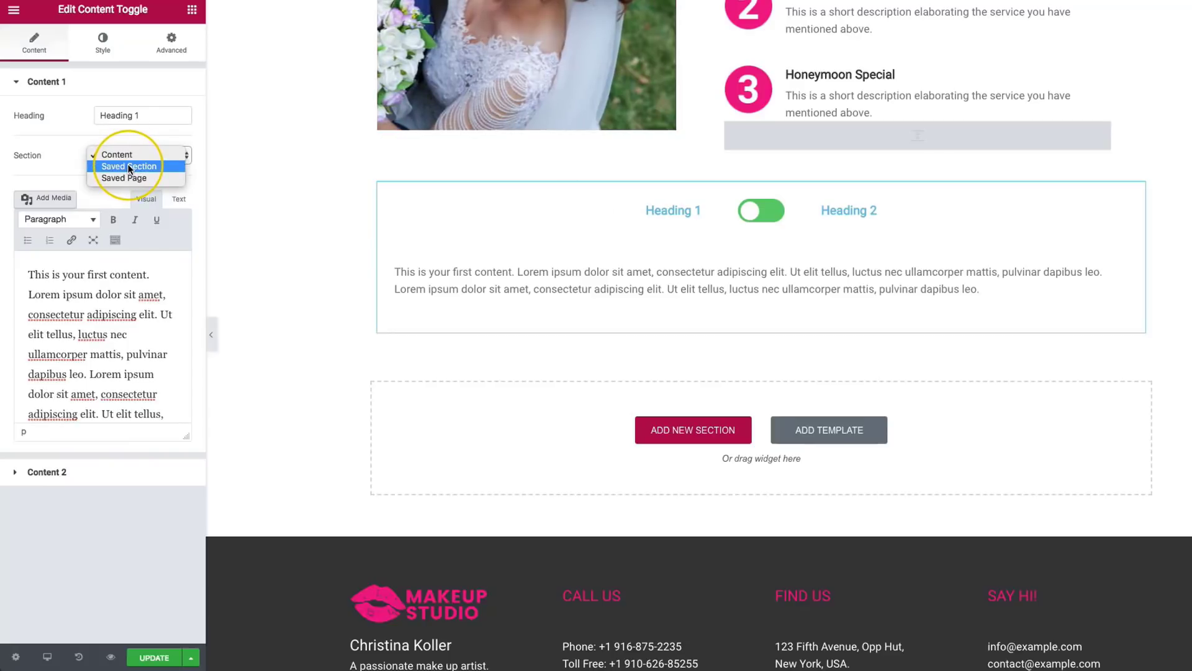
left_click(128, 167)
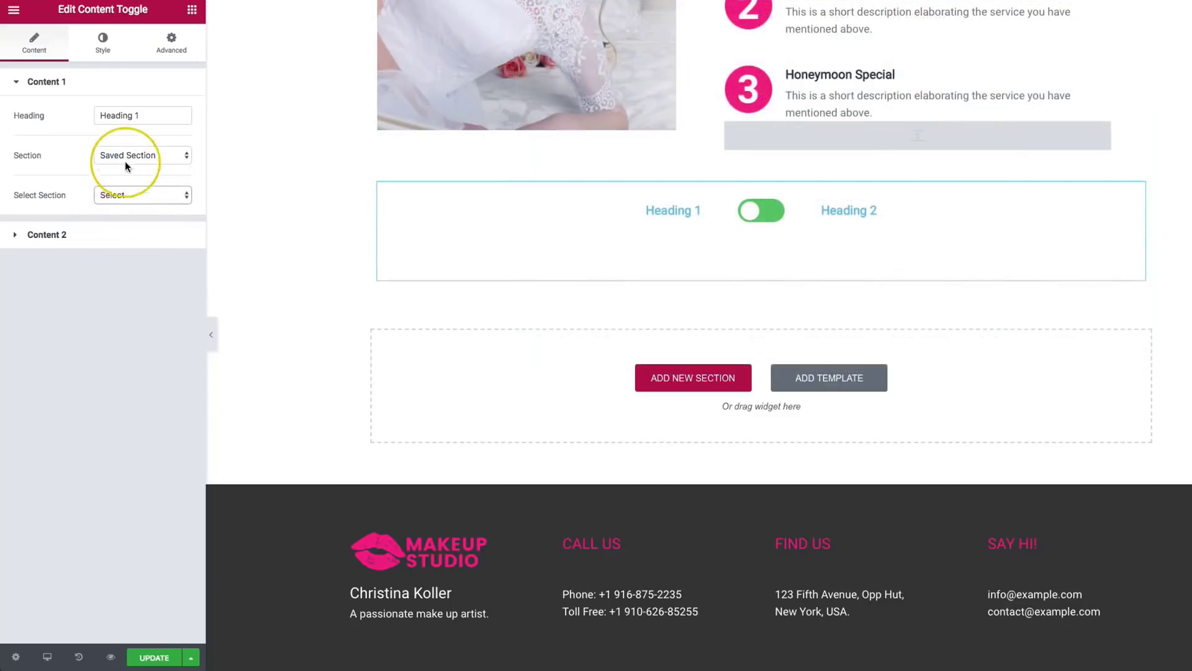
left_click(142, 155)
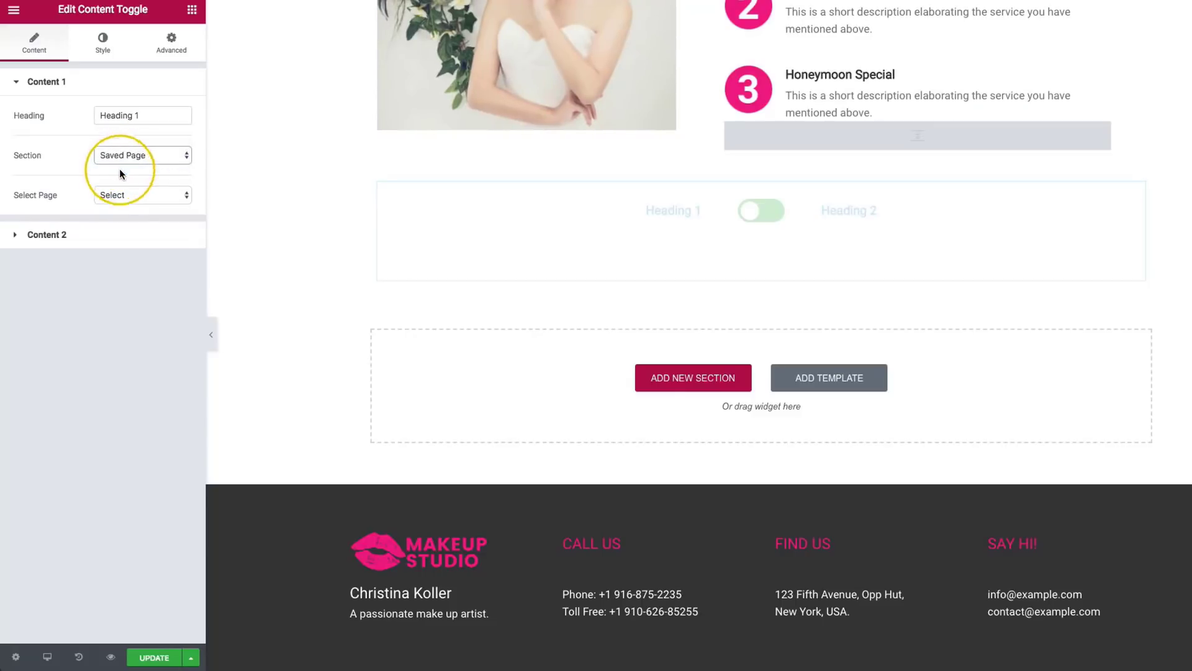
left_click(142, 194)
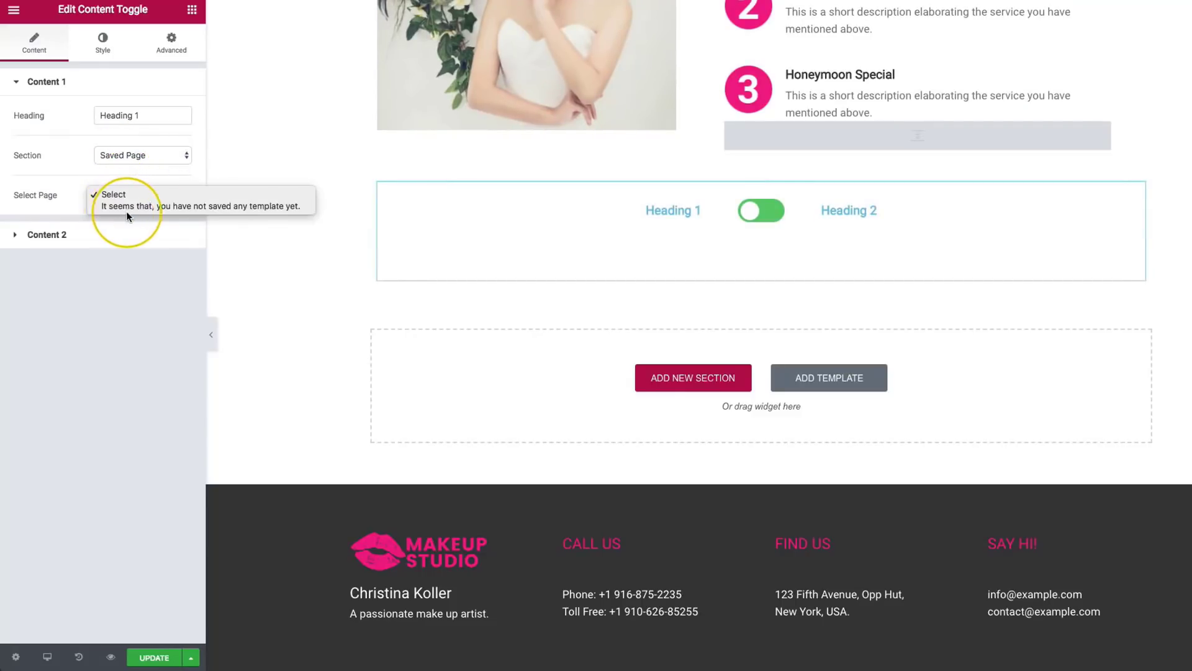
left_click(142, 194)
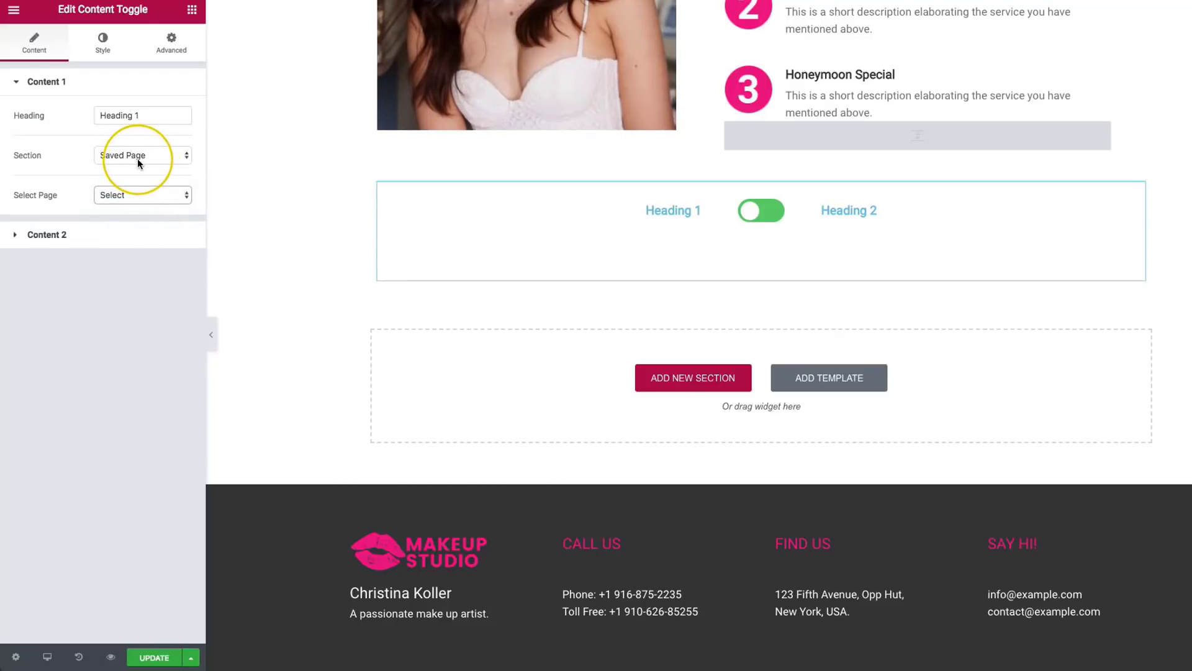
Step: Set Content 1's source to the Pricing Monthly saved section
left_click(141, 155)
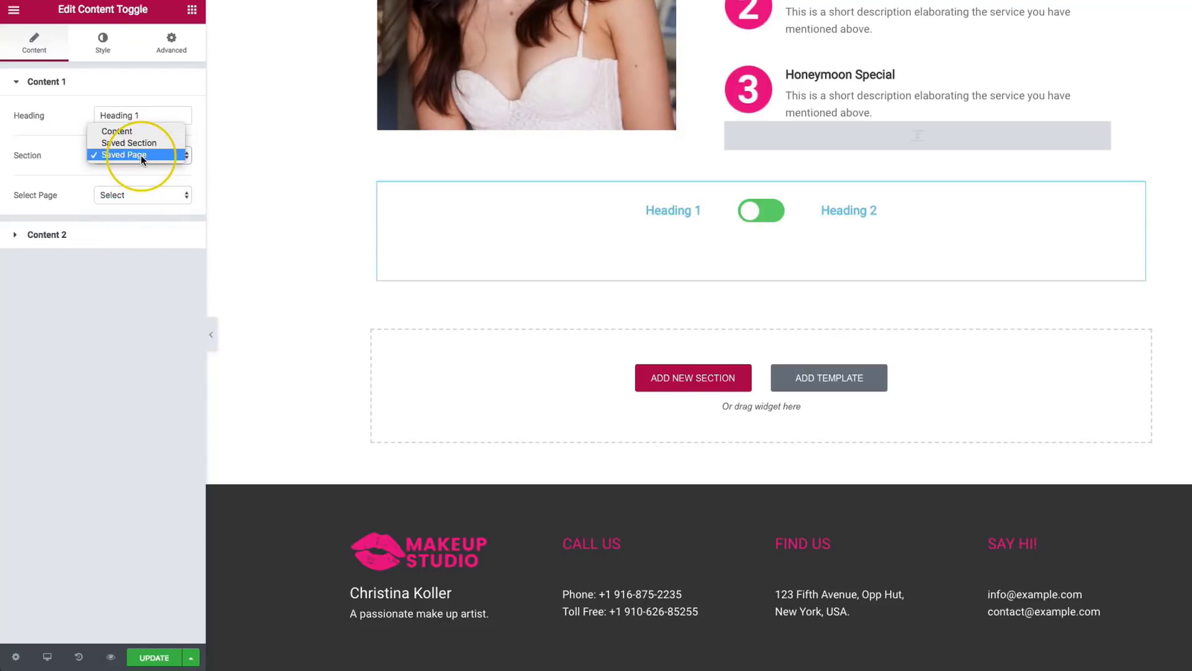
left_click(129, 144)
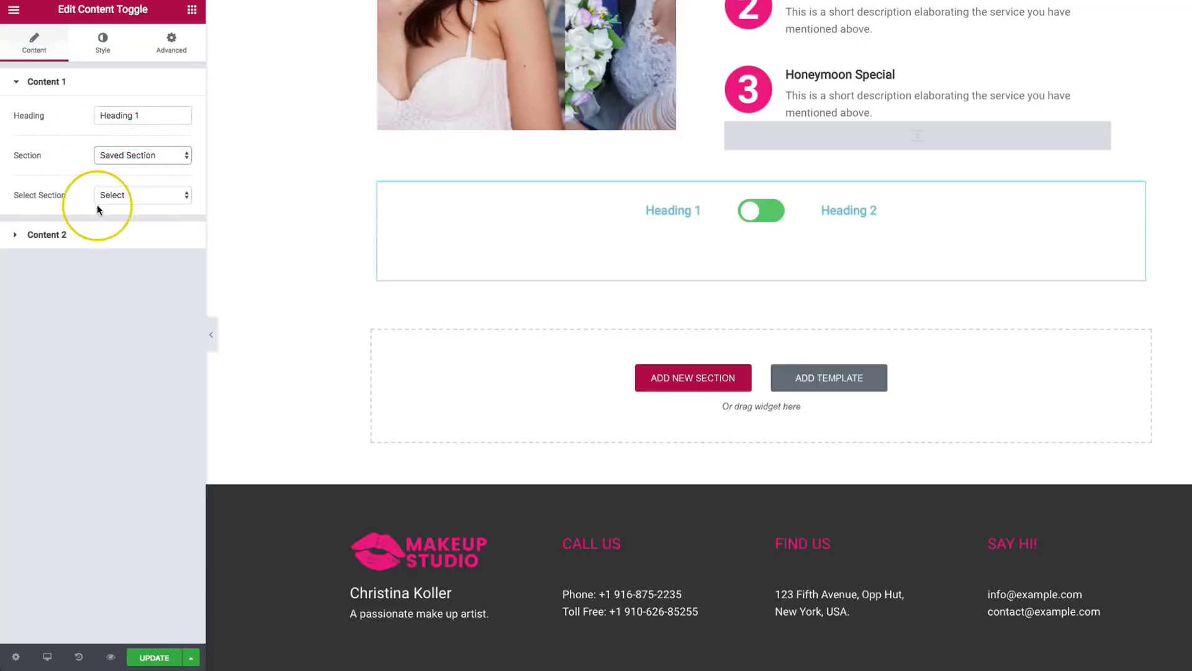
left_click(141, 195)
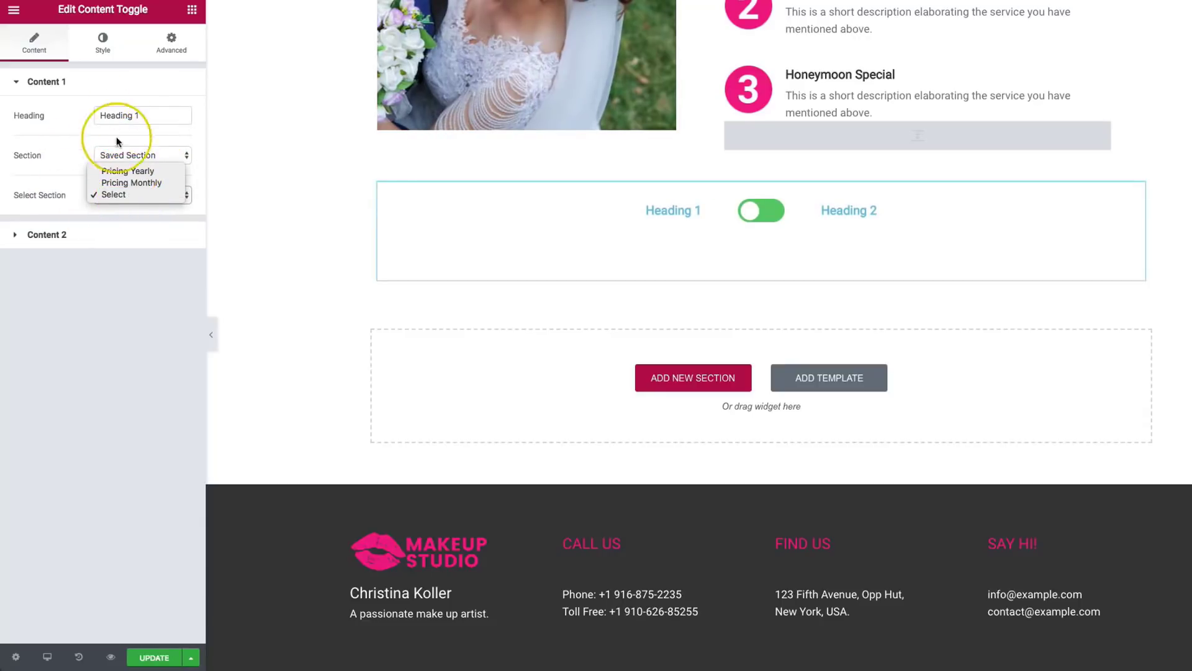
left_click(131, 183)
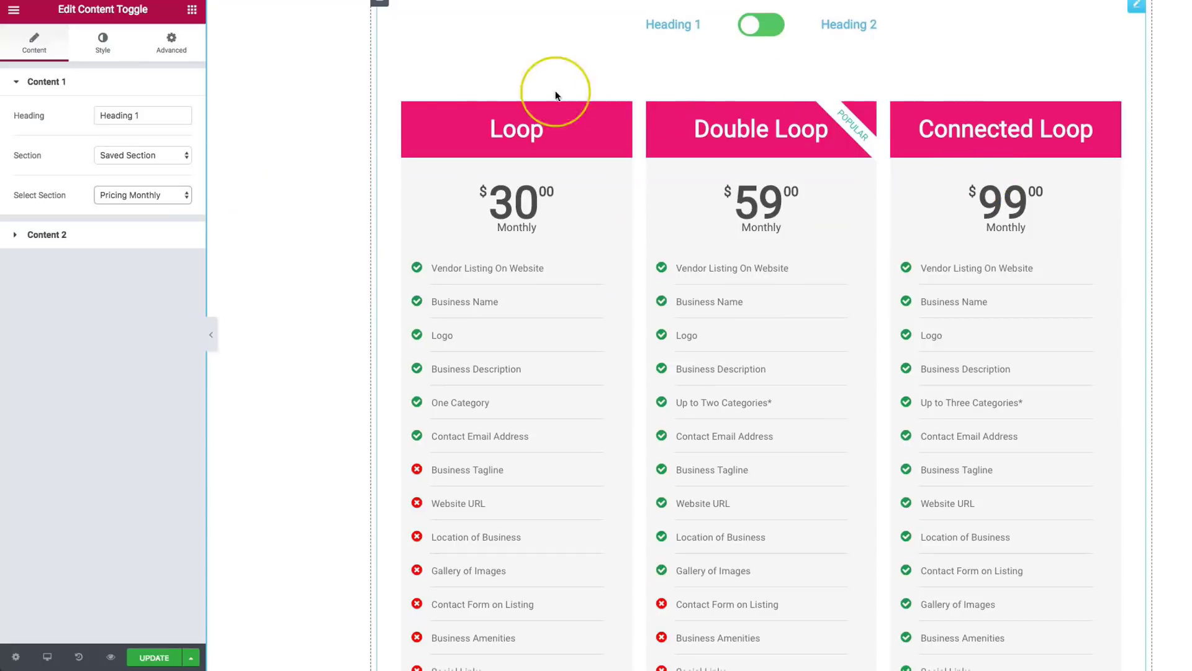
mouse_move(952, 200)
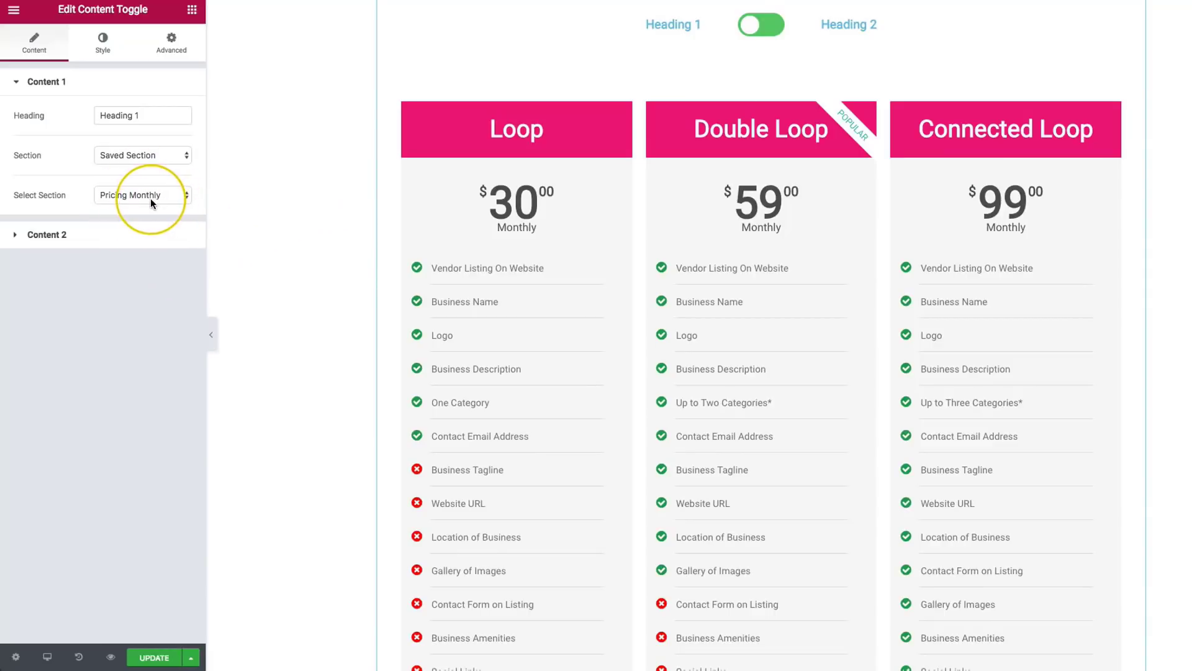
Step: Rename the headings Monthly and Yearly and set Content 2 to a saved section
triple_click(141, 115)
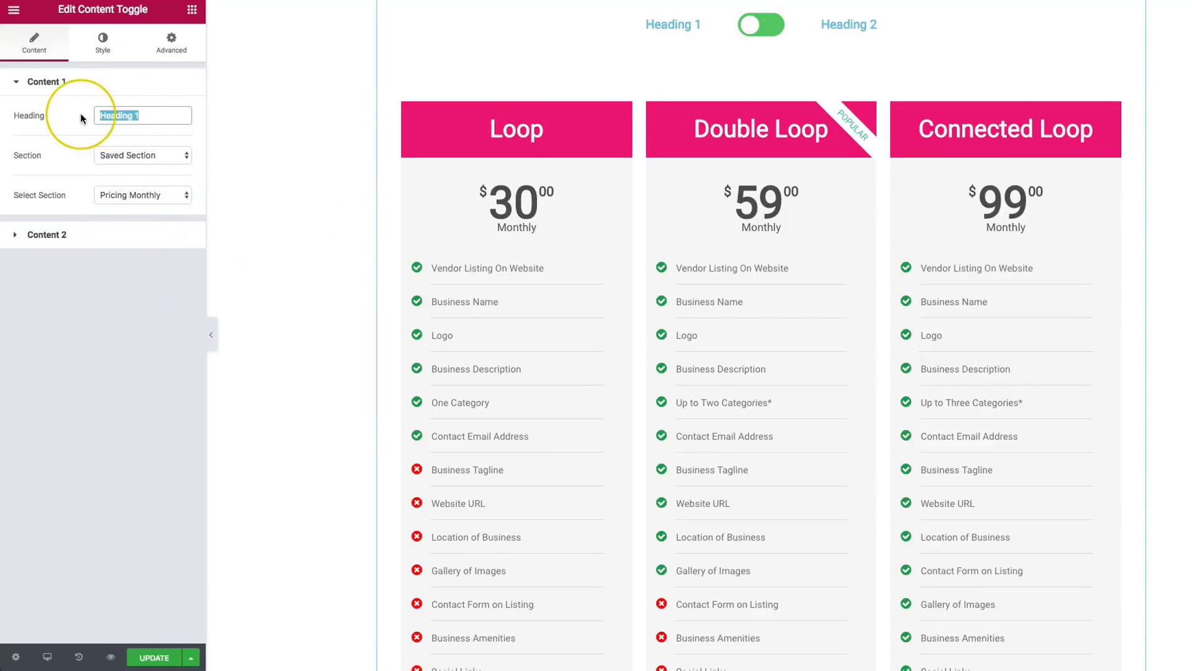
type("Monthly")
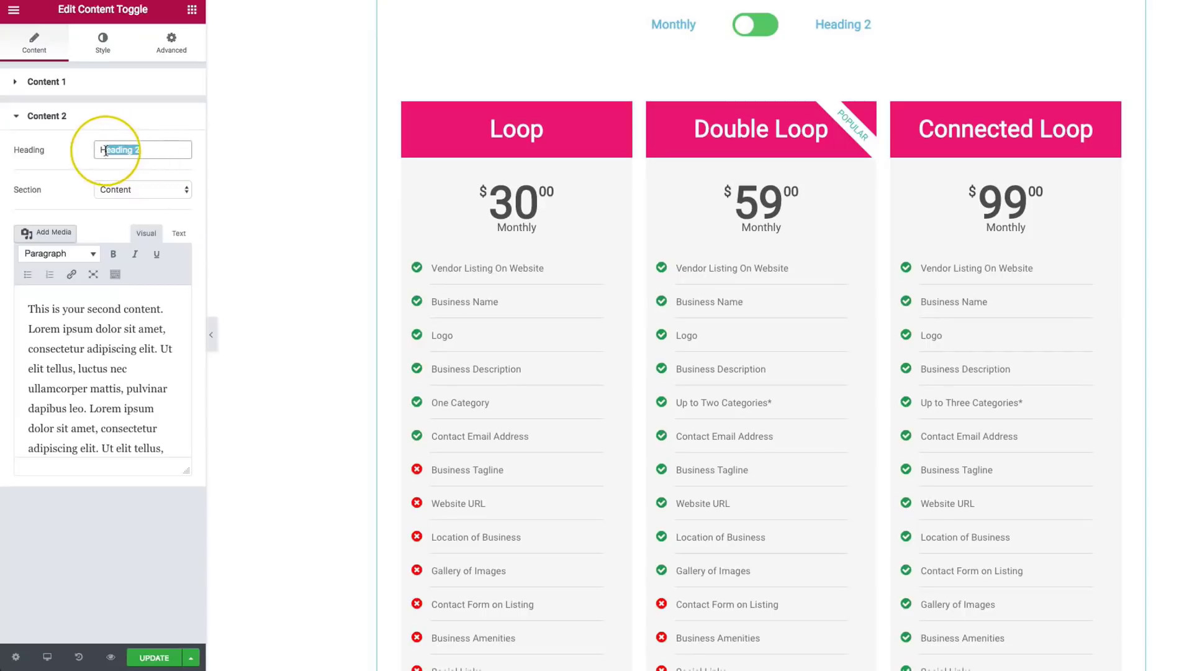
type("Yearly")
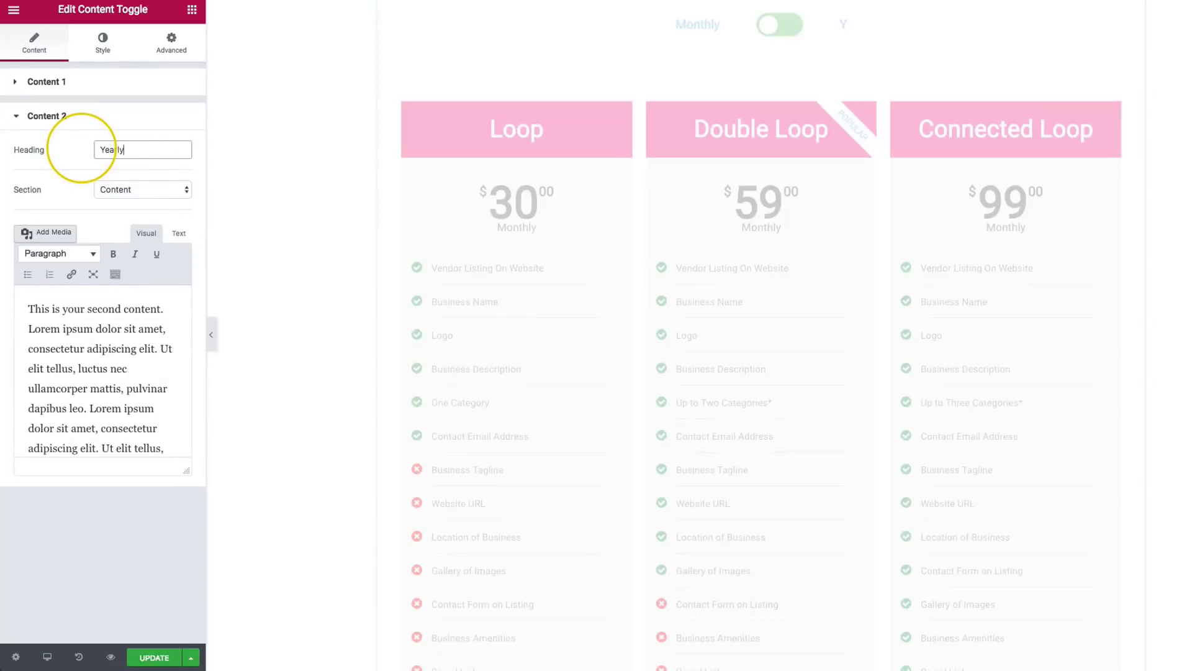
left_click(142, 189)
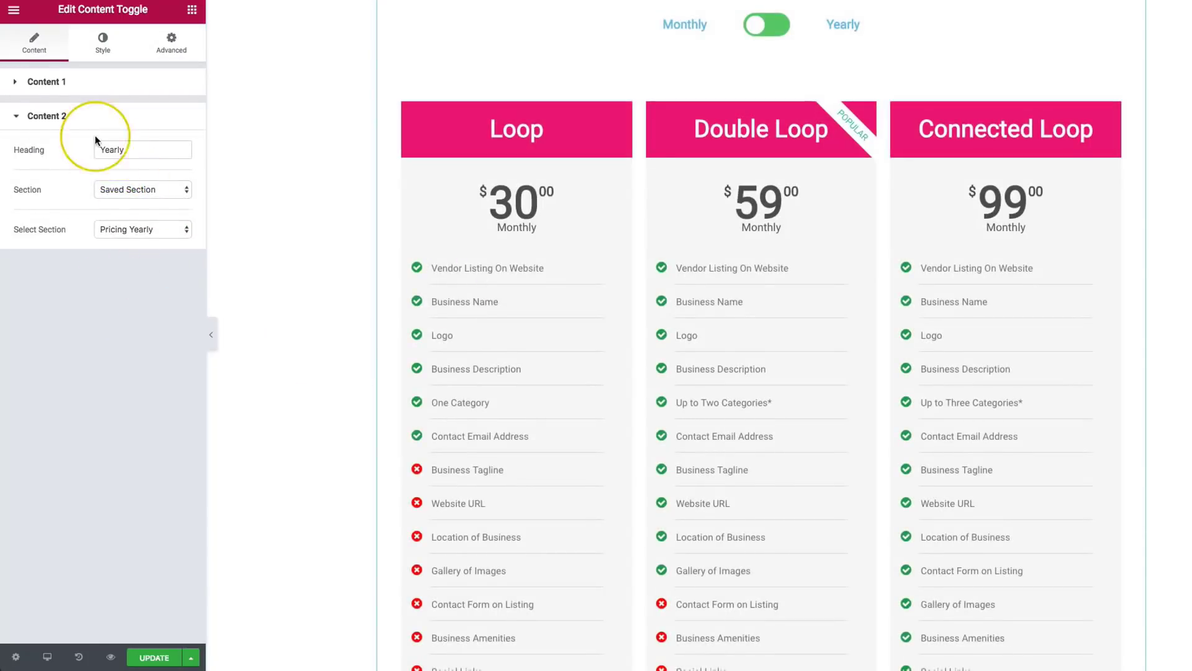
Step: In the Style tab, set Default Display to Content 2
left_click(101, 41)
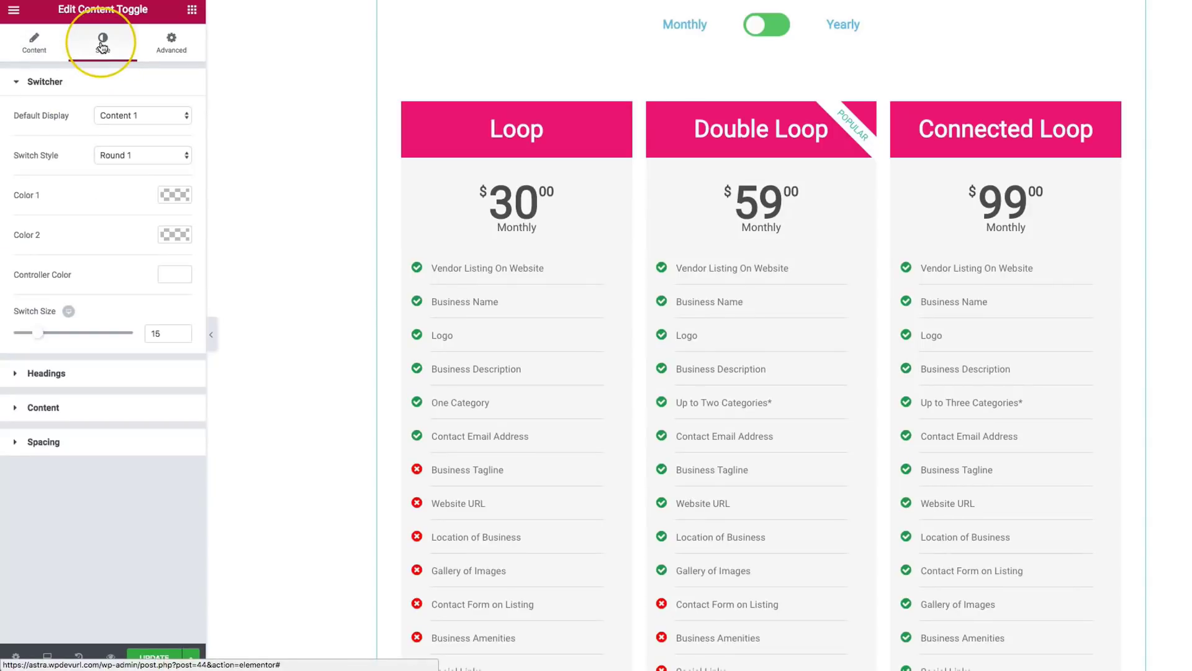
left_click(102, 42)
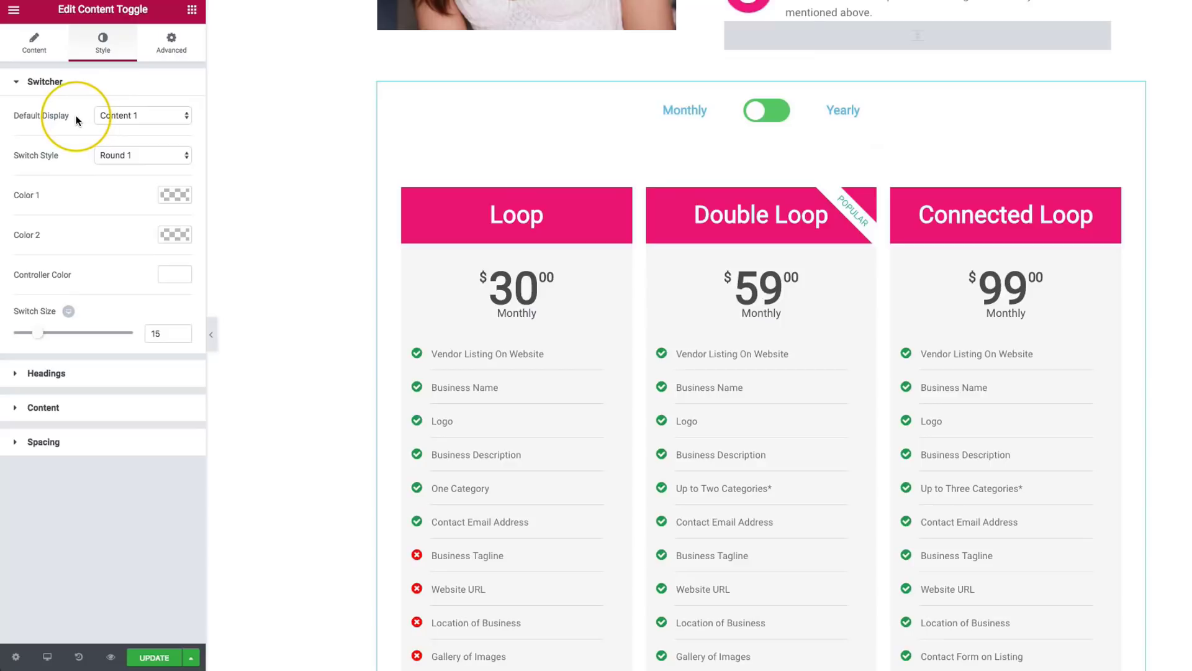
left_click(142, 115)
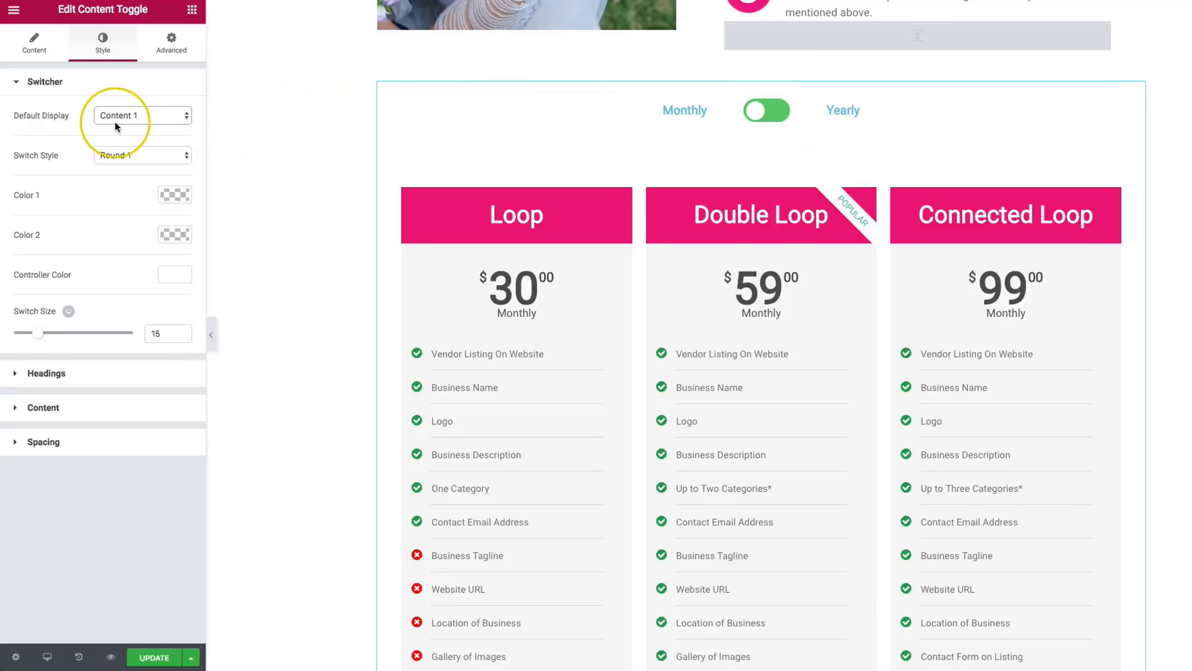
left_click(141, 115)
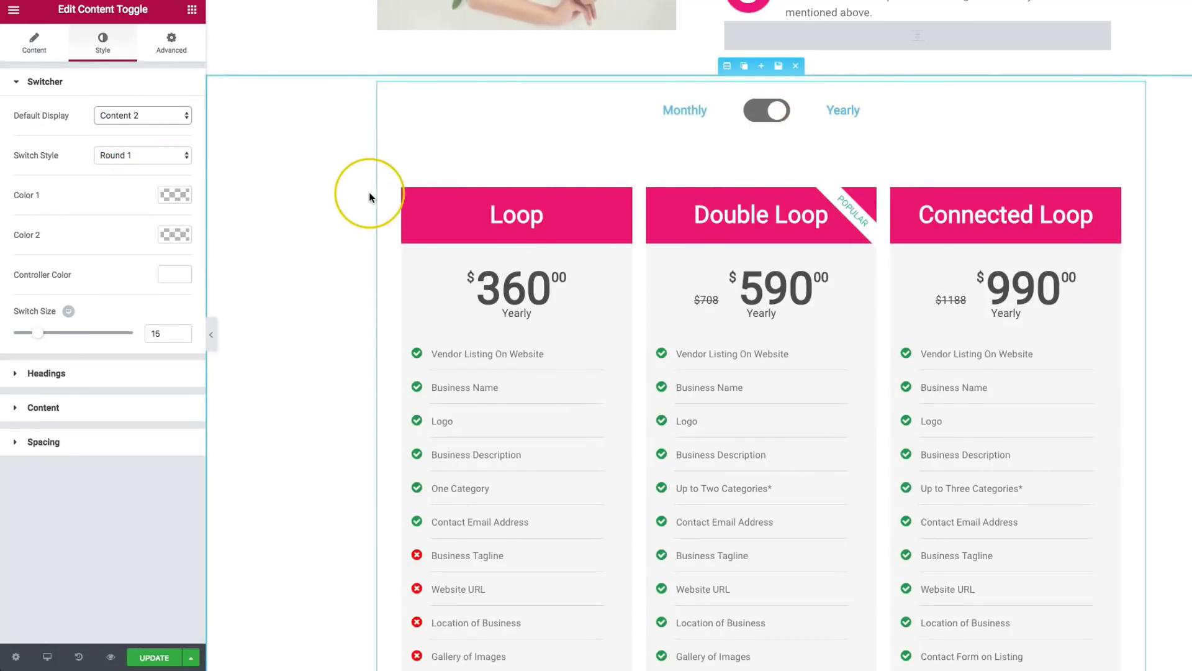
Step: Try Round 2, Rectangle and Label Box switch styles, return to Round 1, and test the switch
left_click(142, 155)
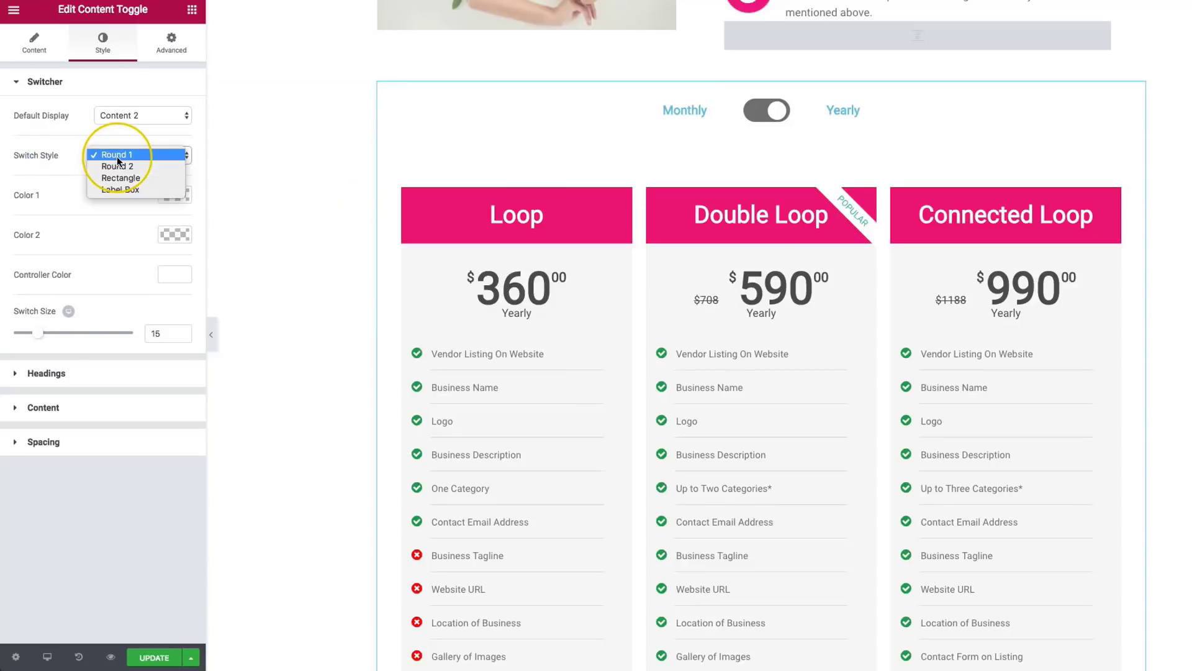
left_click(118, 165)
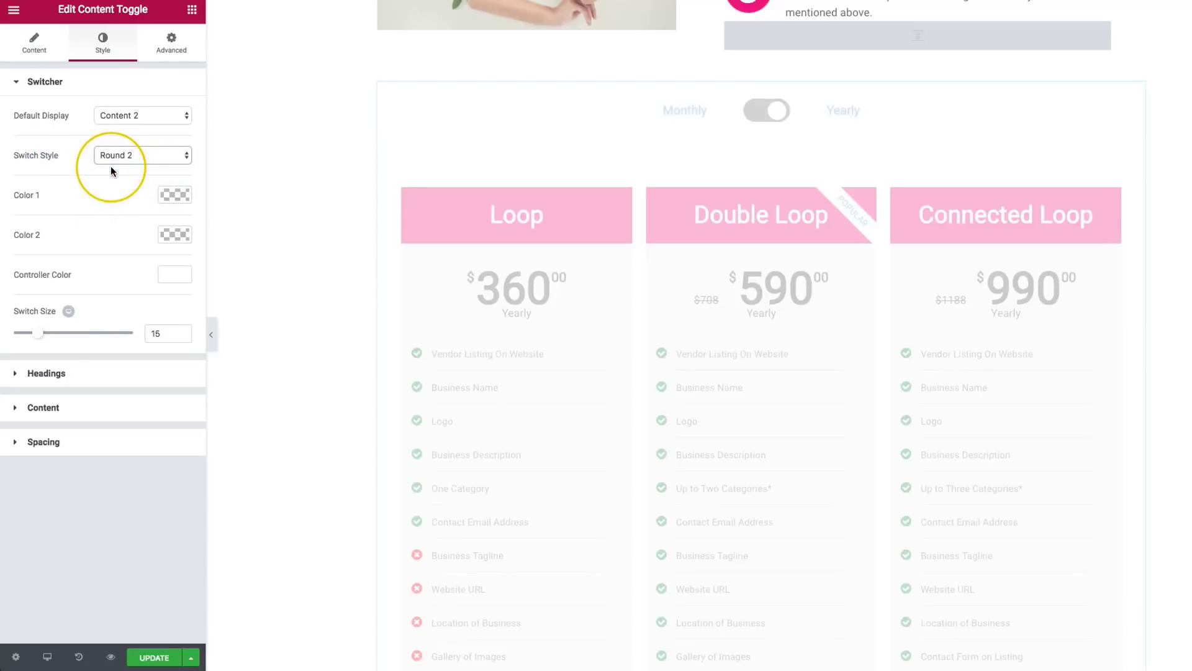
left_click(141, 154)
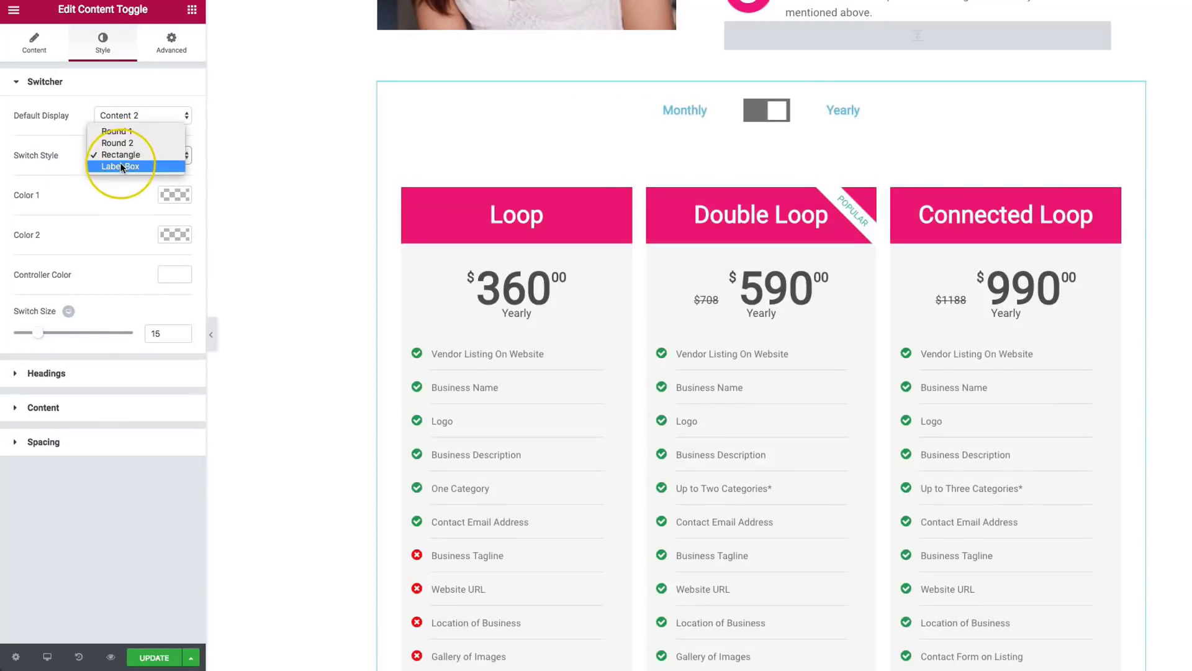
left_click(119, 166)
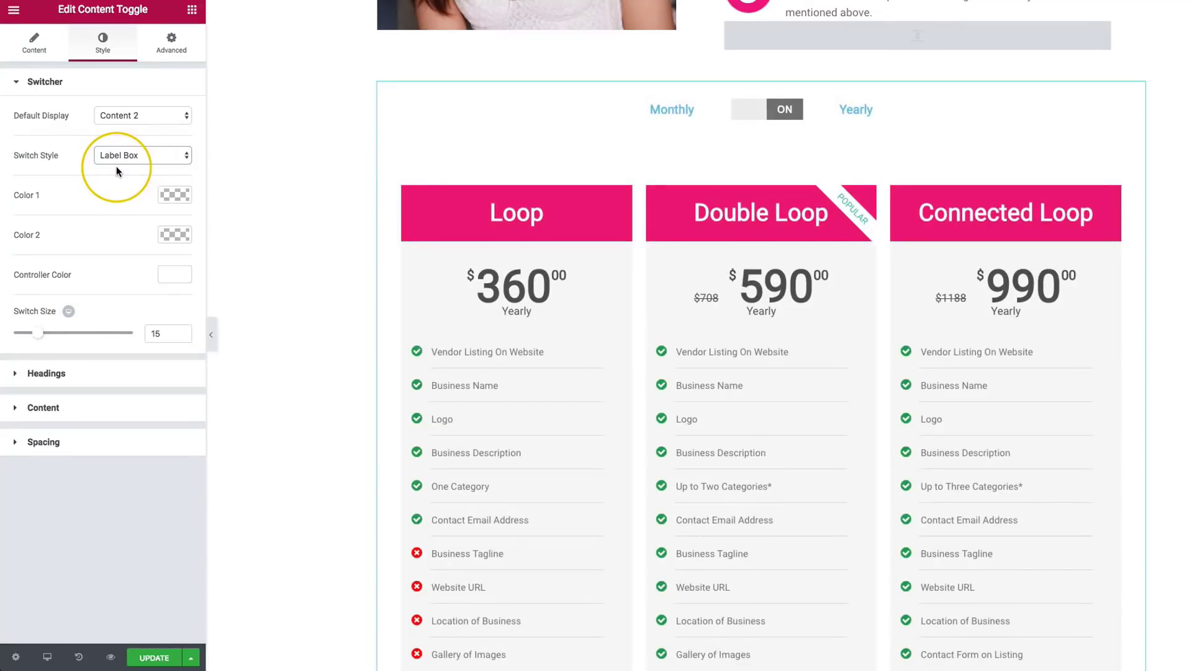
left_click(141, 156)
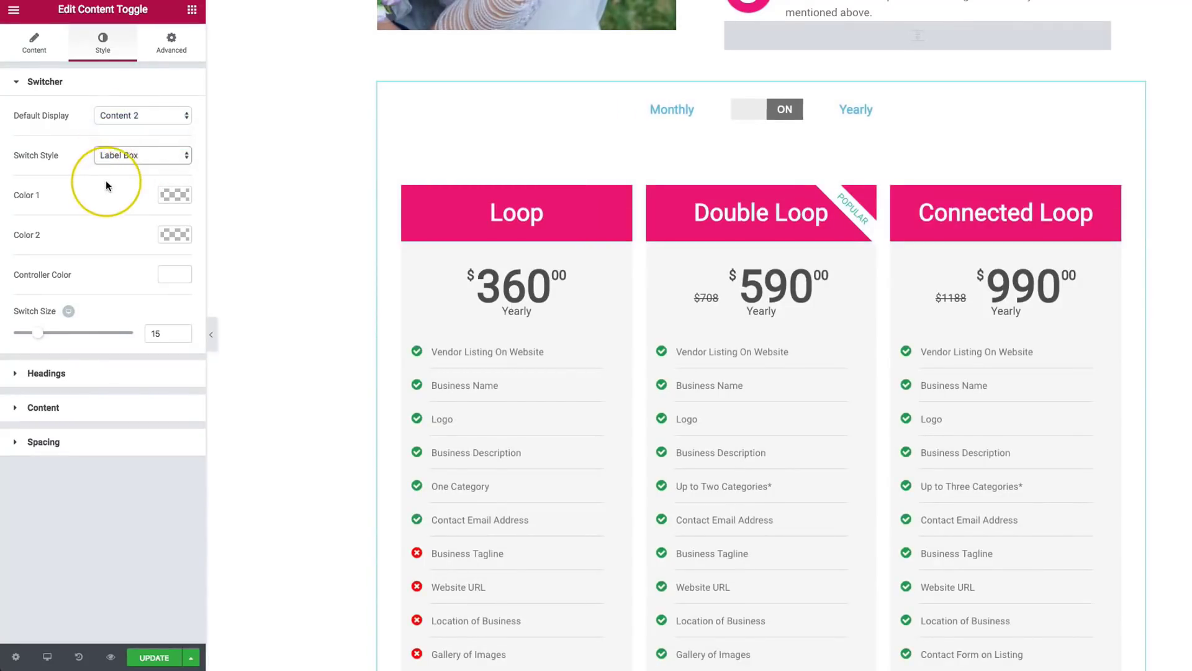
left_click(141, 155)
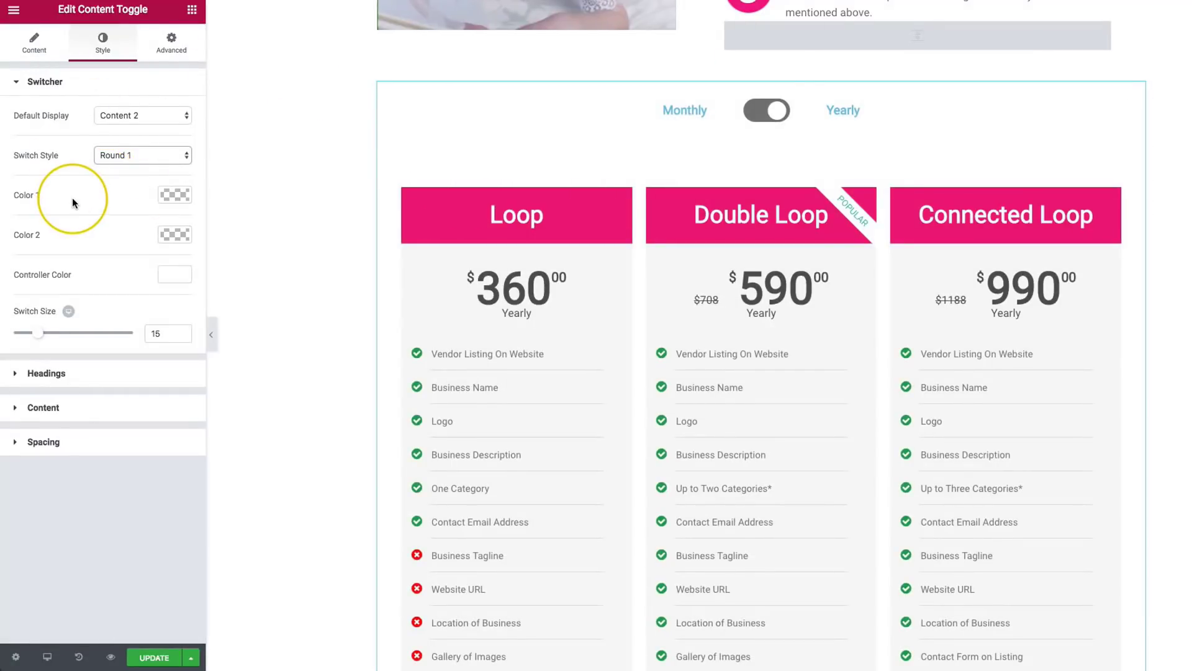
mouse_move(119, 209)
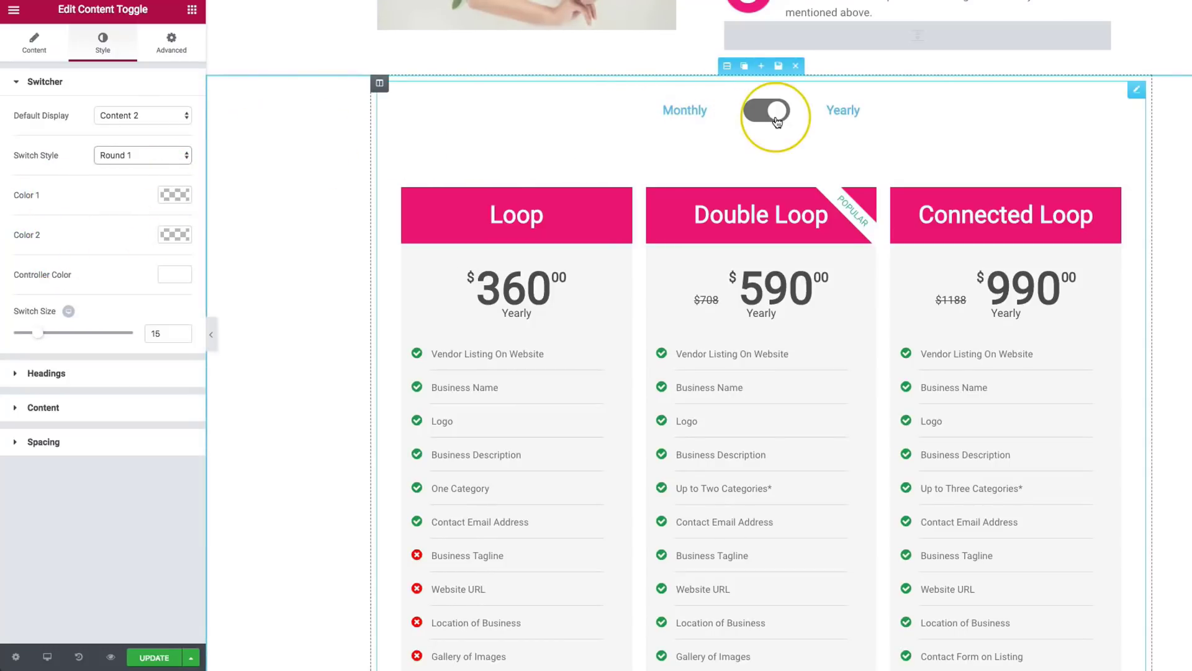
left_click(773, 113)
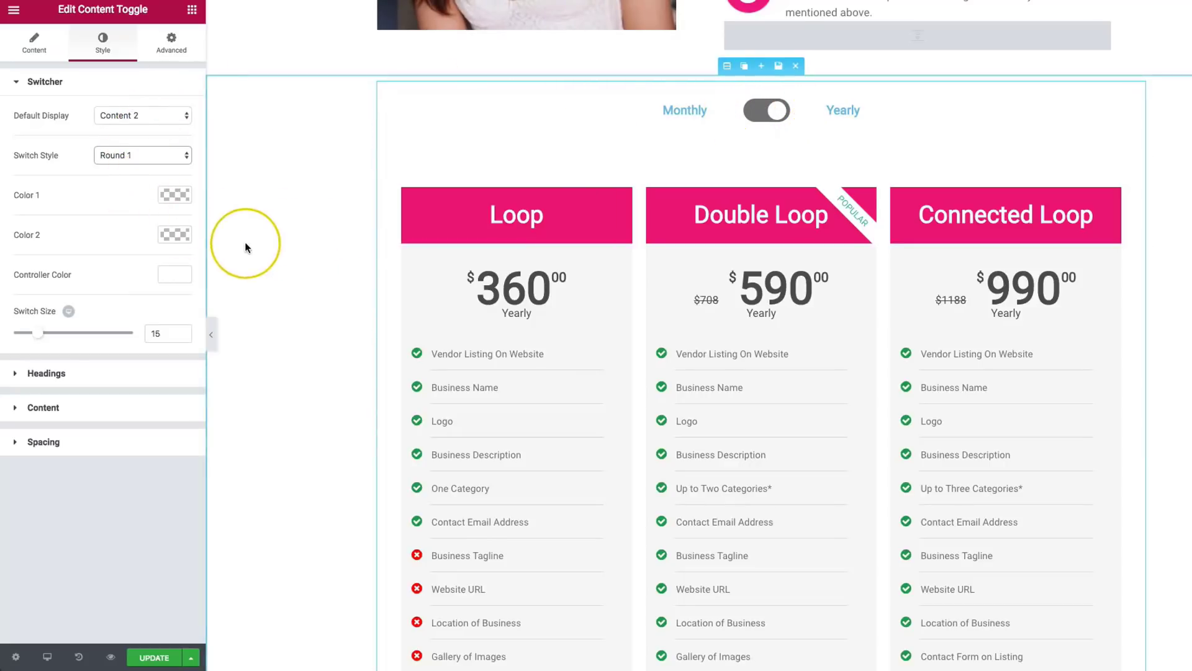
Step: Set the switch's on colour to pink and off colour to grey, keeping Yearly as default
left_click(174, 195)
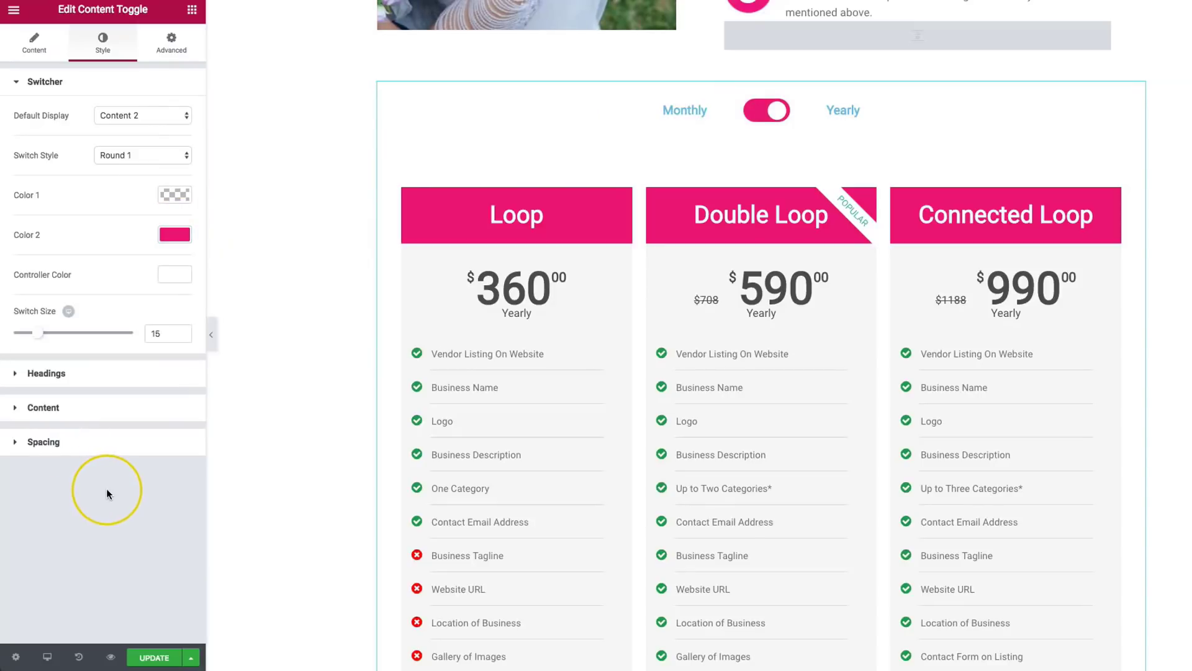
left_click(142, 115)
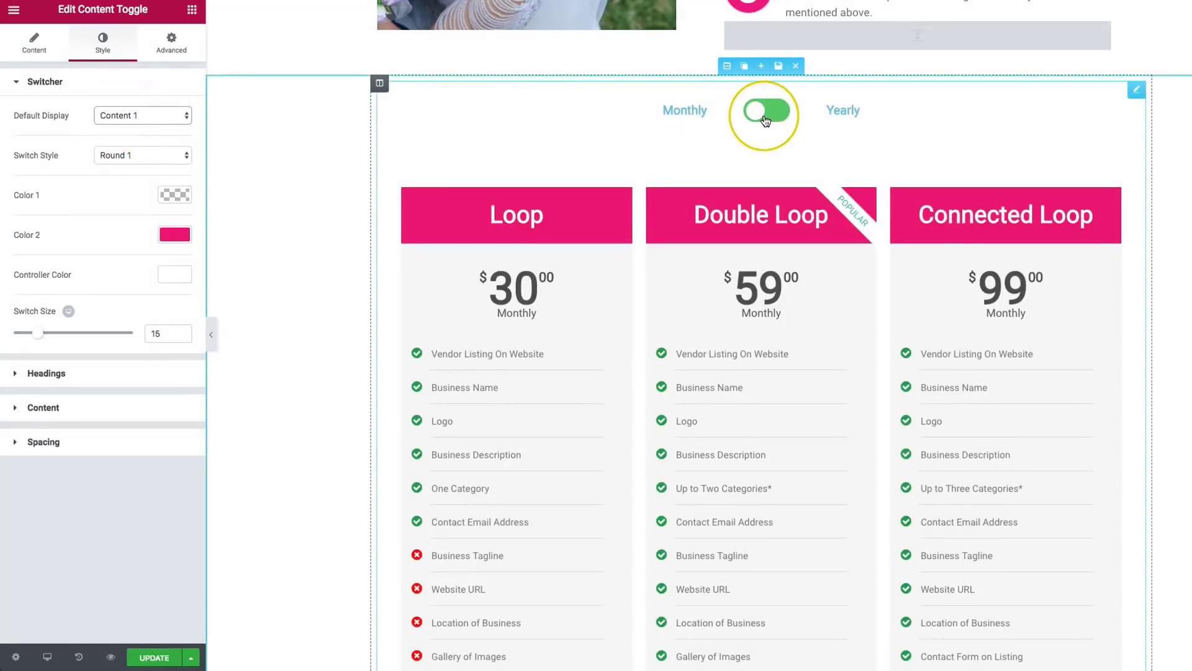
left_click(174, 194)
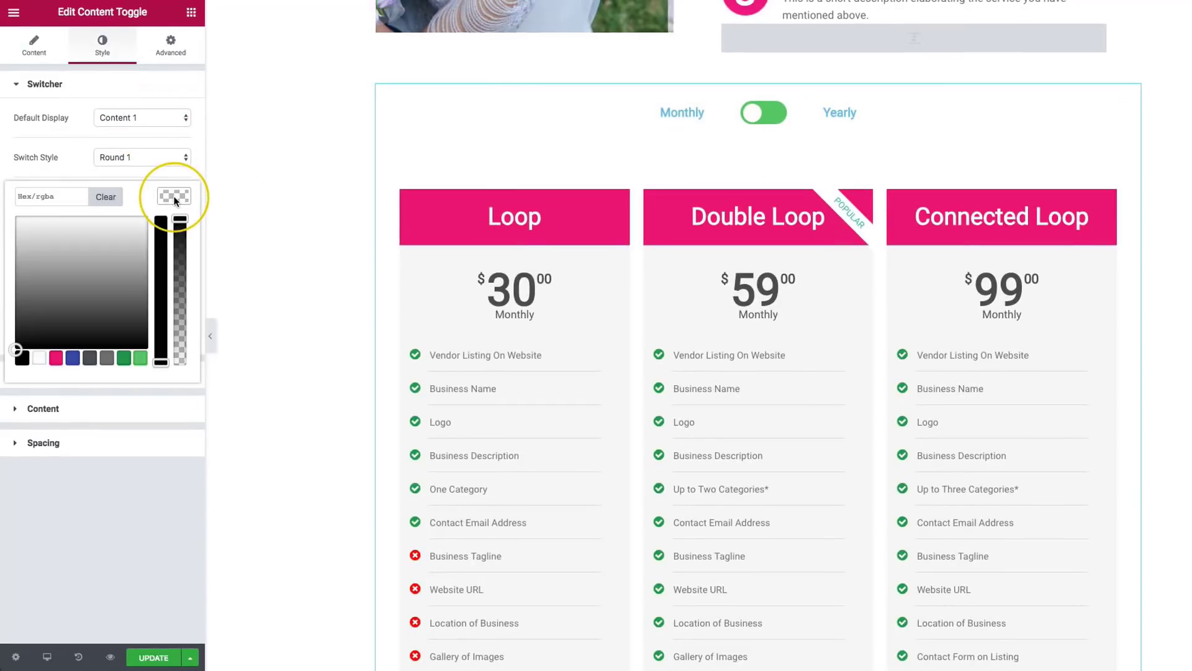
left_click(73, 358)
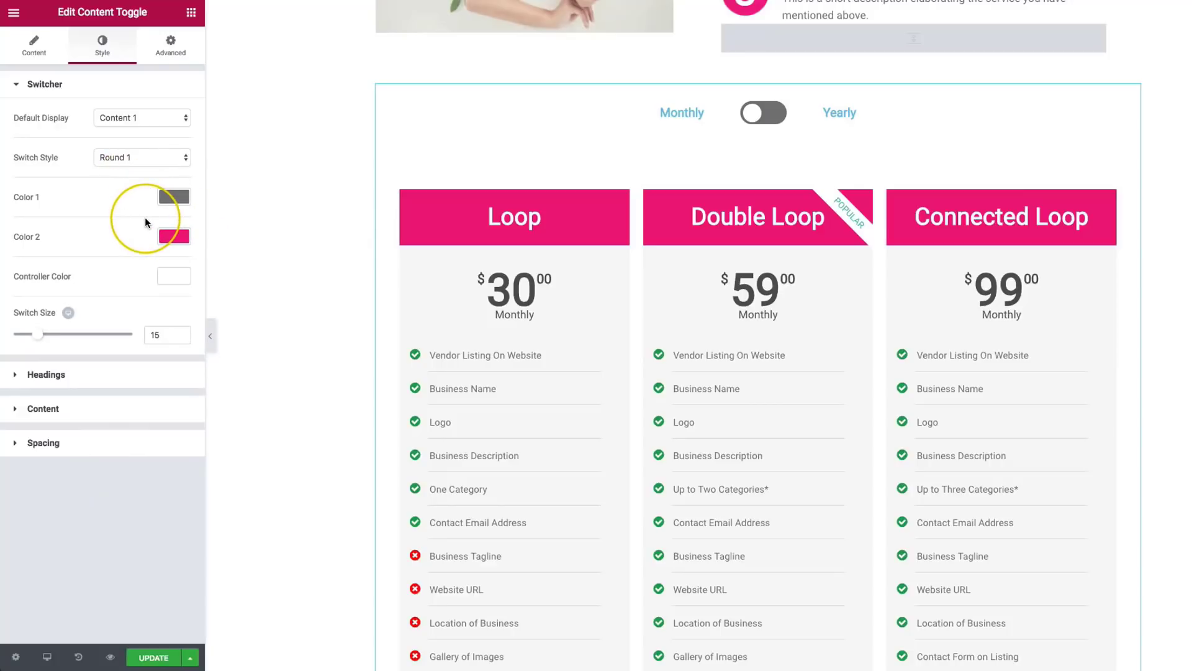
left_click(141, 118)
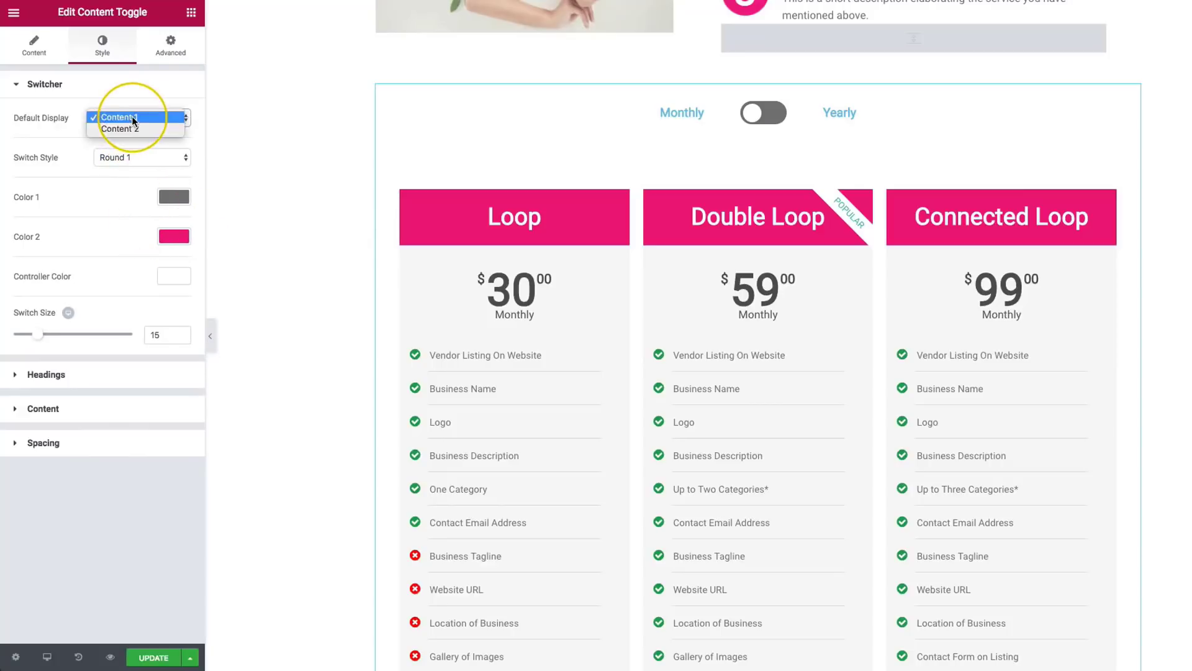
left_click(120, 129)
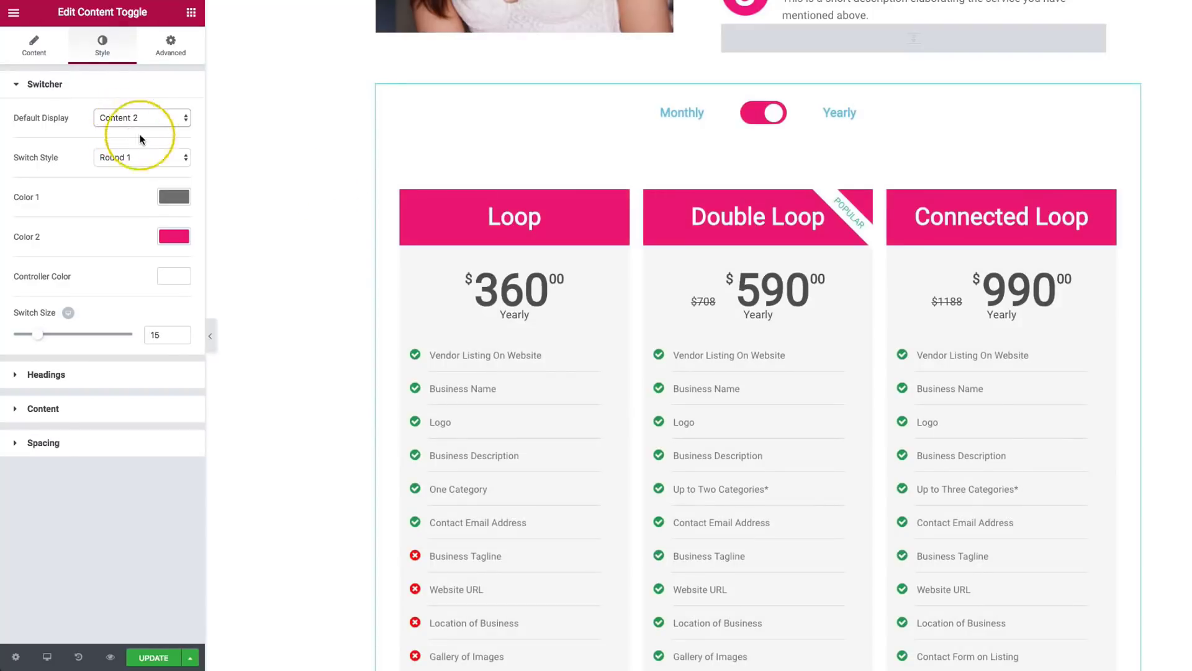
mouse_move(74, 279)
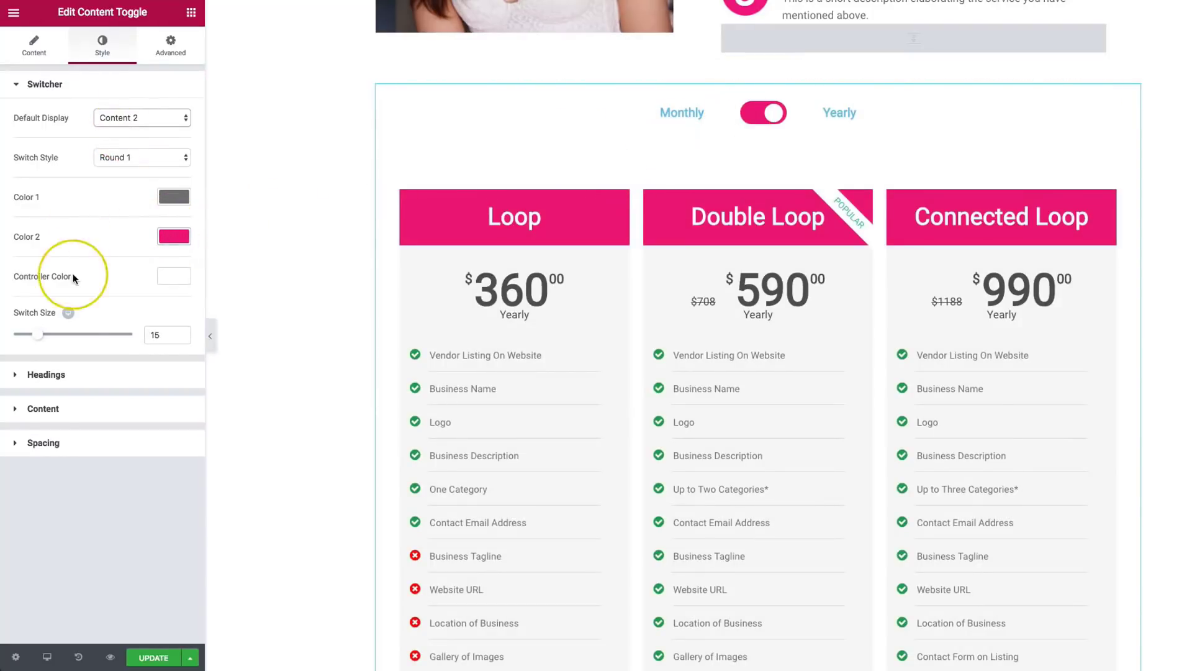
Step: Preview grey, green and black Controller Colors, then keep the knob white
left_click(173, 275)
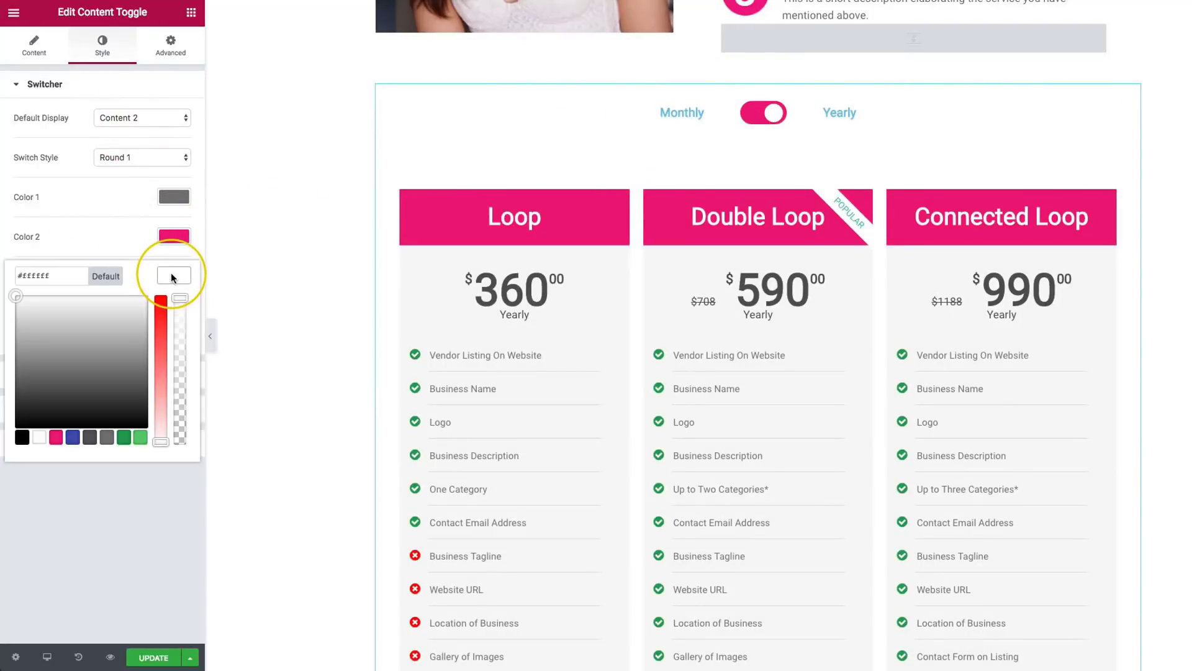
left_click(105, 437)
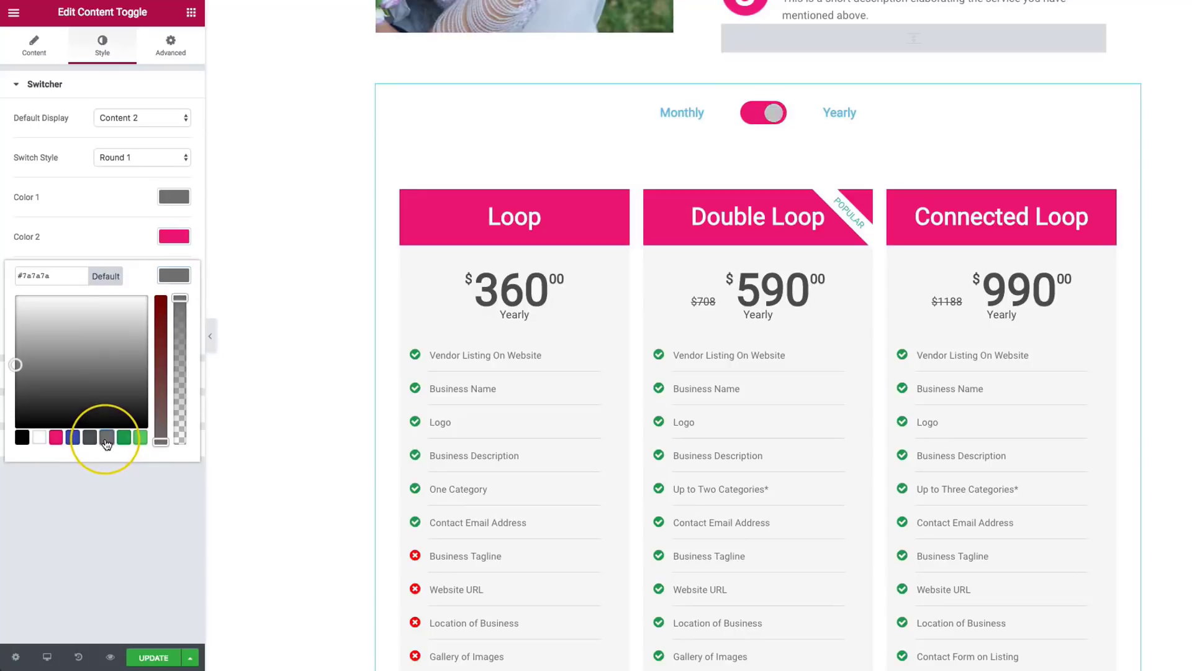
left_click(136, 437)
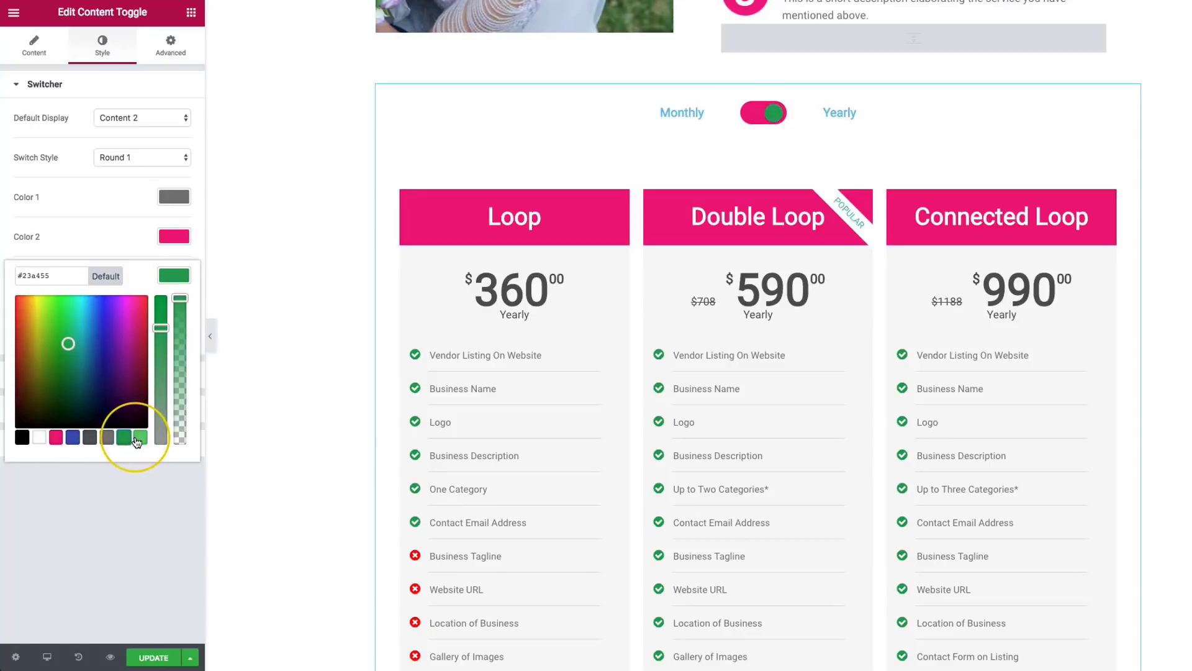
left_click(21, 436)
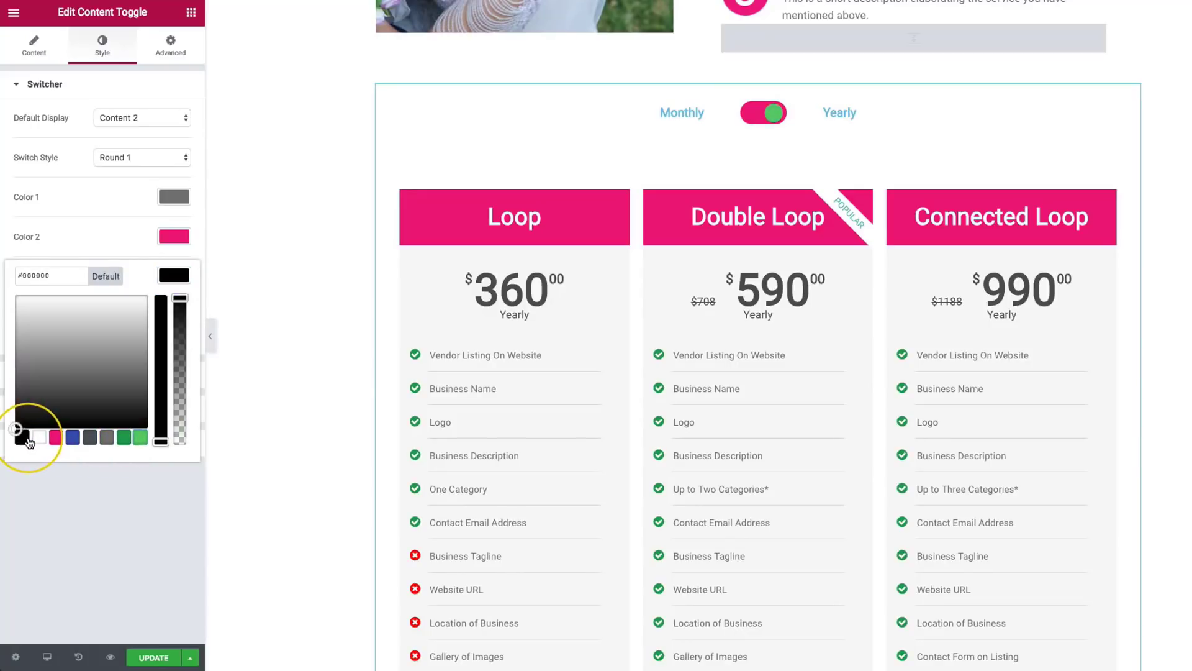
left_click(38, 436)
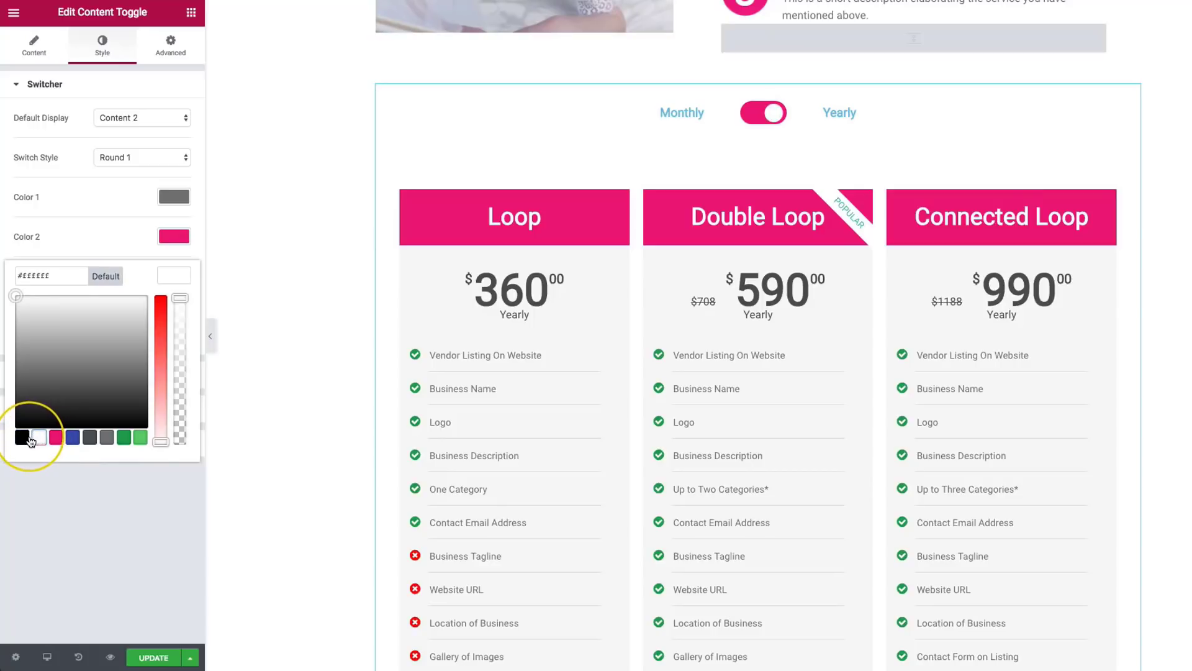
left_click(21, 436)
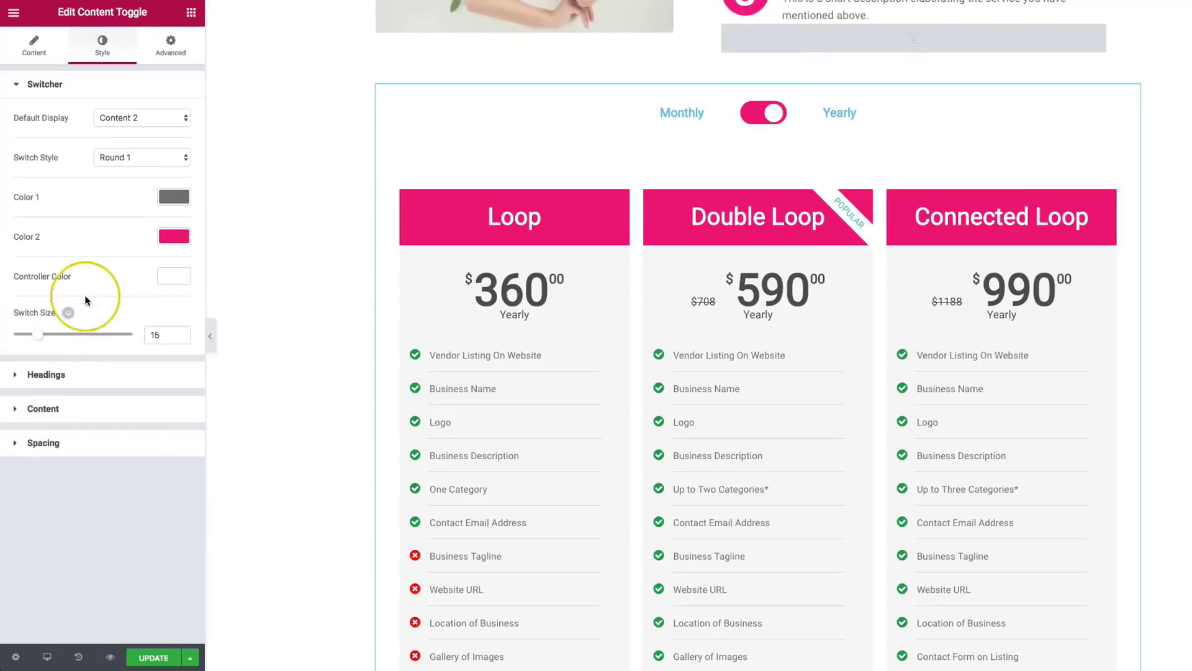
mouse_move(38, 339)
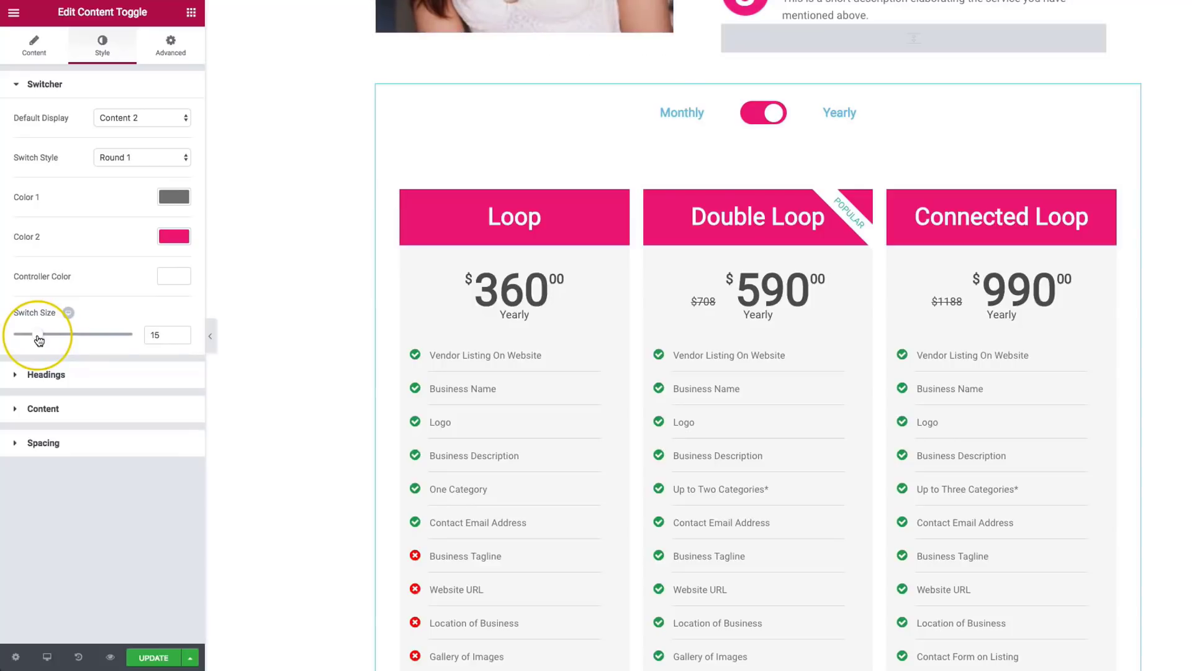
Step: Drag the Switch Size slider down from 15 to 12
left_click_drag(38, 335, 15, 334)
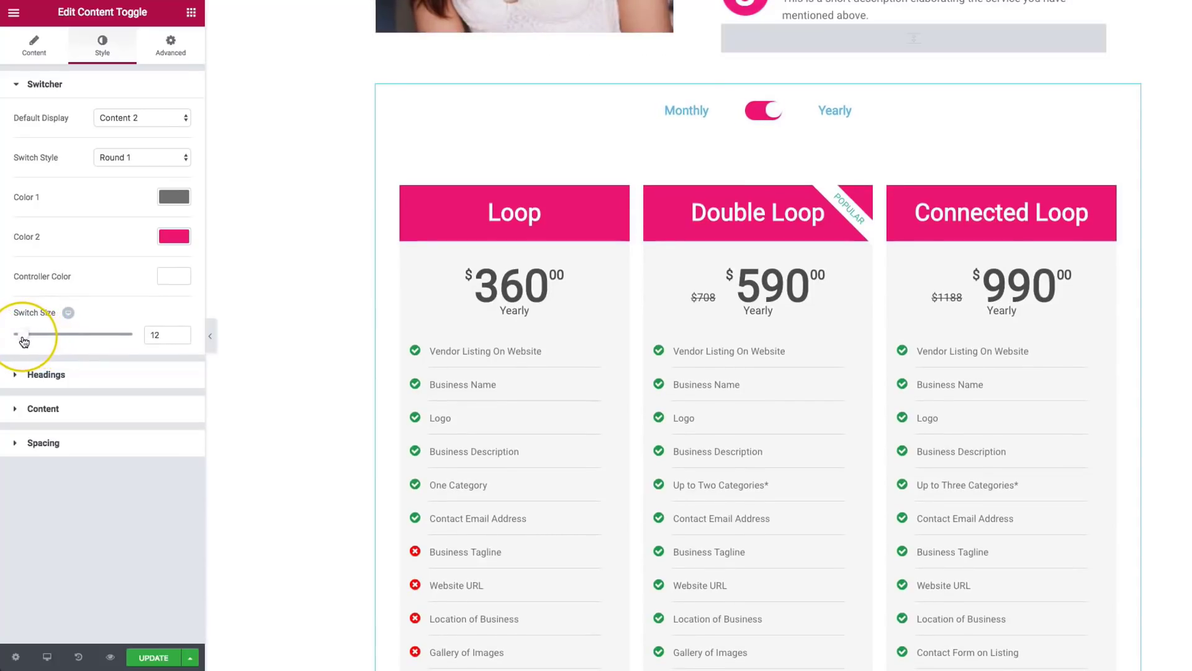
left_click_drag(34, 334, 19, 334)
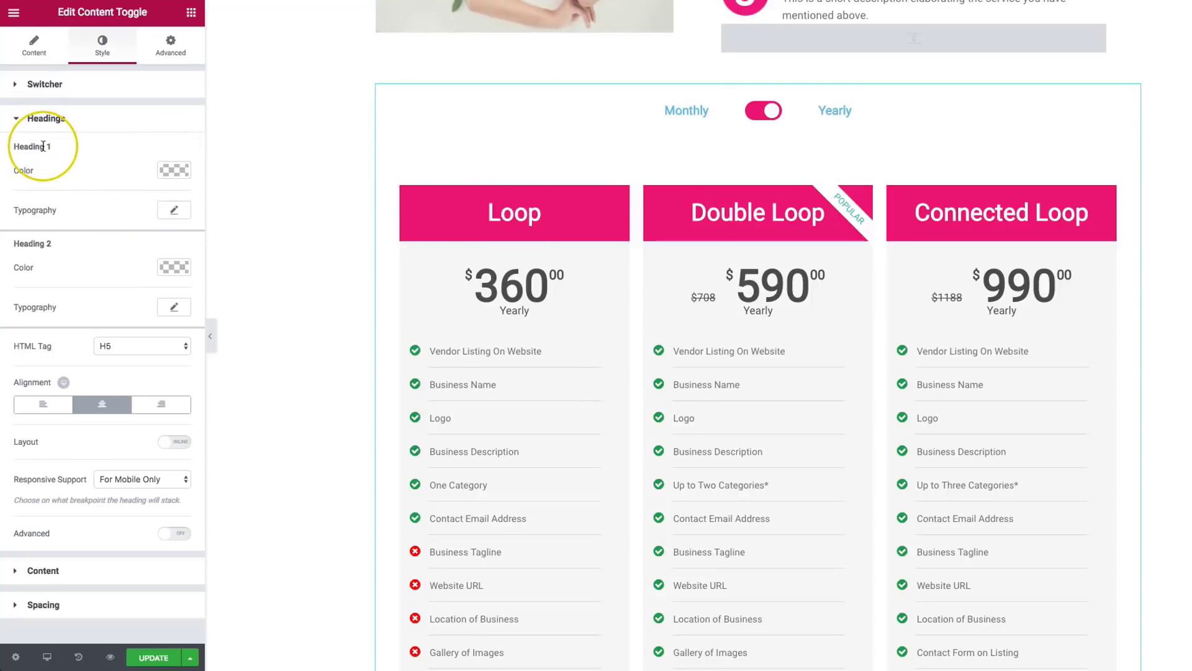
Step: Colour Heading 1 and Heading 2 pink and enlarge the Yearly heading's font size
left_click(173, 169)
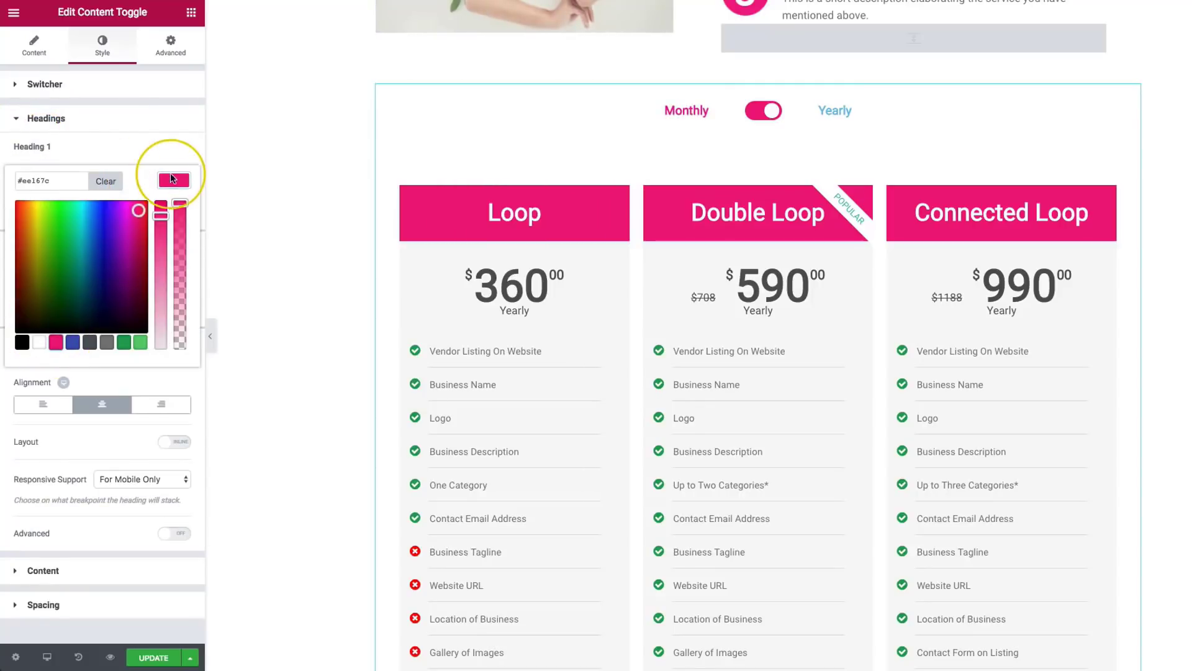
left_click(173, 180)
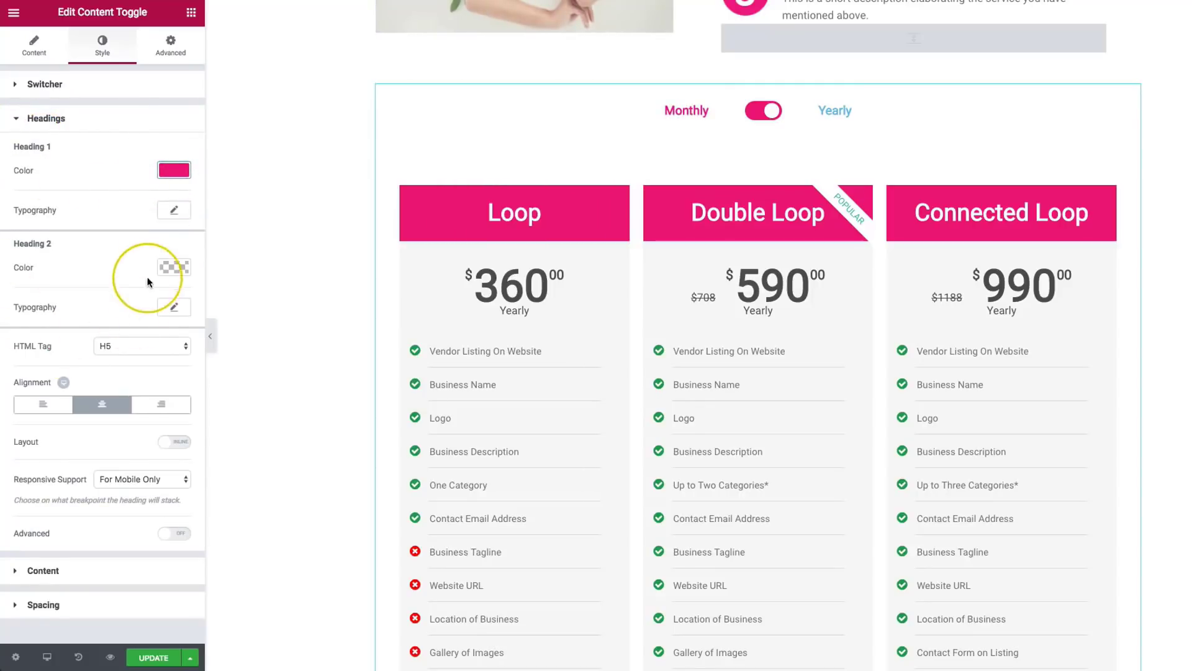
left_click(174, 267)
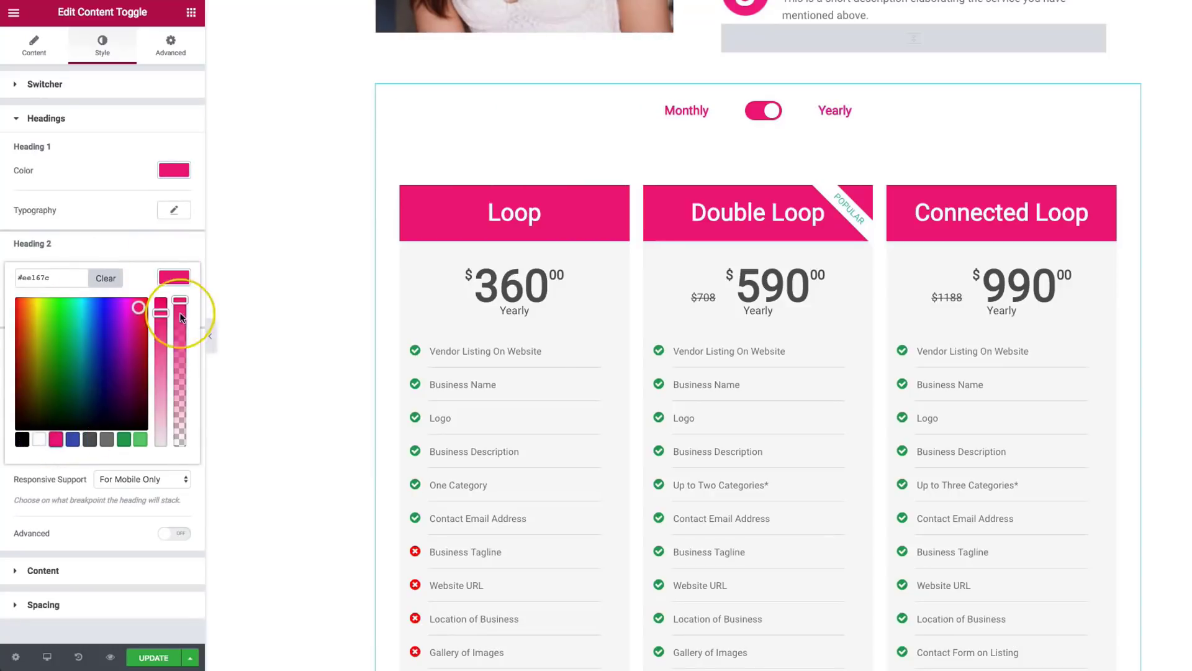
left_click(174, 210)
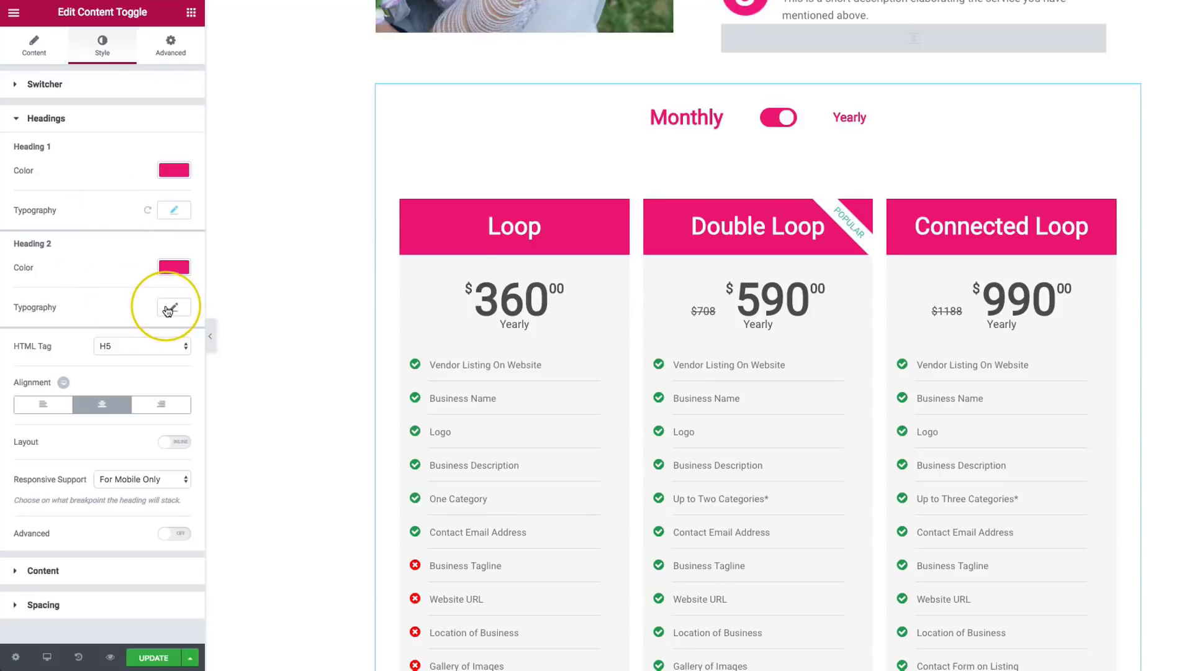
left_click(173, 307)
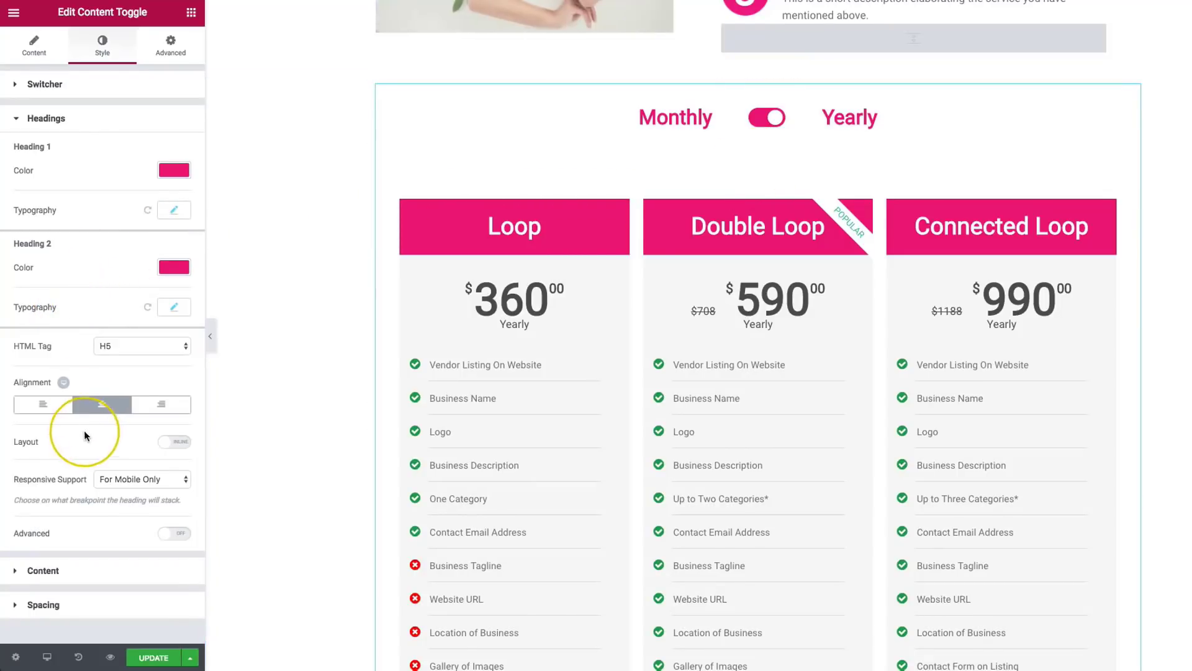
left_click(43, 404)
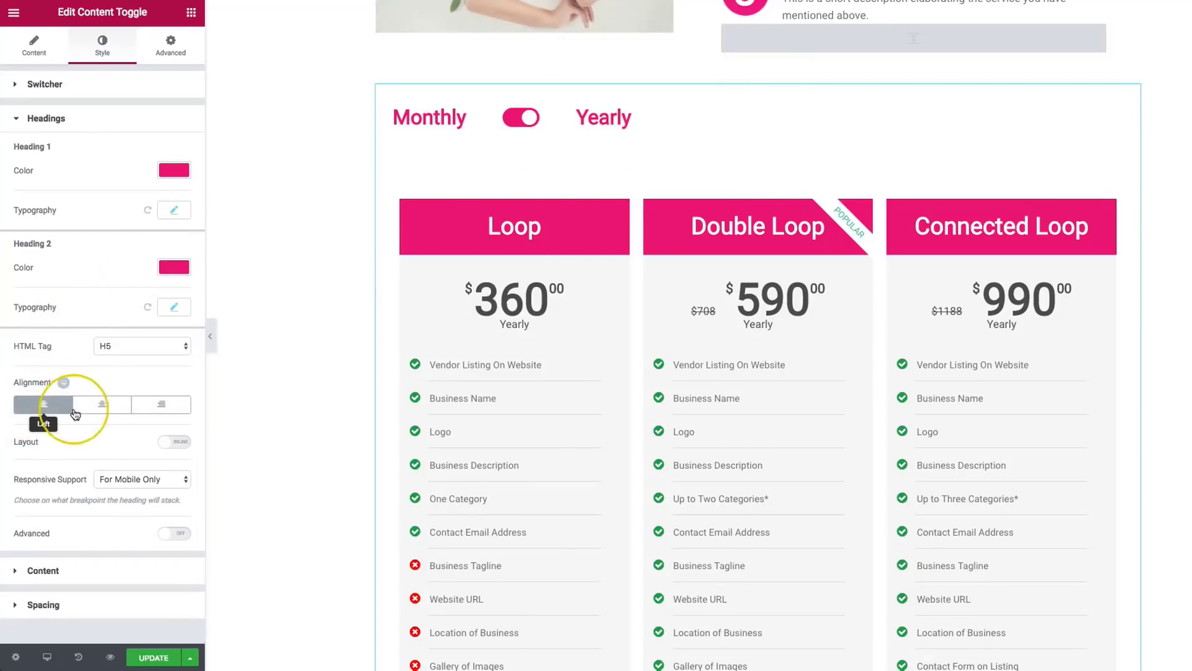
left_click(101, 404)
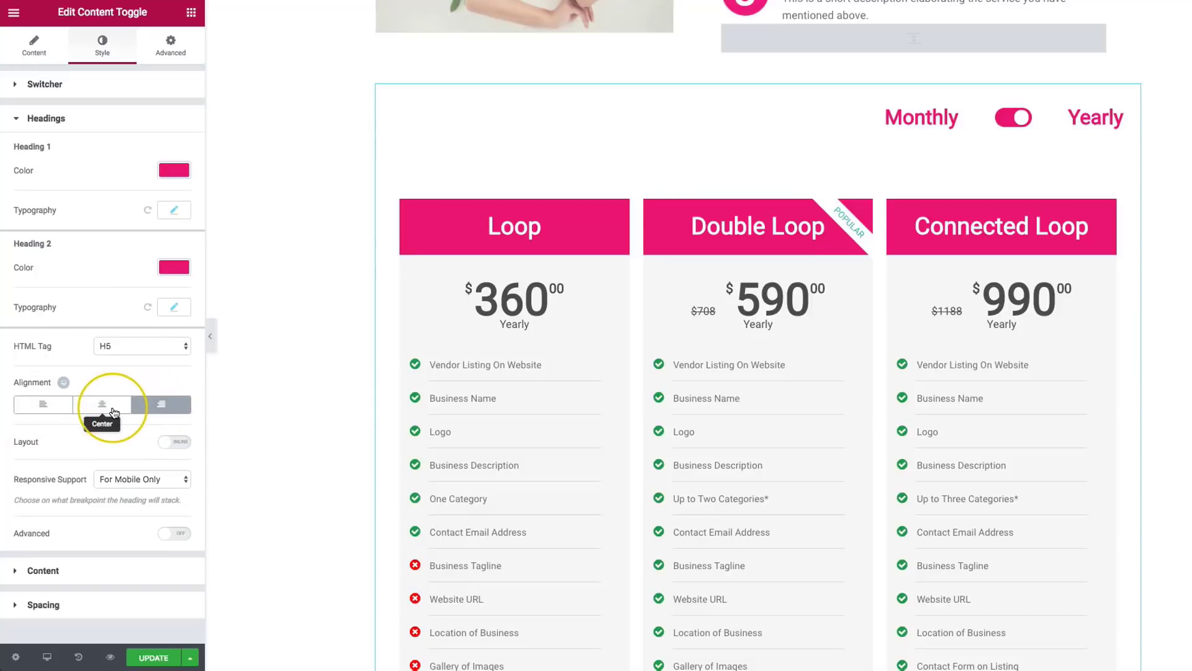
left_click(102, 403)
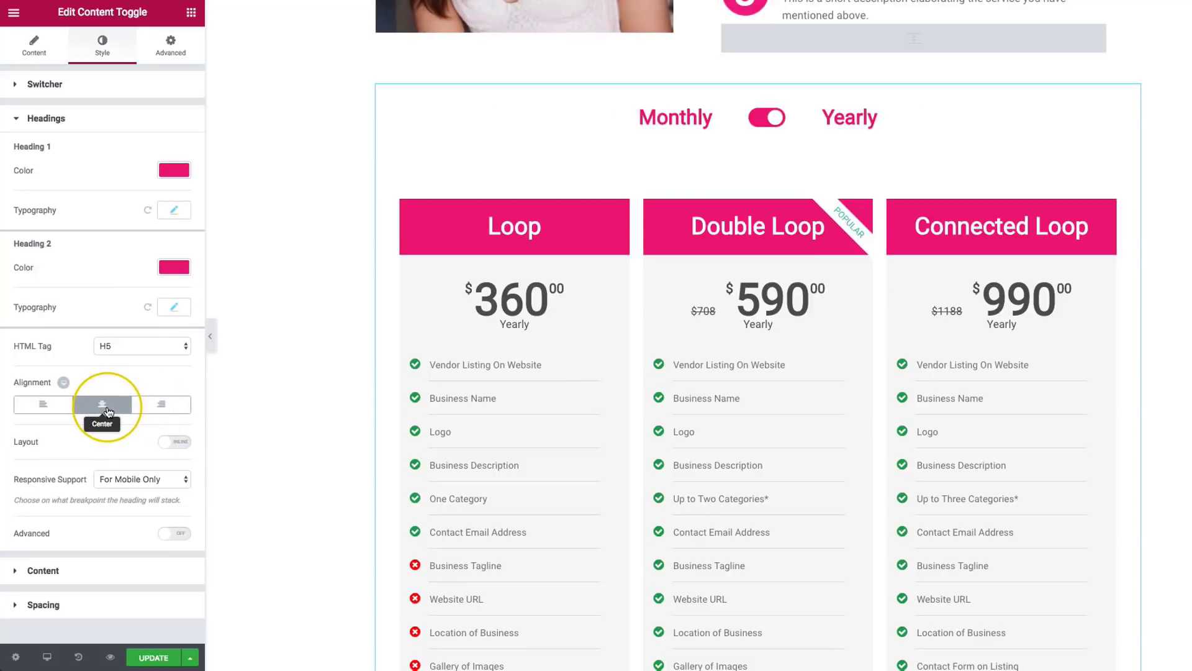
left_click(174, 441)
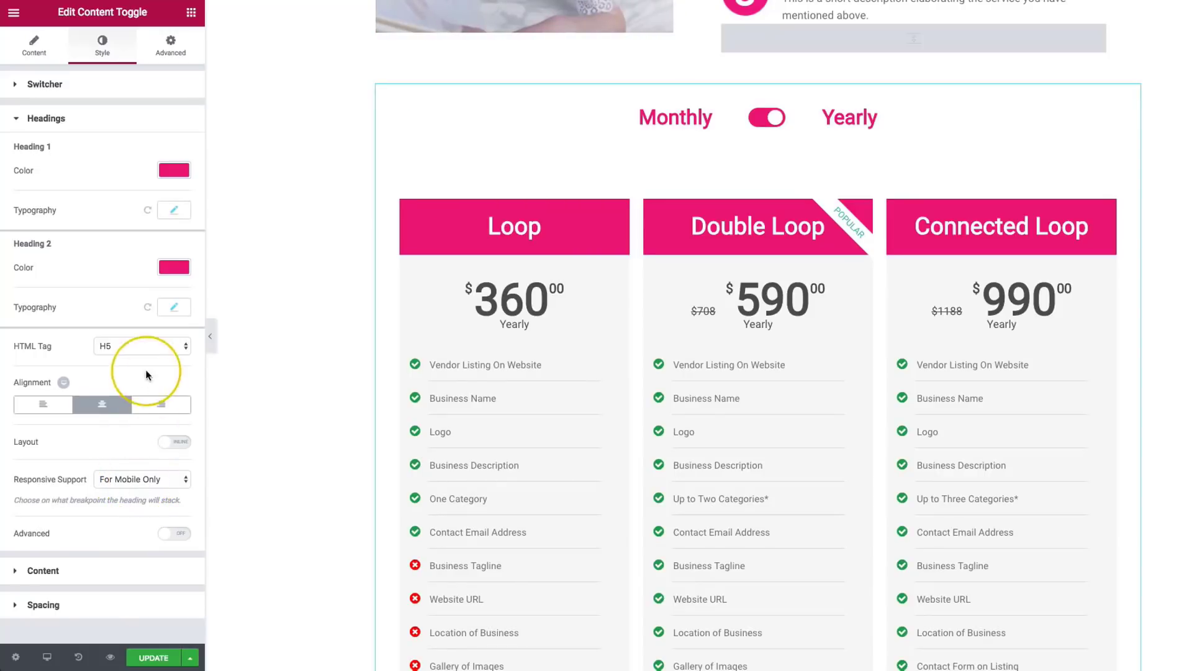
left_click(173, 442)
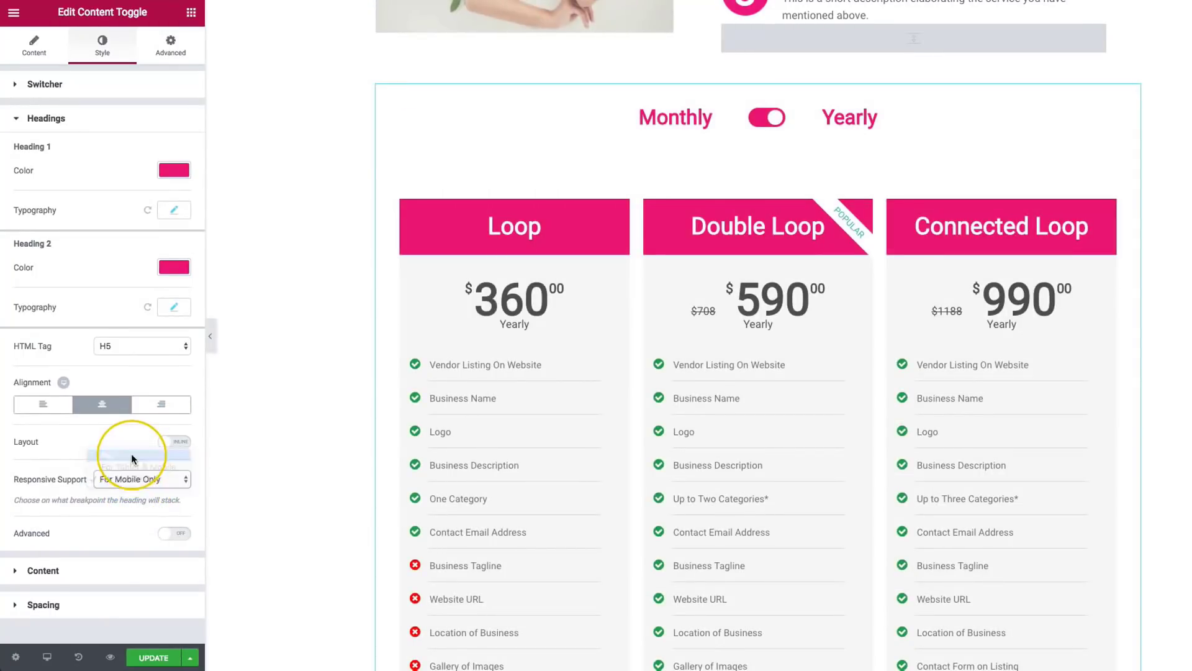
left_click(141, 479)
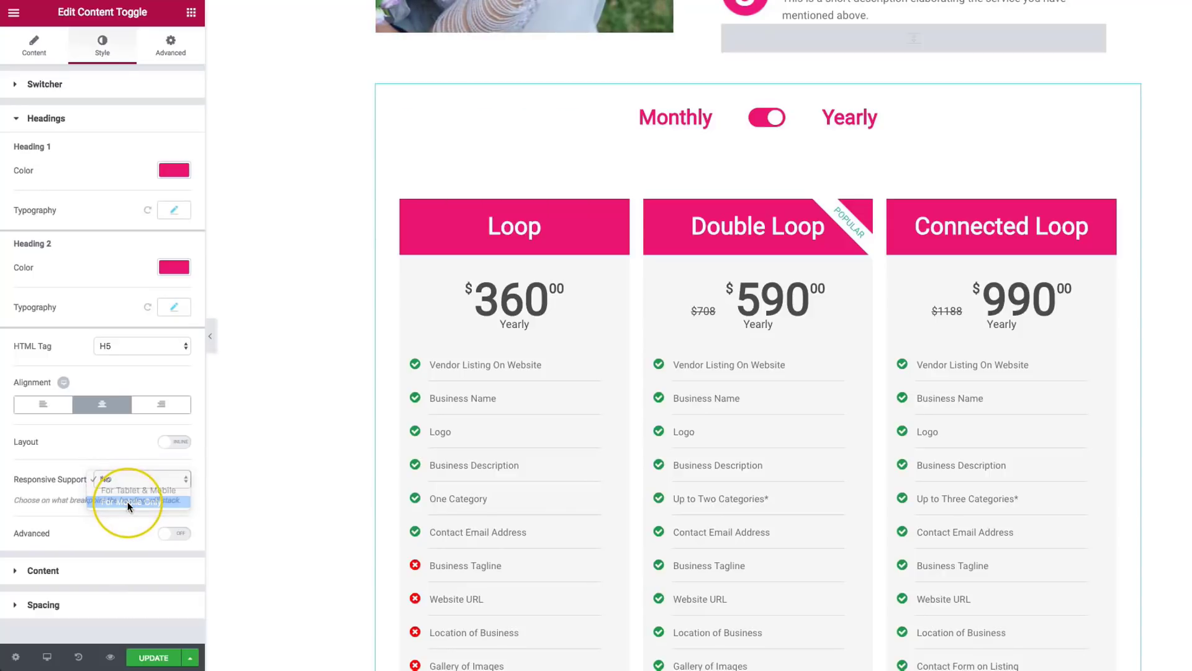
left_click(131, 500)
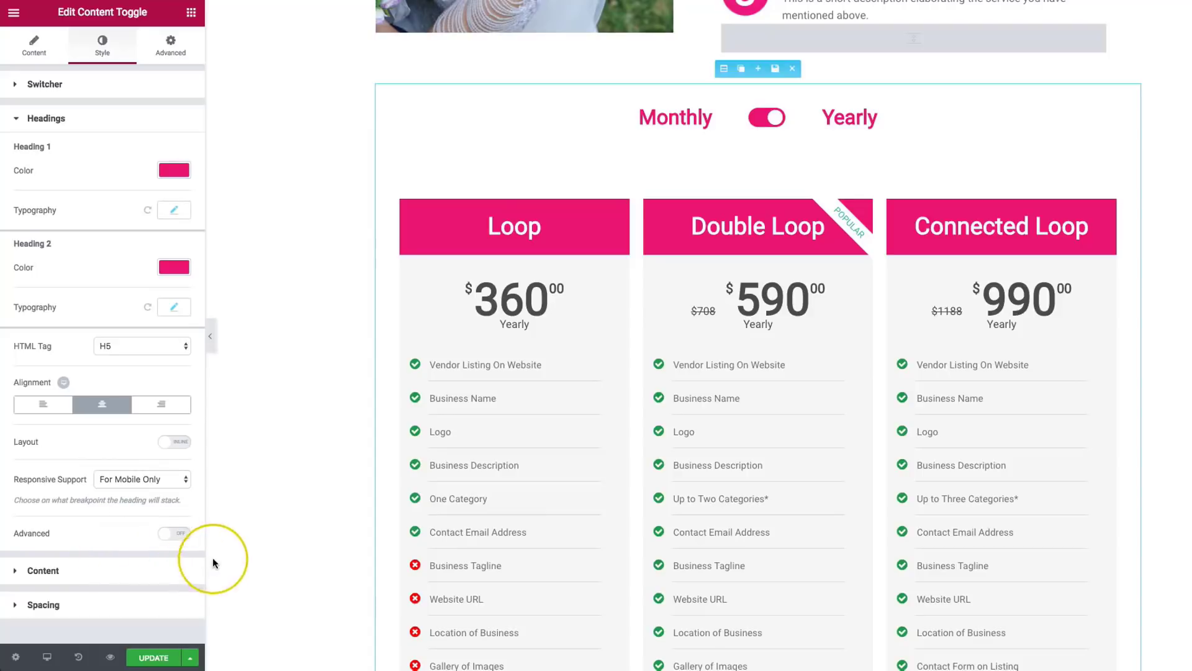
Step: Enable Headings Advanced, give the heading area a pink background, and make Yearly white
left_click(173, 534)
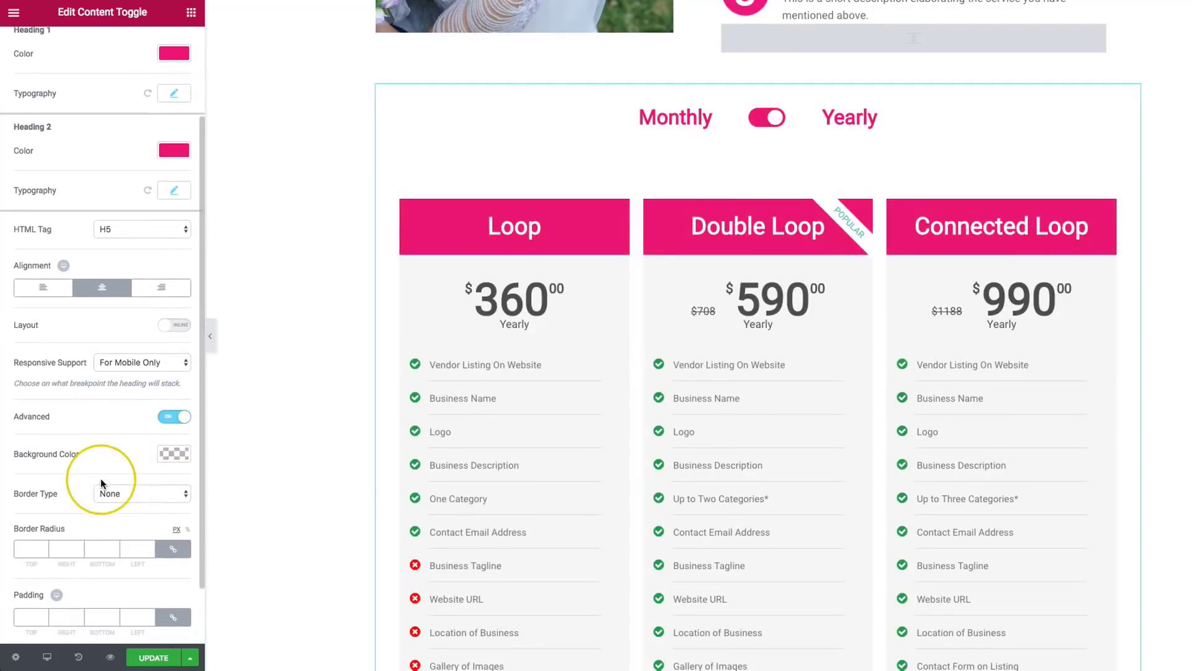
scroll("down", 3)
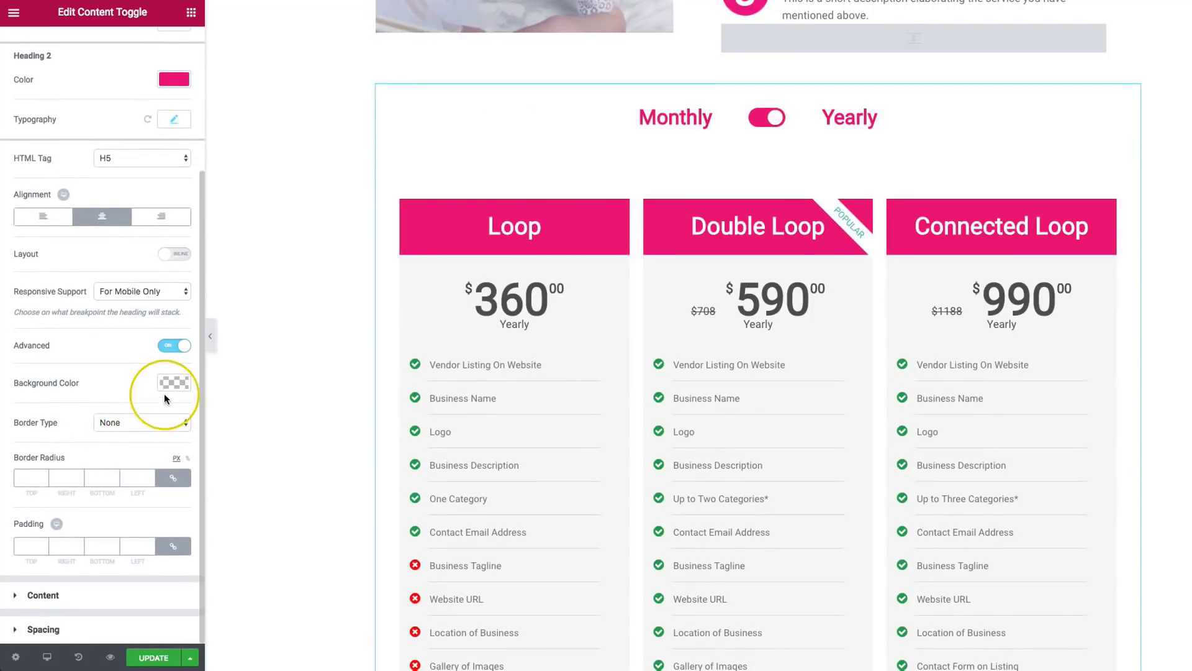
left_click(173, 381)
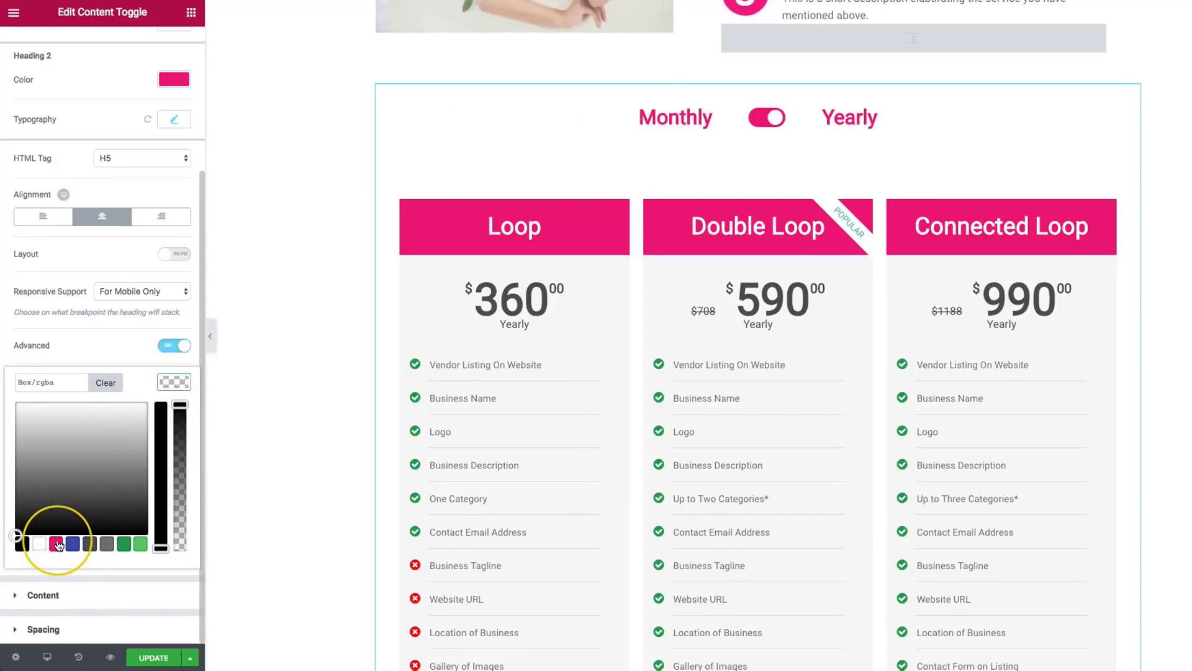
left_click(56, 542)
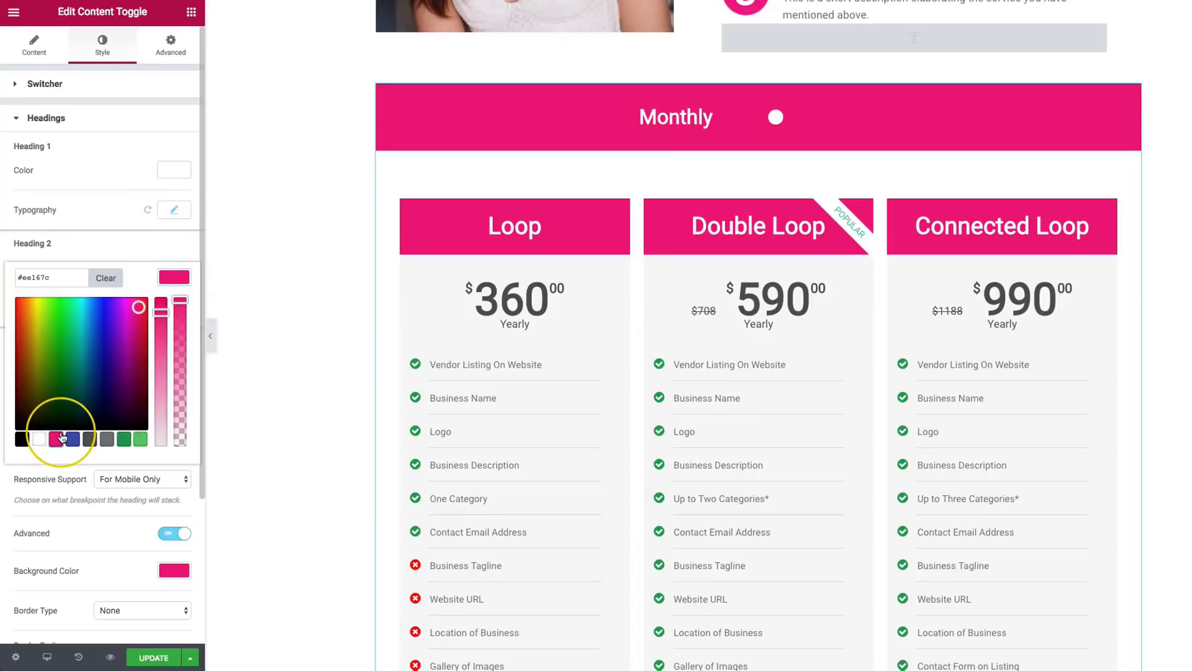
left_click(37, 439)
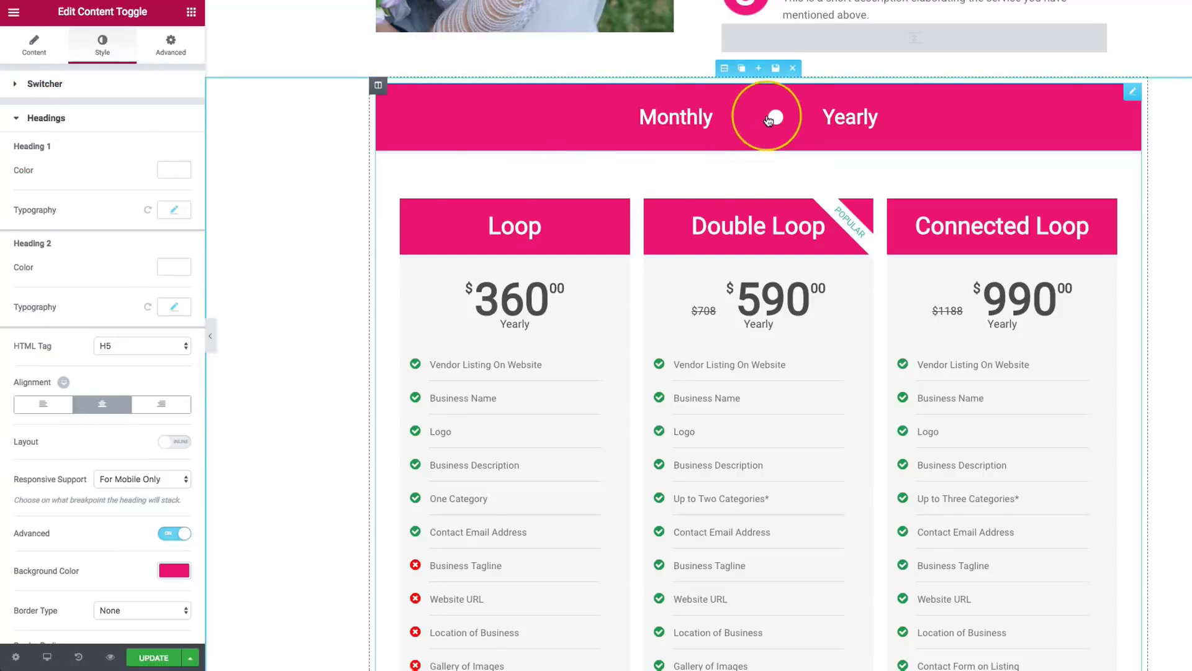
Step: In the Switcher settings, set Color 2 to white and Controller Color to pink
left_click(174, 196)
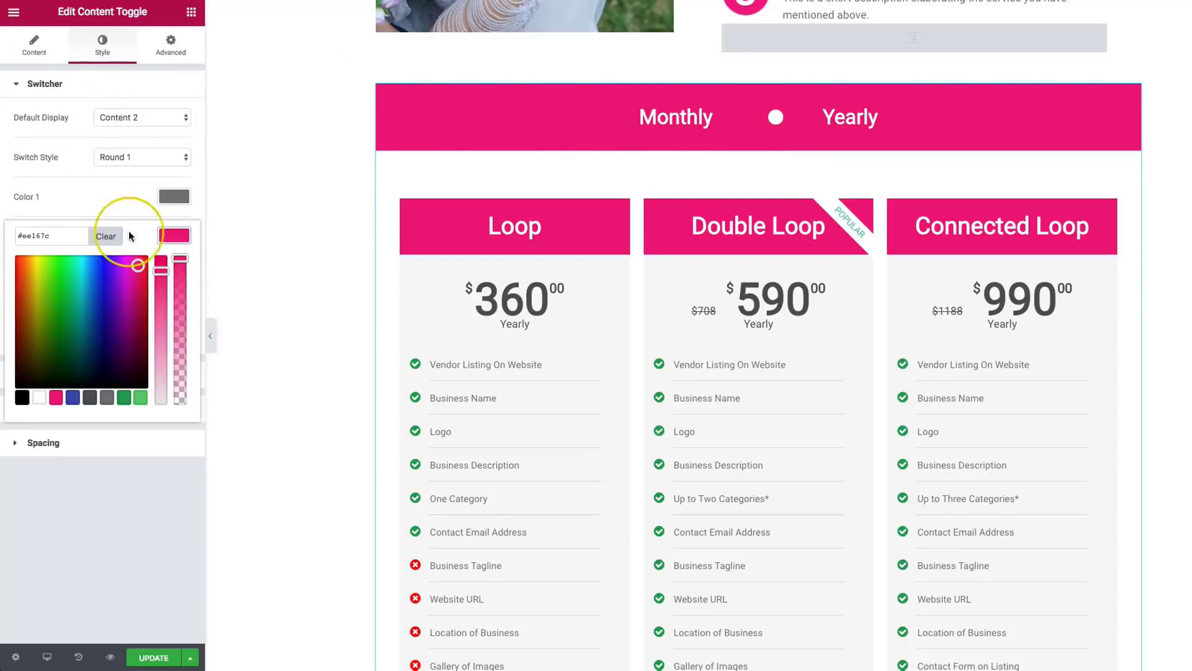
left_click(40, 398)
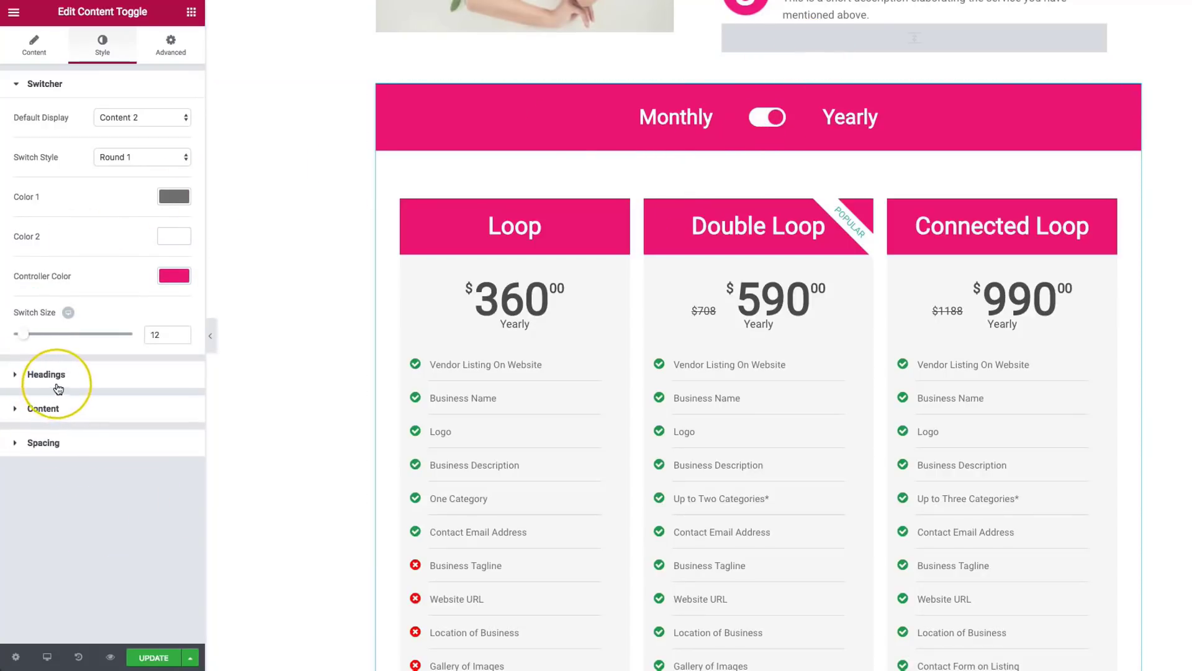
Step: Try a solid heading border, revert it to None, and unlink Padding to enter 10 top
left_click(45, 373)
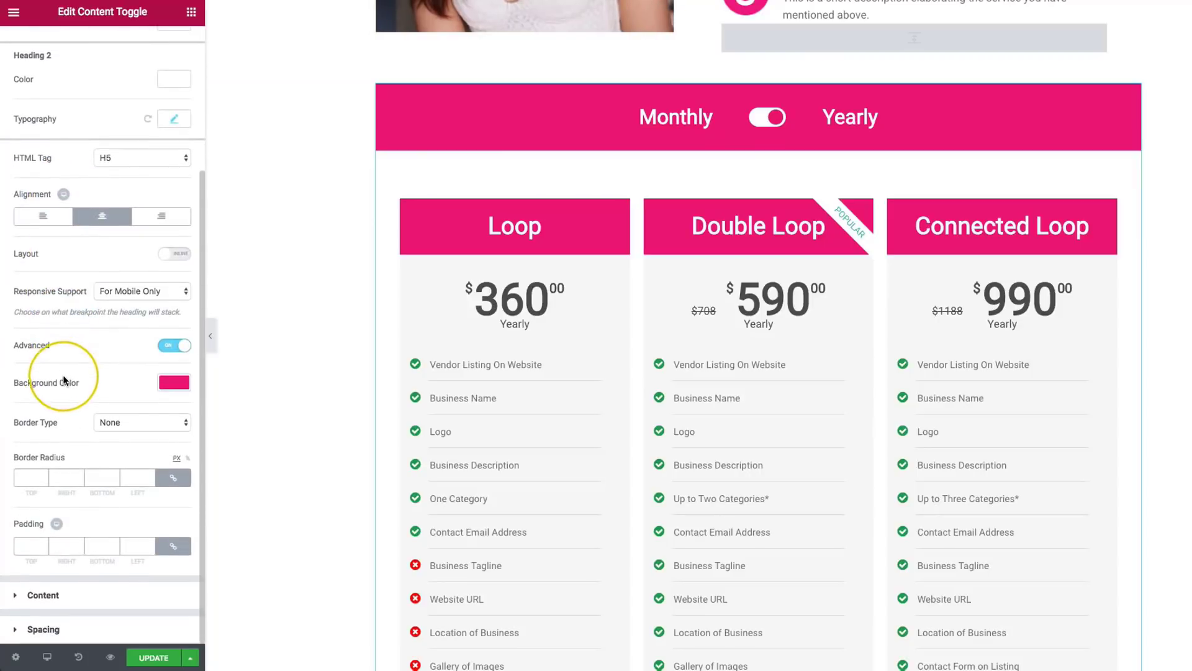
left_click(141, 422)
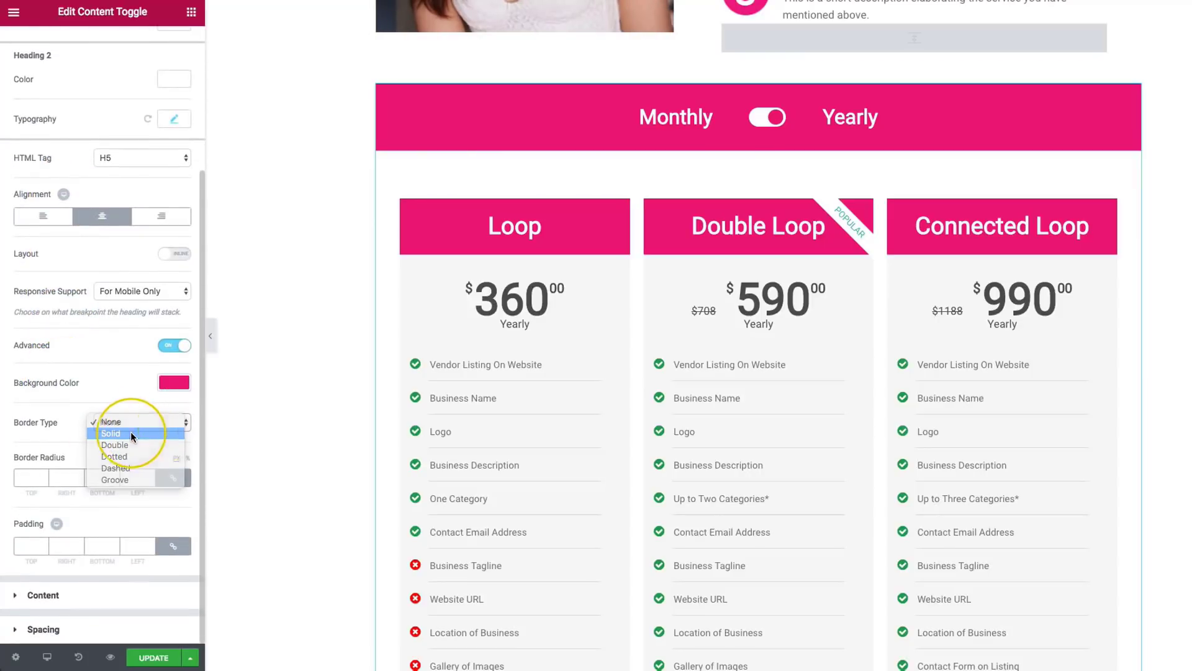
left_click(111, 433)
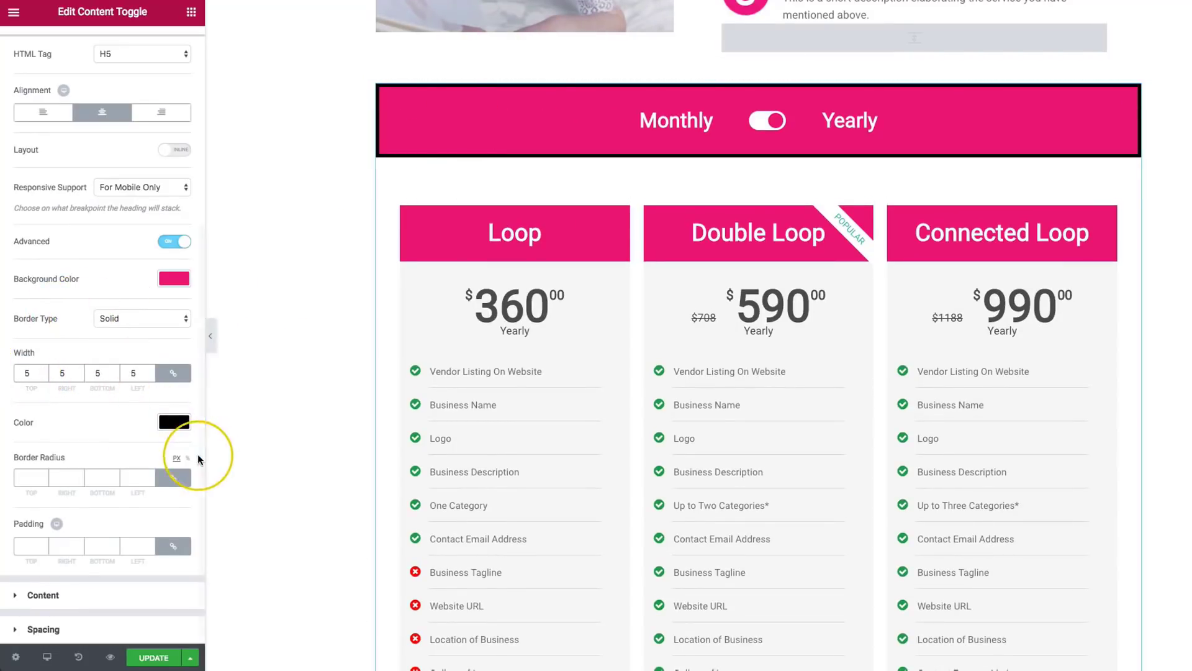
left_click(141, 318)
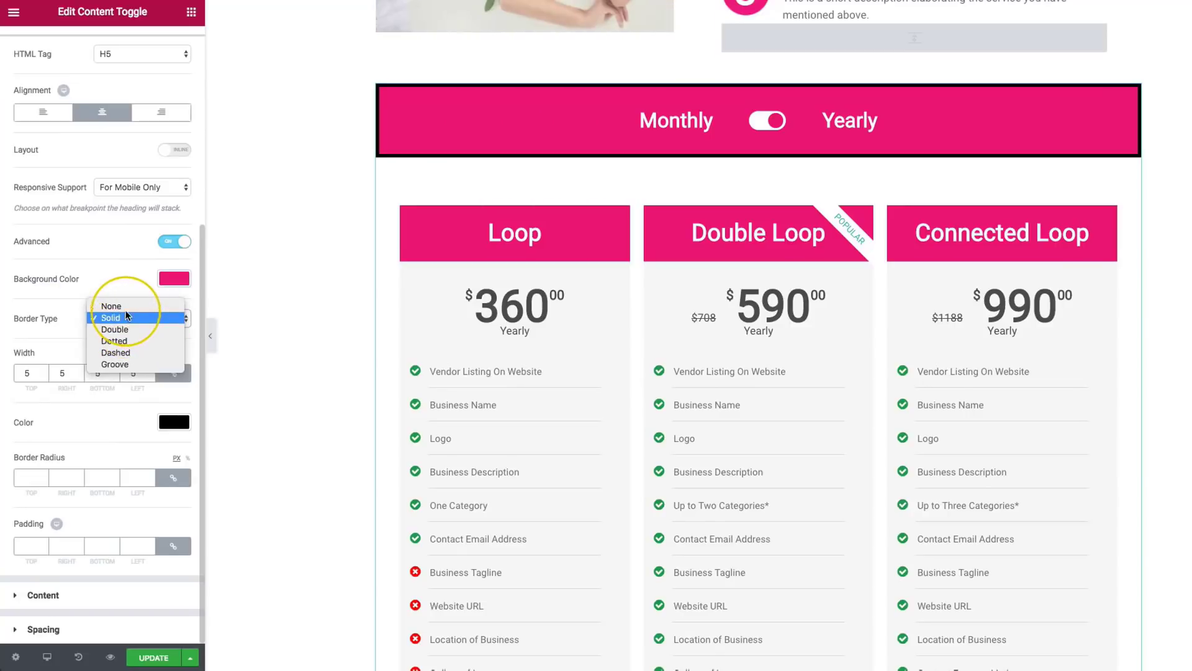
left_click(111, 306)
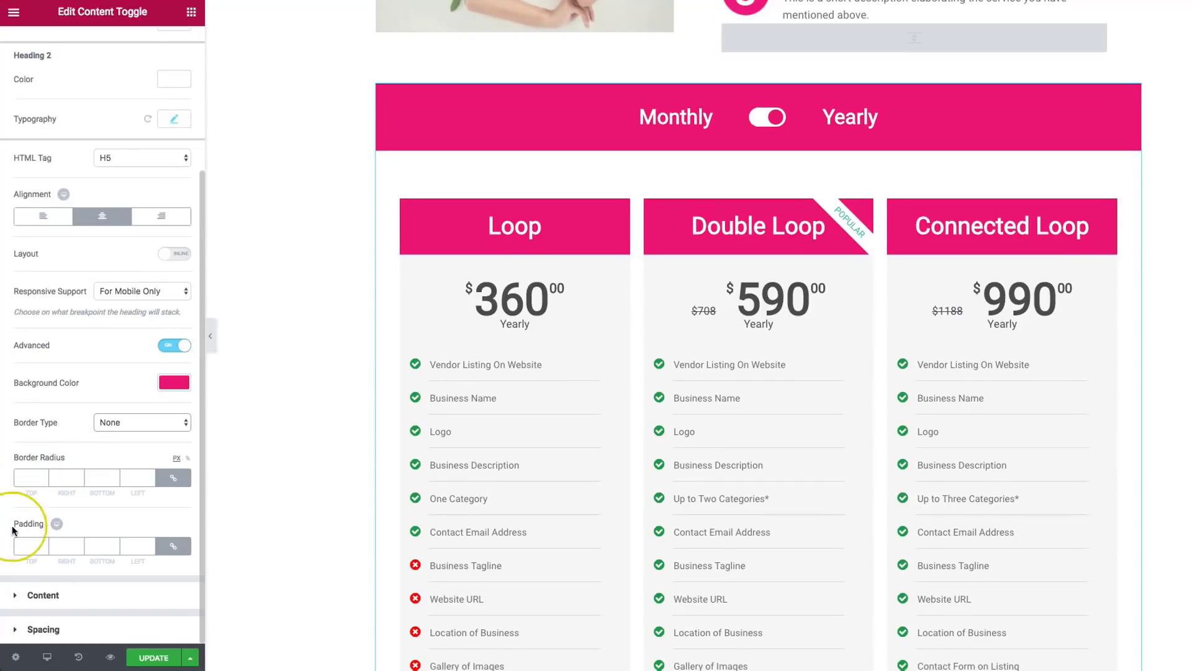
left_click(30, 546)
type("0")
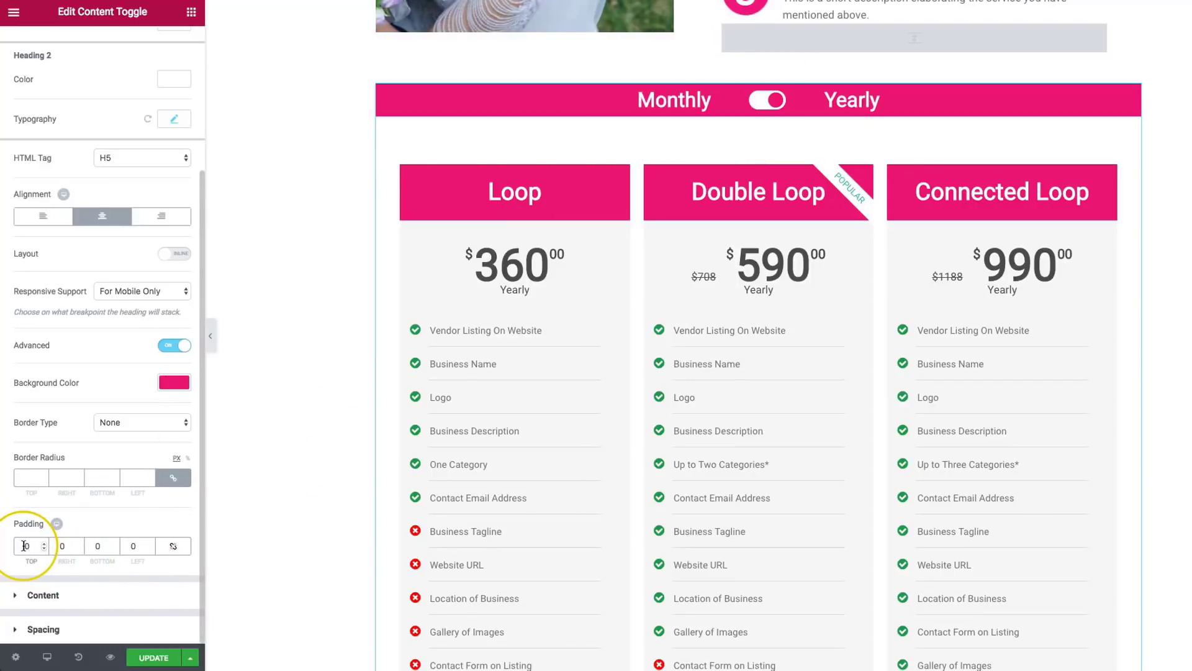
type("10")
left_click(67, 545)
type("20")
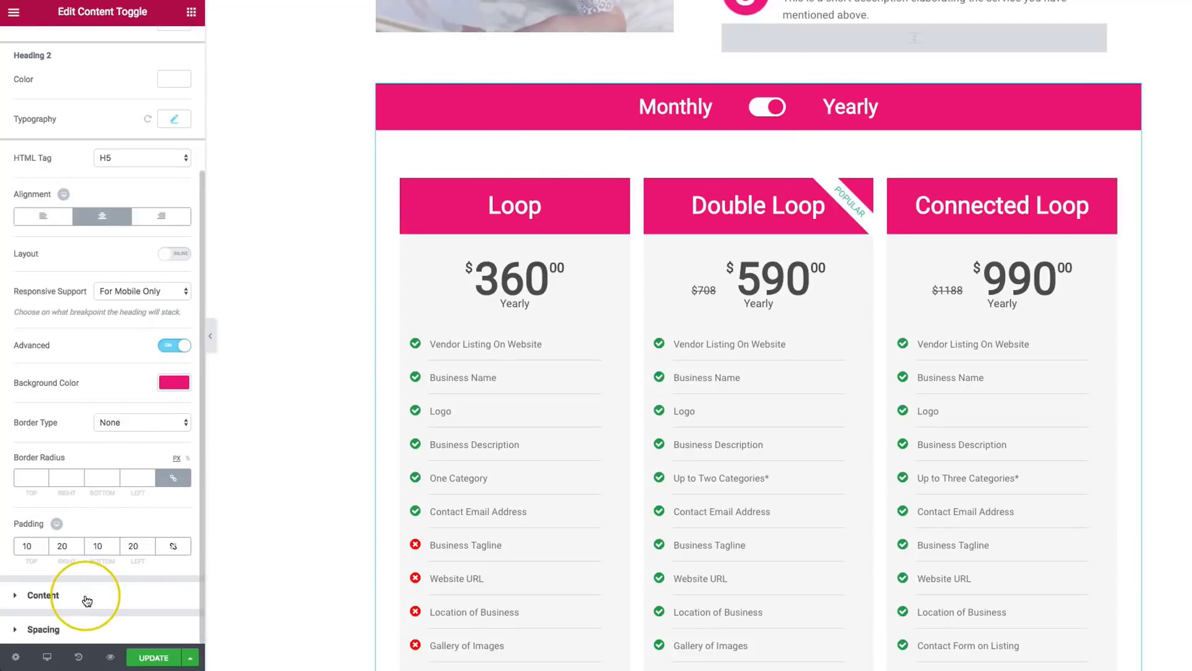
Step: Enable advanced content styling, trying then removing a pink background colour
left_click(42, 595)
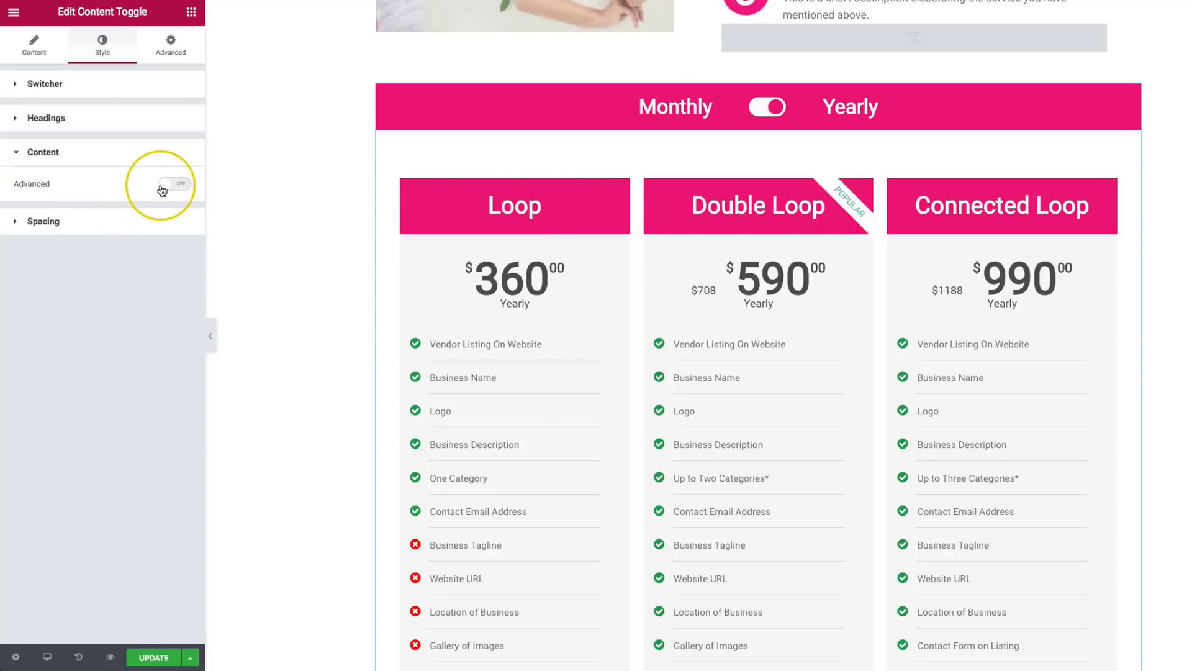
left_click(173, 184)
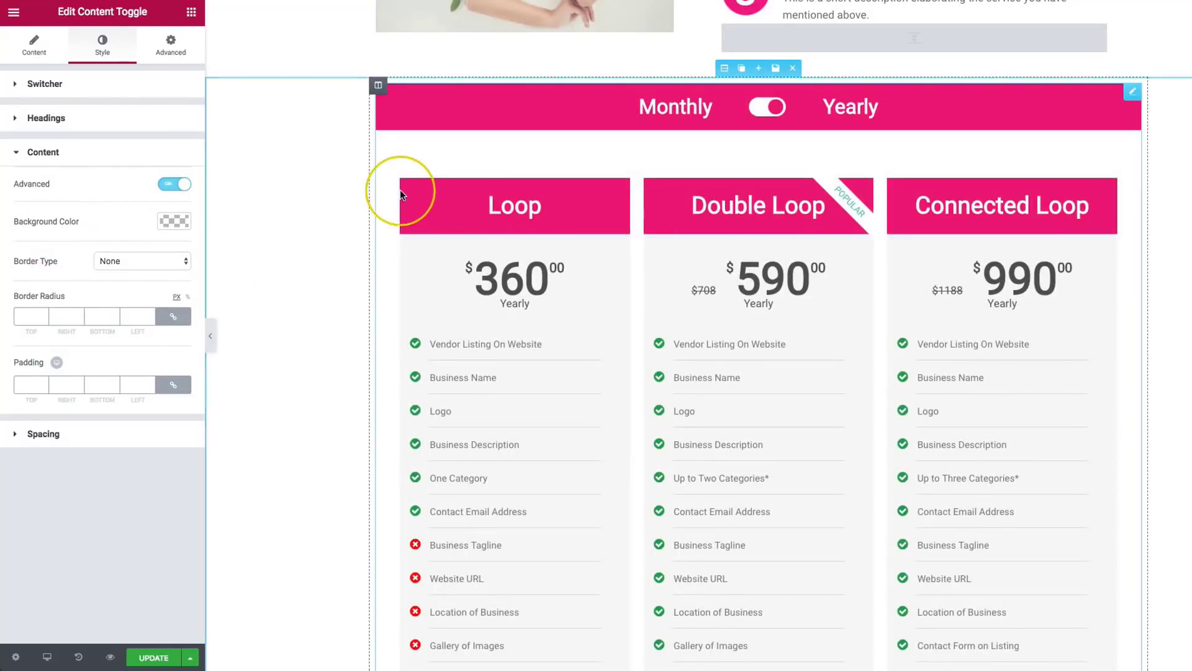
left_click(173, 221)
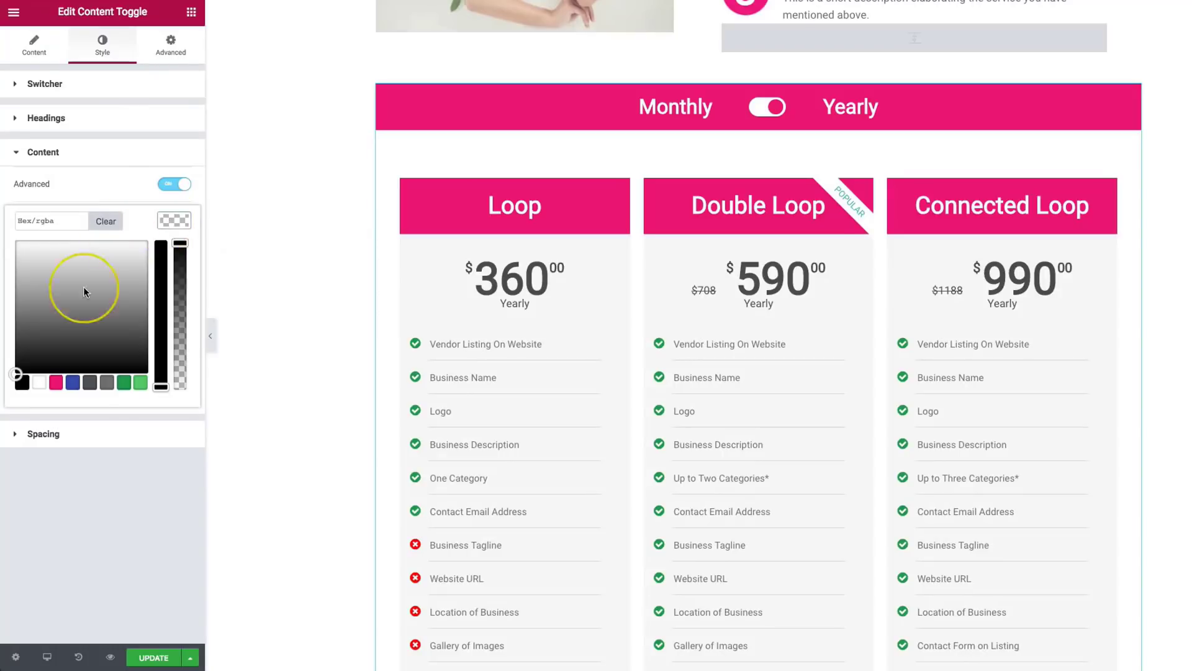
left_click(56, 382)
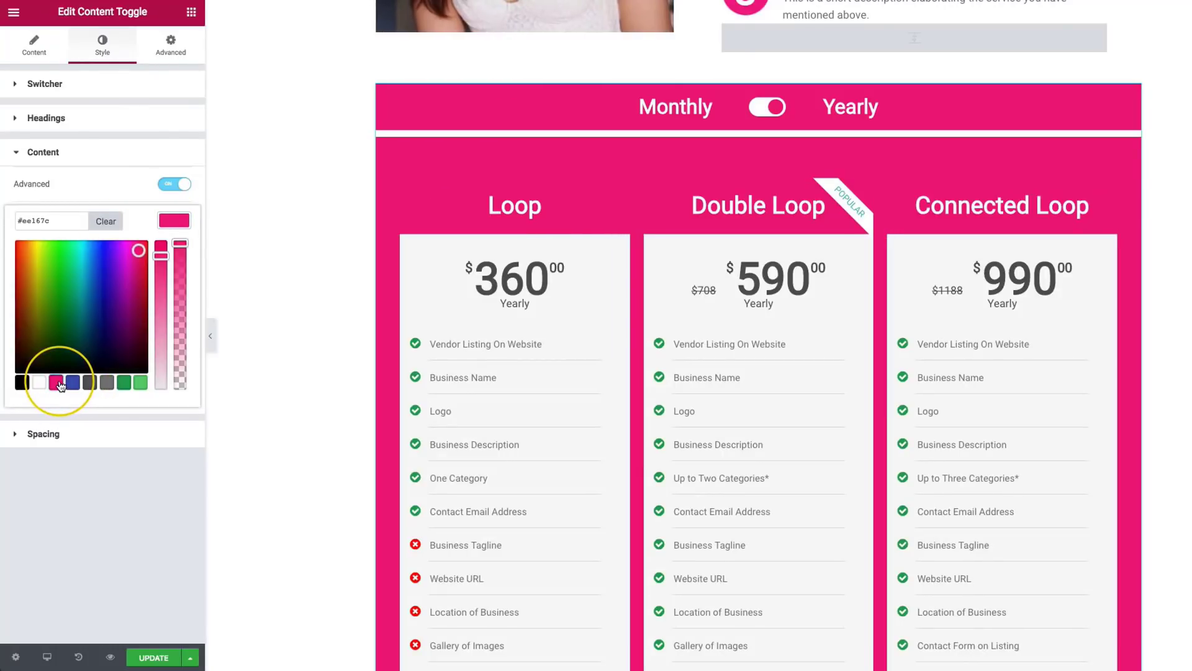
left_click(38, 383)
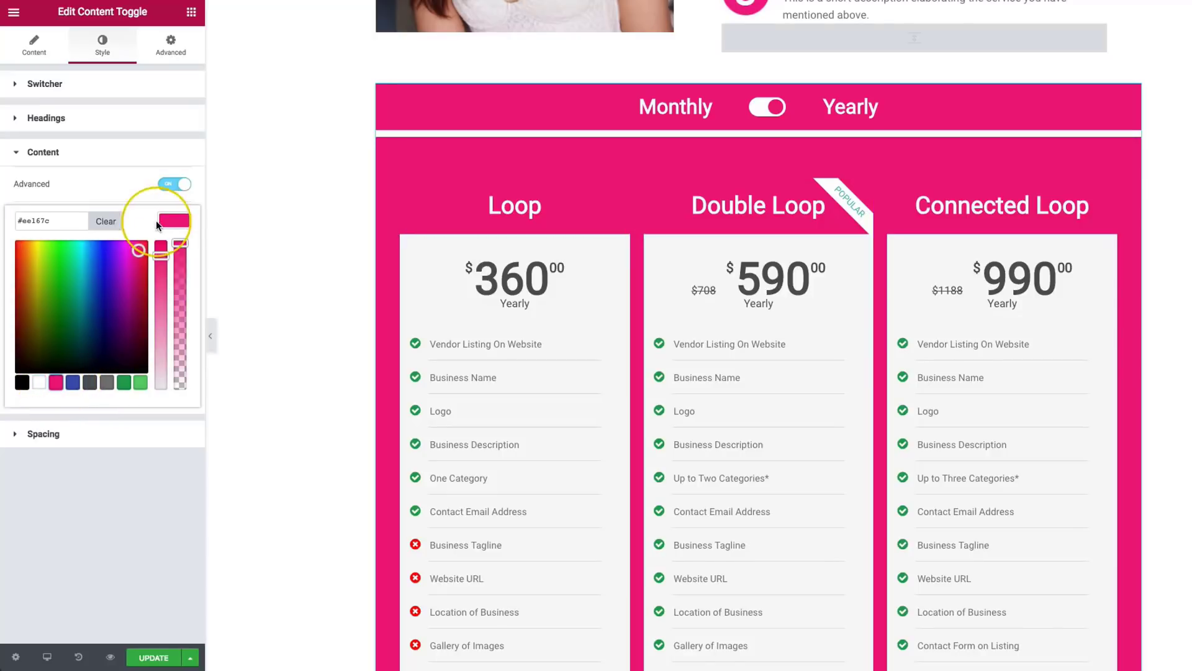
left_click(105, 221)
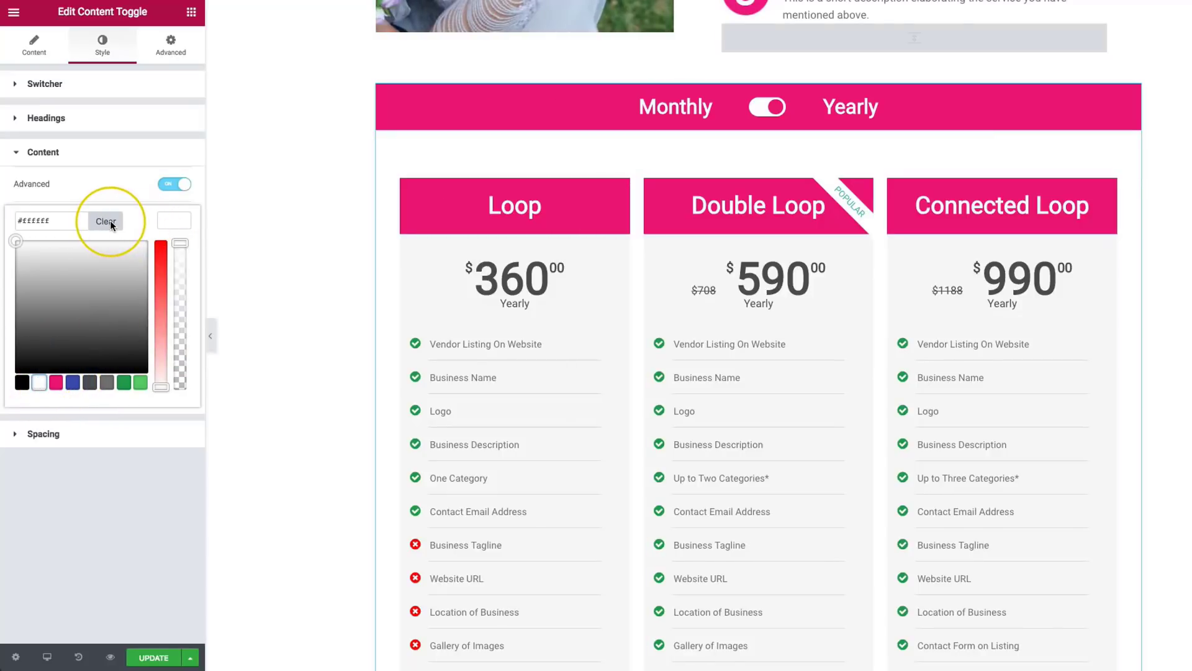
left_click(105, 221)
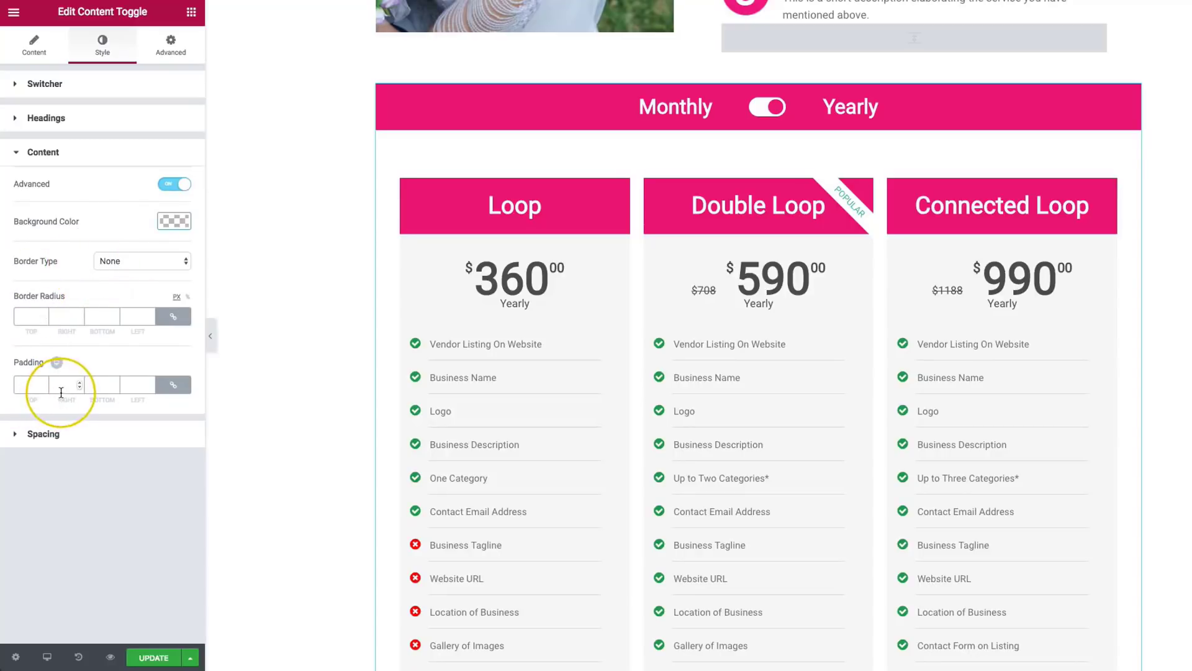
Step: Set content padding to 0 on all sides and clear the background colour again
left_click(173, 384)
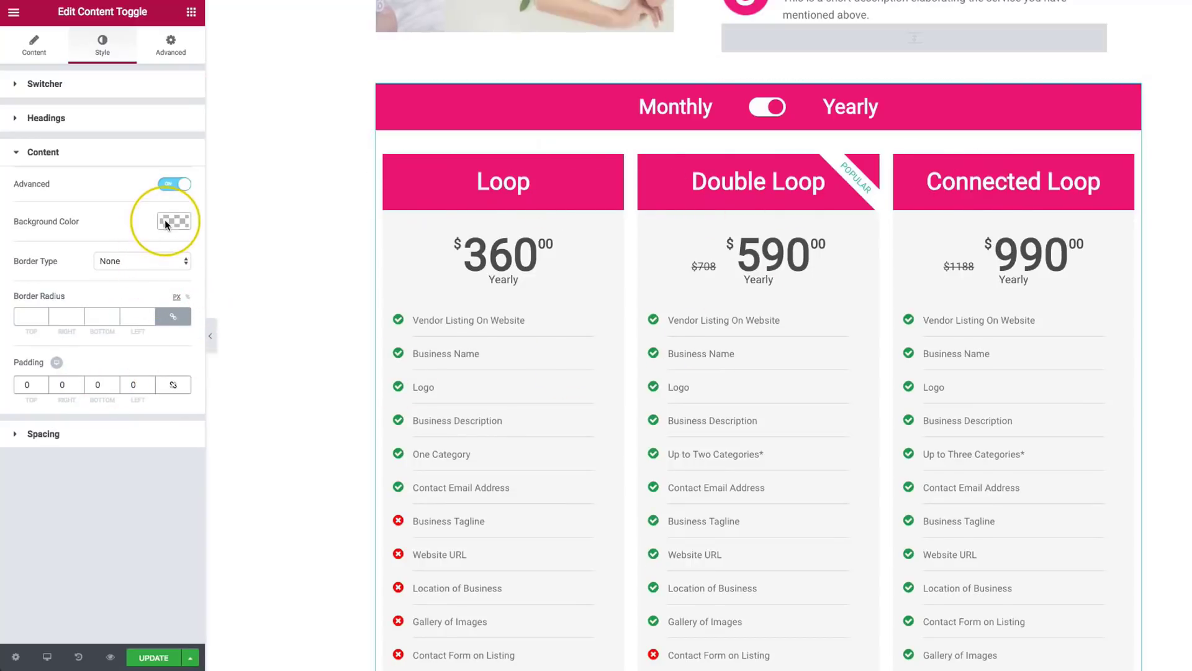
left_click(175, 221)
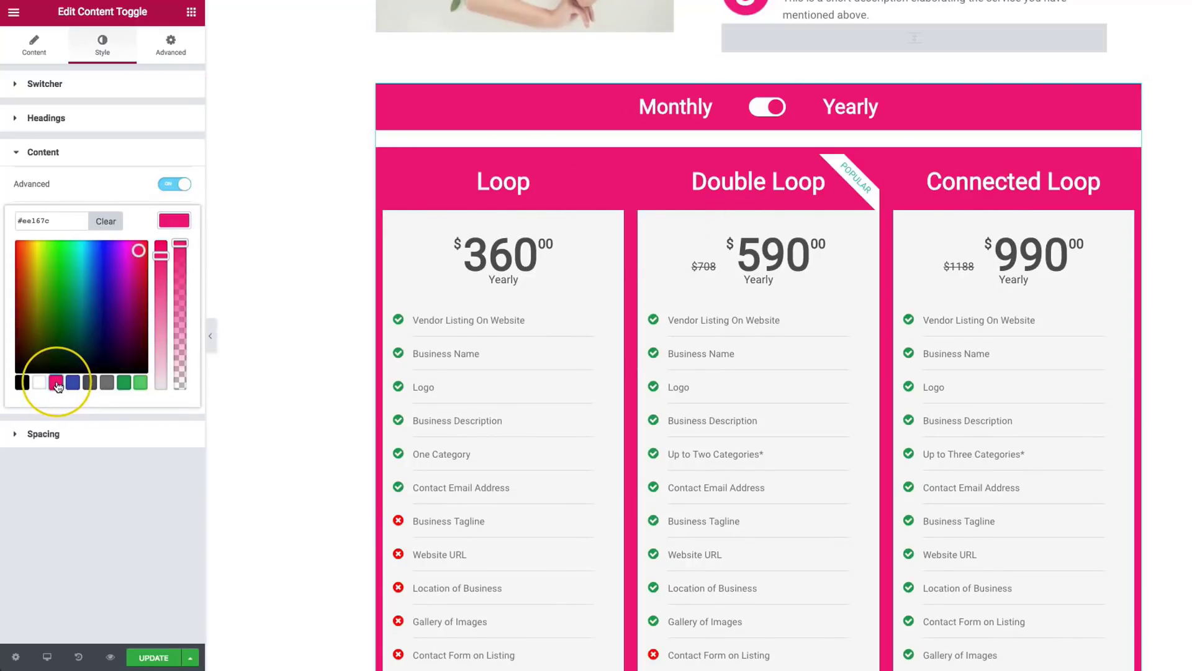
left_click(106, 221)
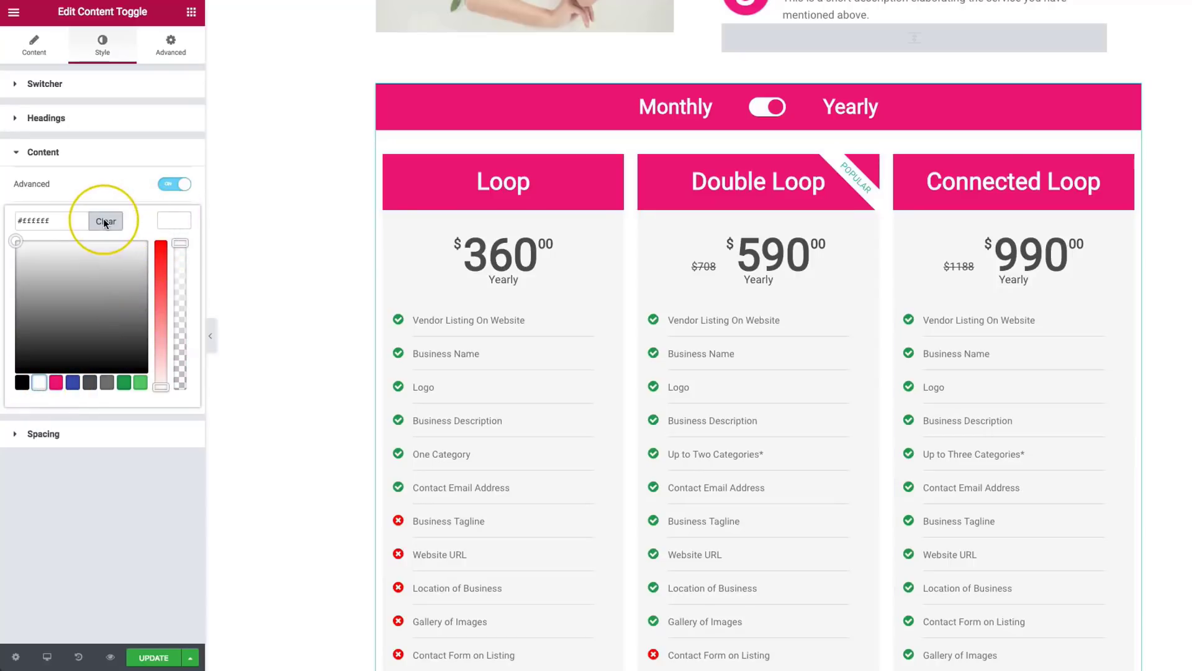
left_click(43, 186)
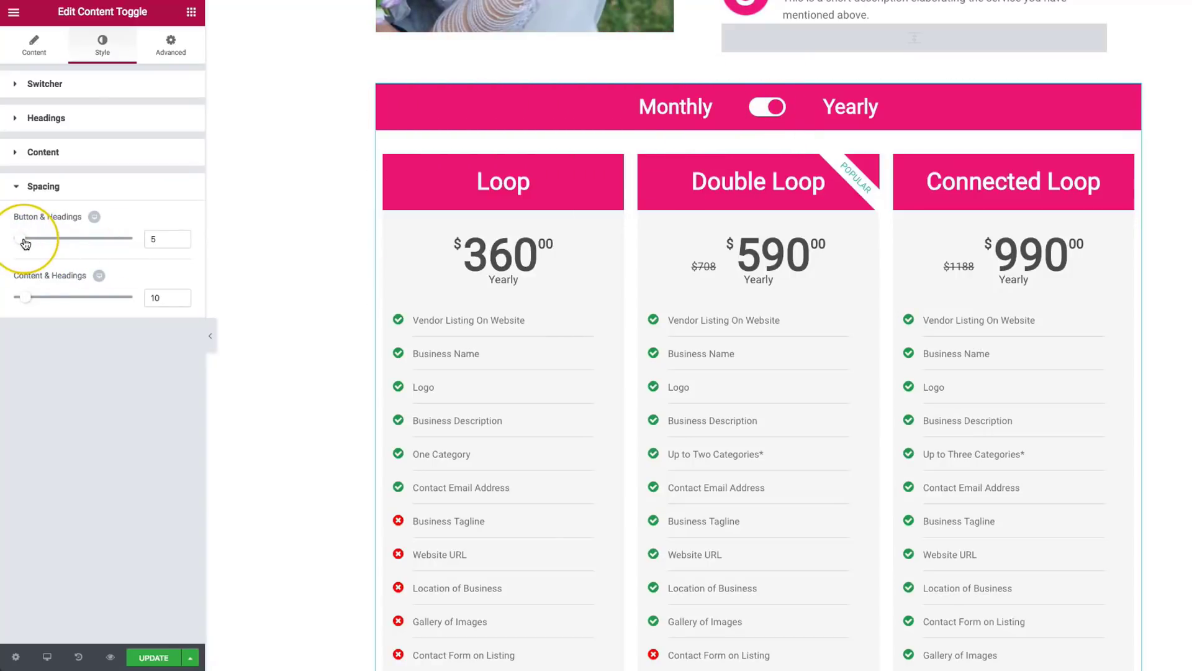
Step: Settle Button & Headings spacing at 3 after trying a wider gap
left_click_drag(25, 238, 44, 238)
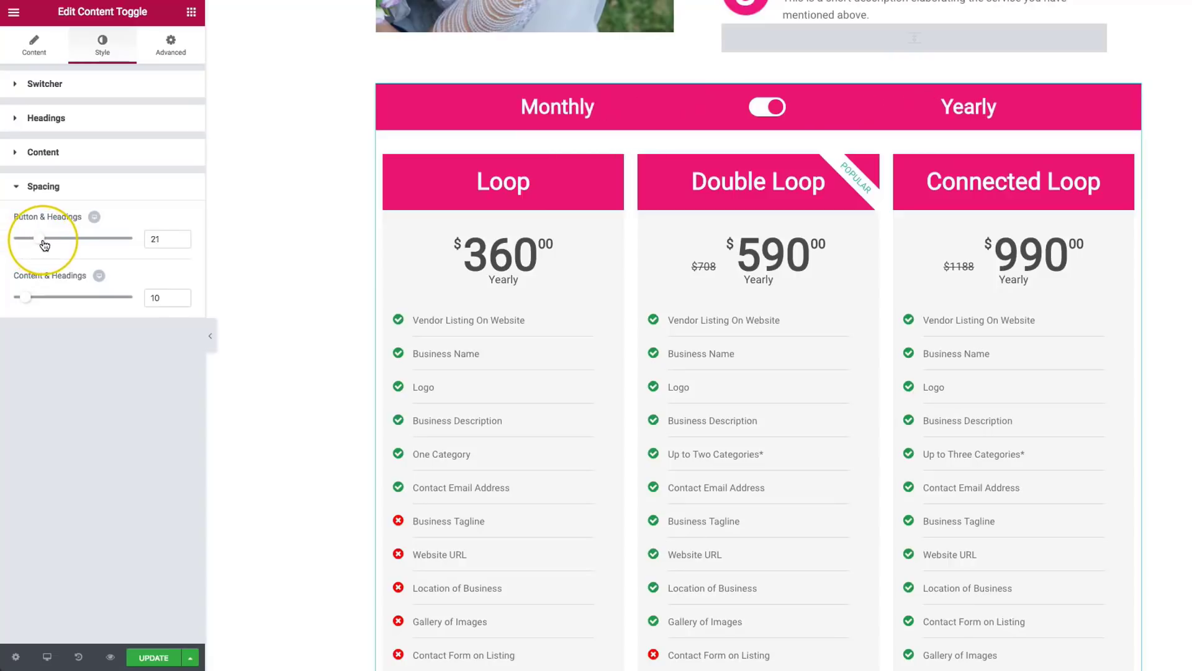
left_click_drag(72, 238, 26, 238)
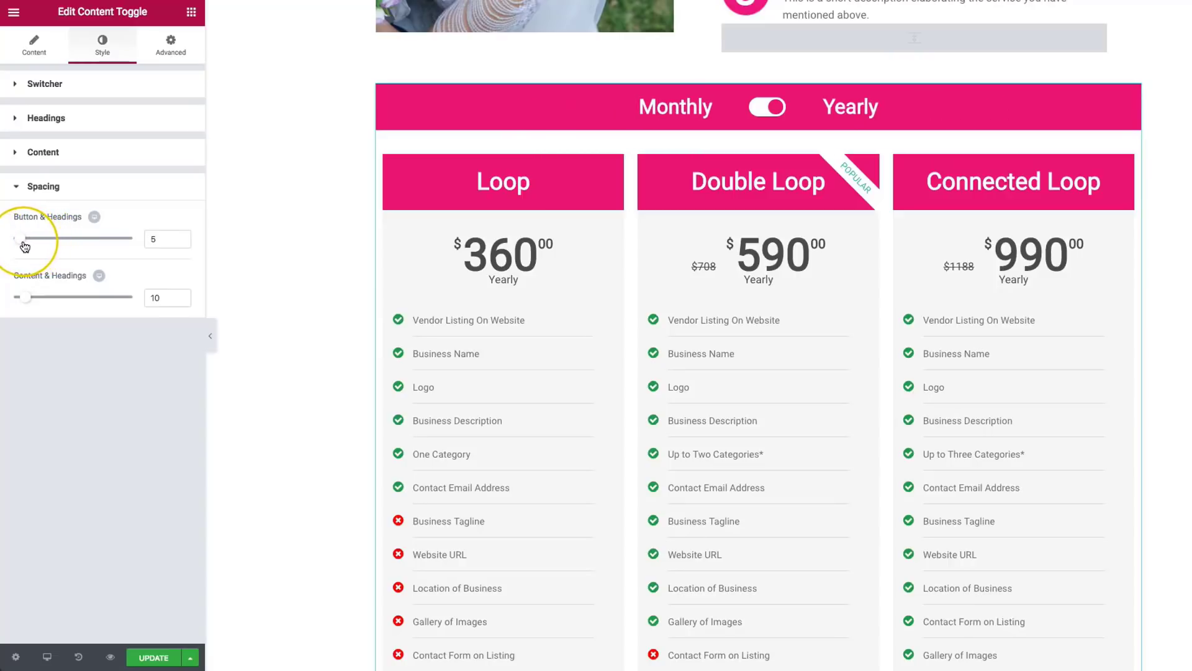
left_click_drag(31, 239, 15, 238)
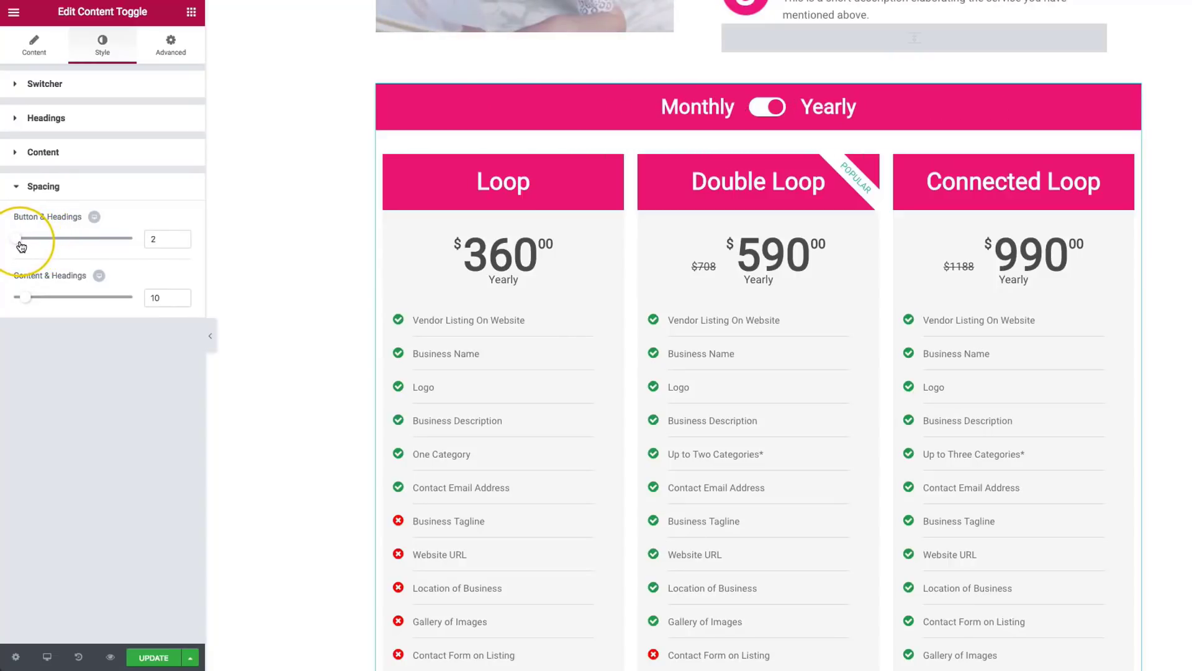
left_click_drag(23, 238, 34, 238)
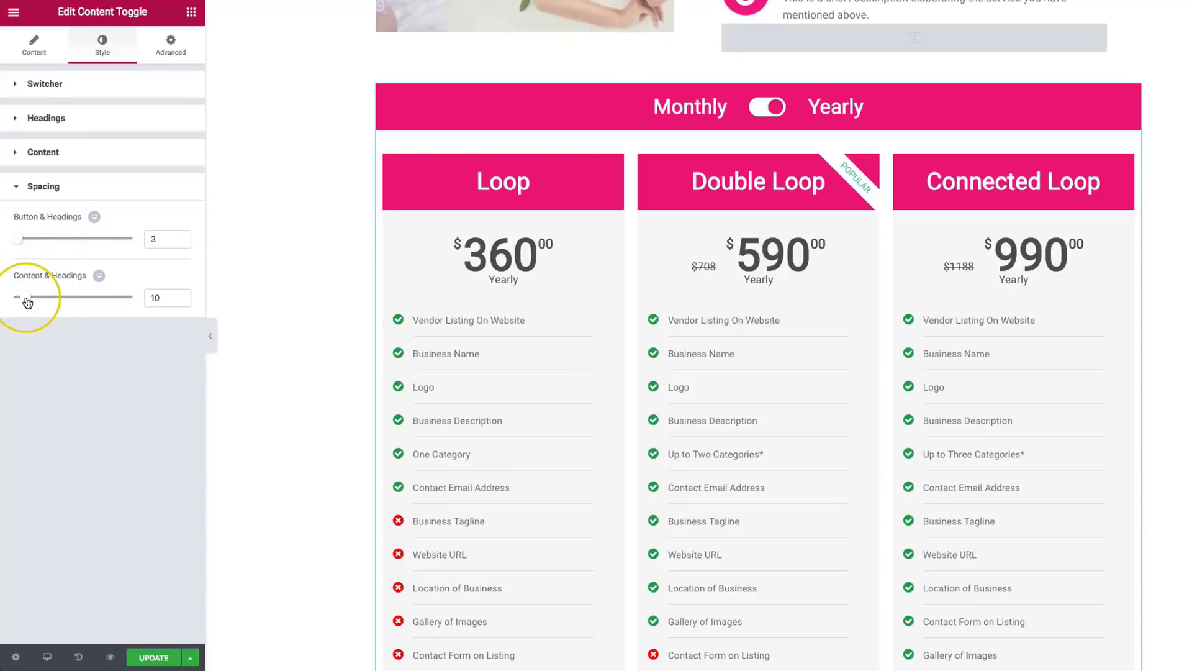
Step: Set Content & Headings spacing to 32 after trying a larger gap
left_click_drag(30, 298, 102, 298)
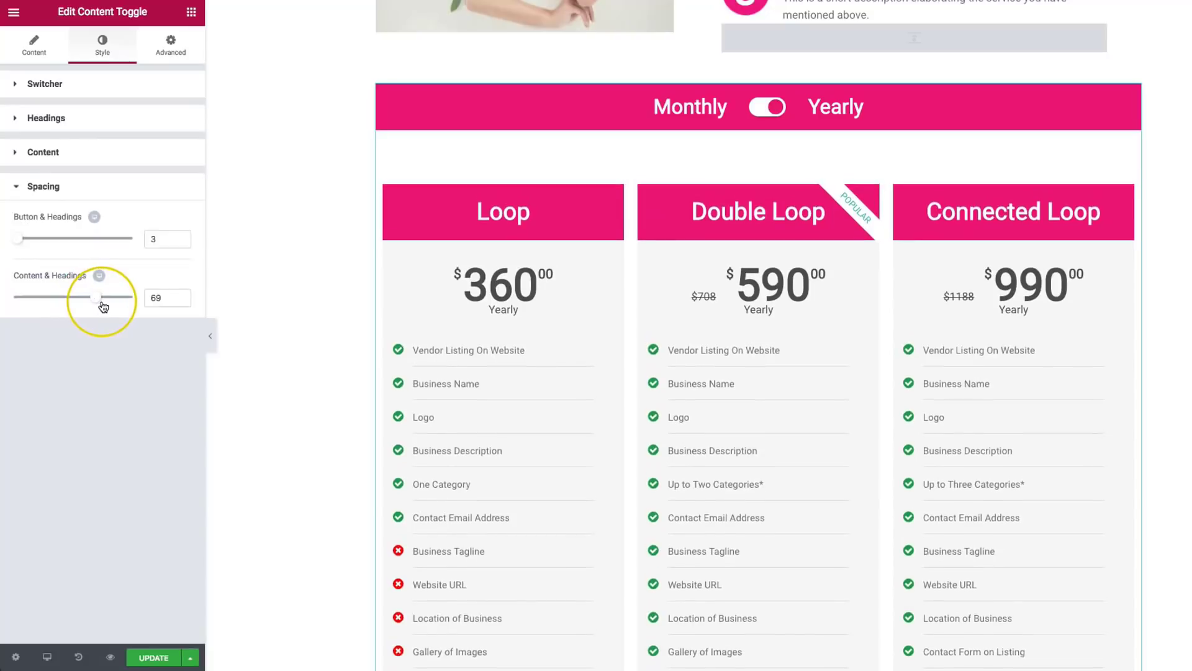
left_click_drag(111, 298, 61, 298)
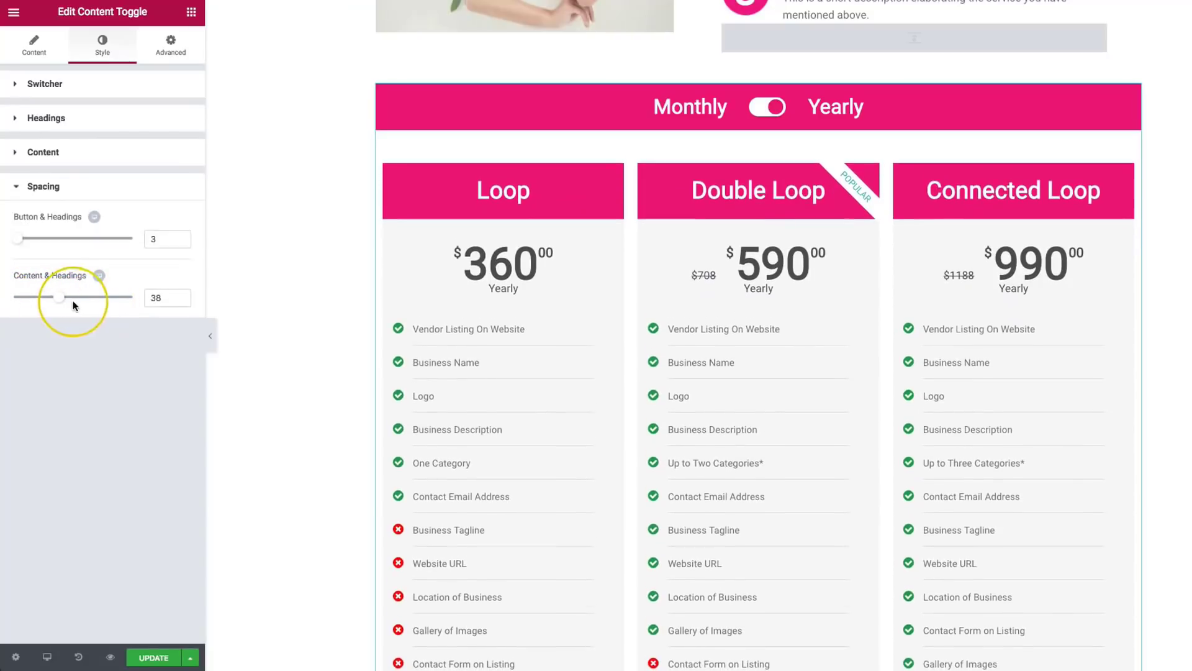
left_click_drag(60, 298, 50, 298)
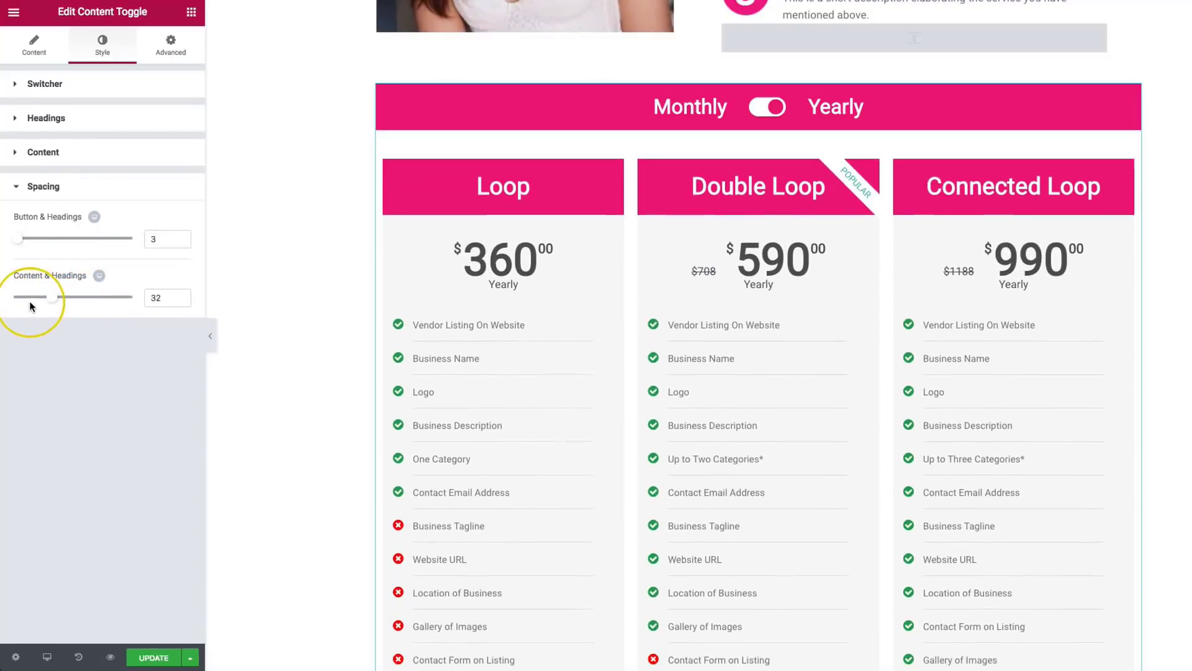
left_click(170, 44)
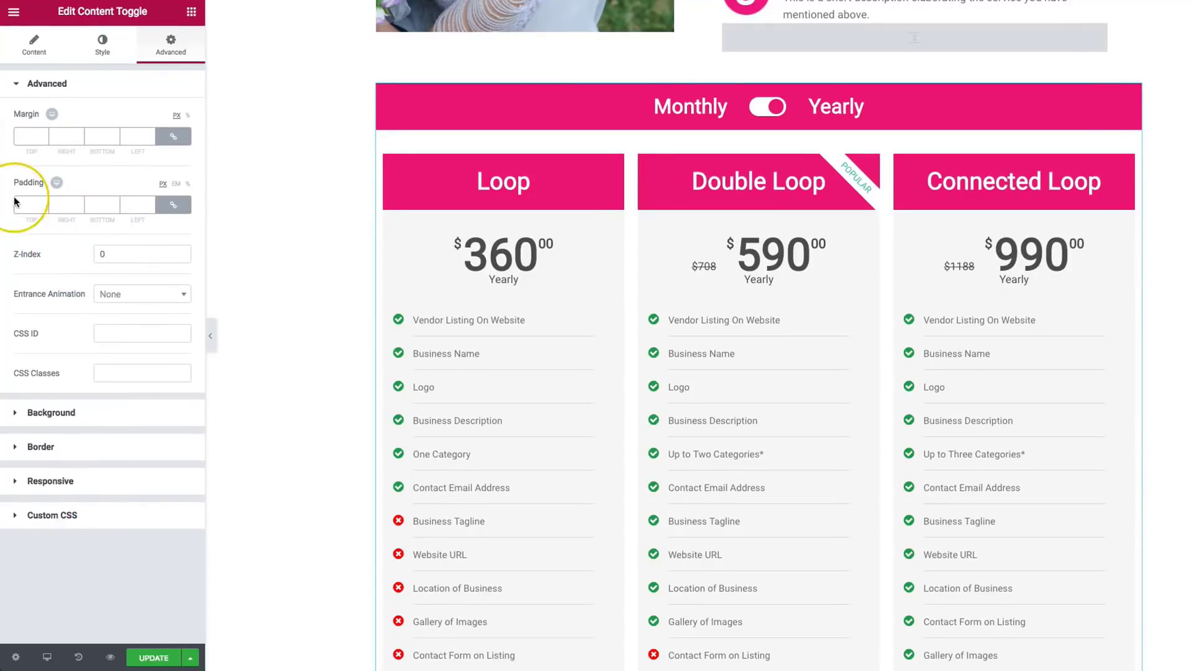
Step: Review Margin, Padding, Z-Index, CSS and Background defaults, then save the page with UPDATE
left_click(988, 106)
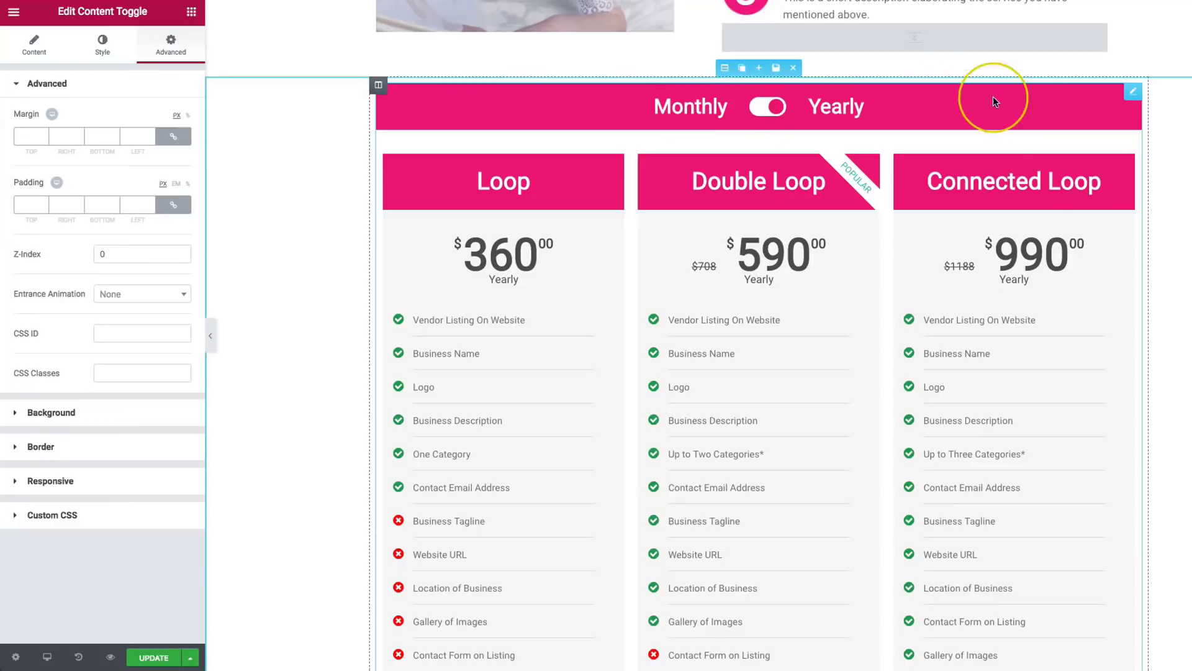
left_click(137, 254)
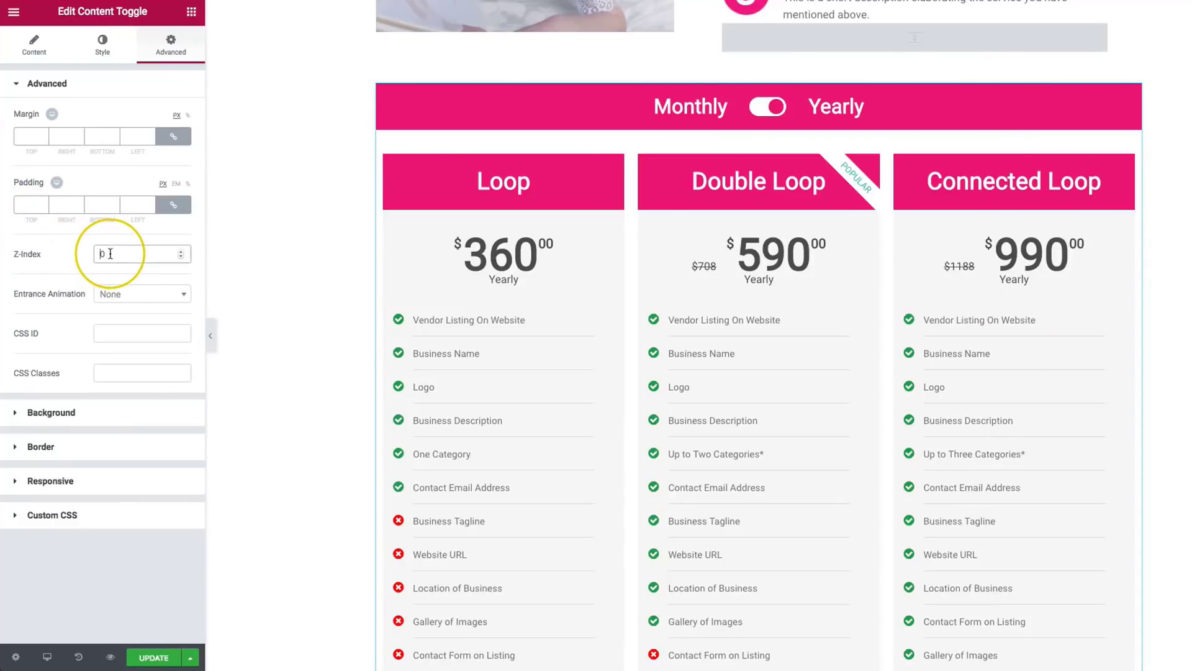
mouse_move(96, 306)
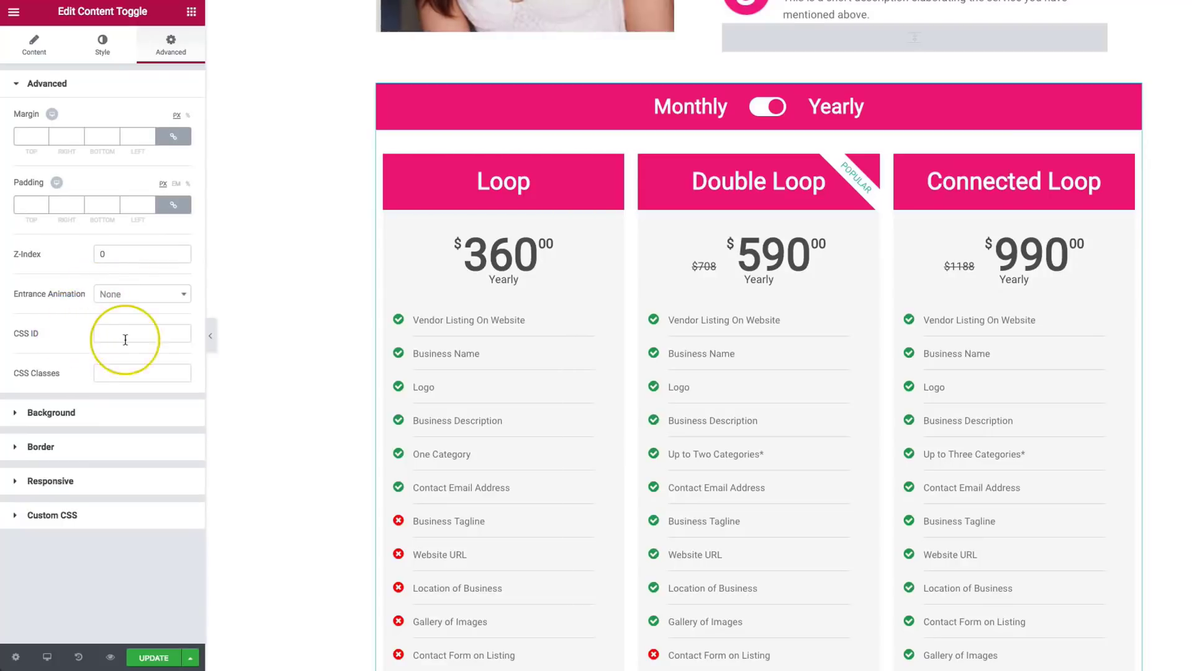
left_click(141, 373)
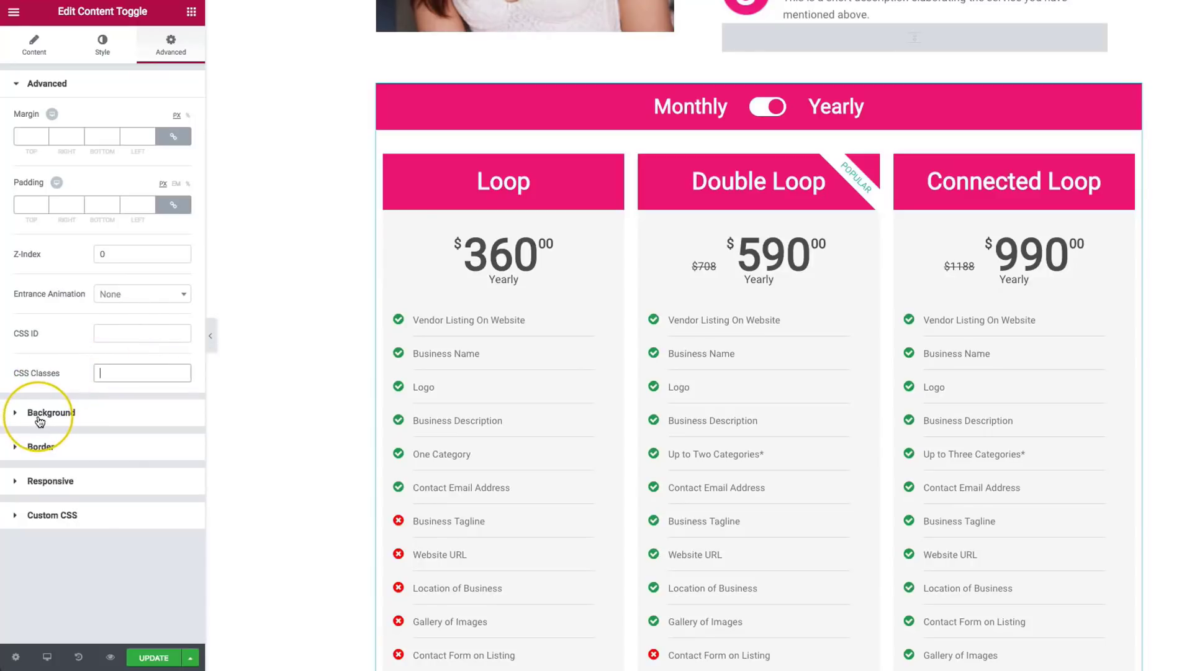
left_click(50, 413)
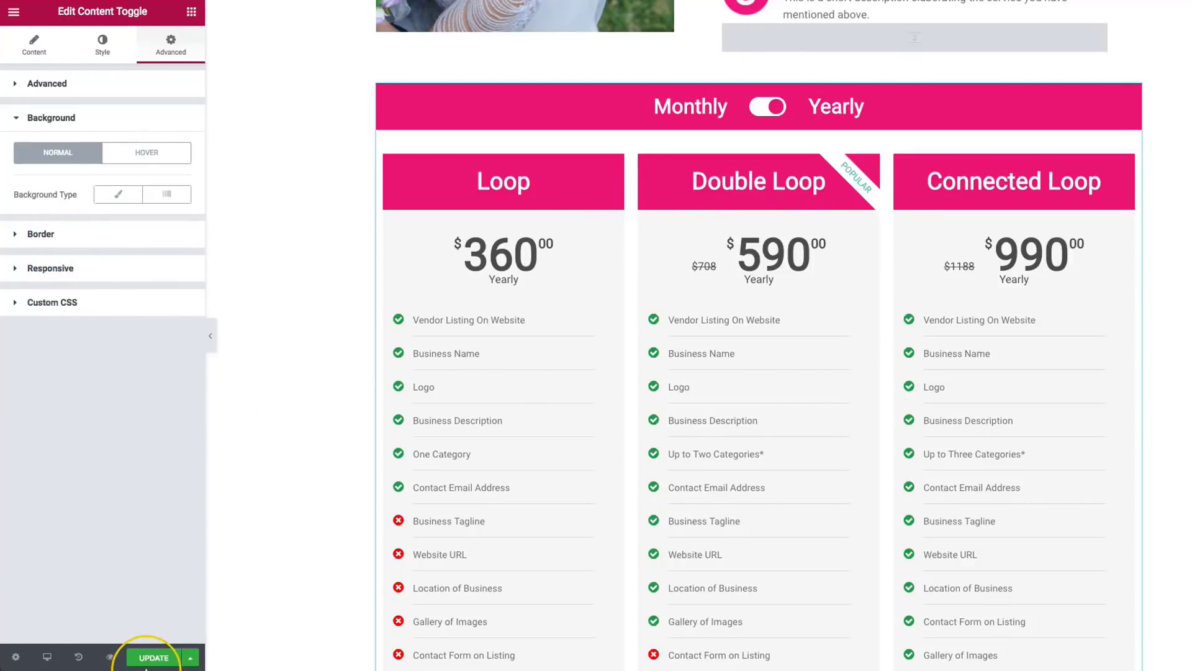
left_click(153, 662)
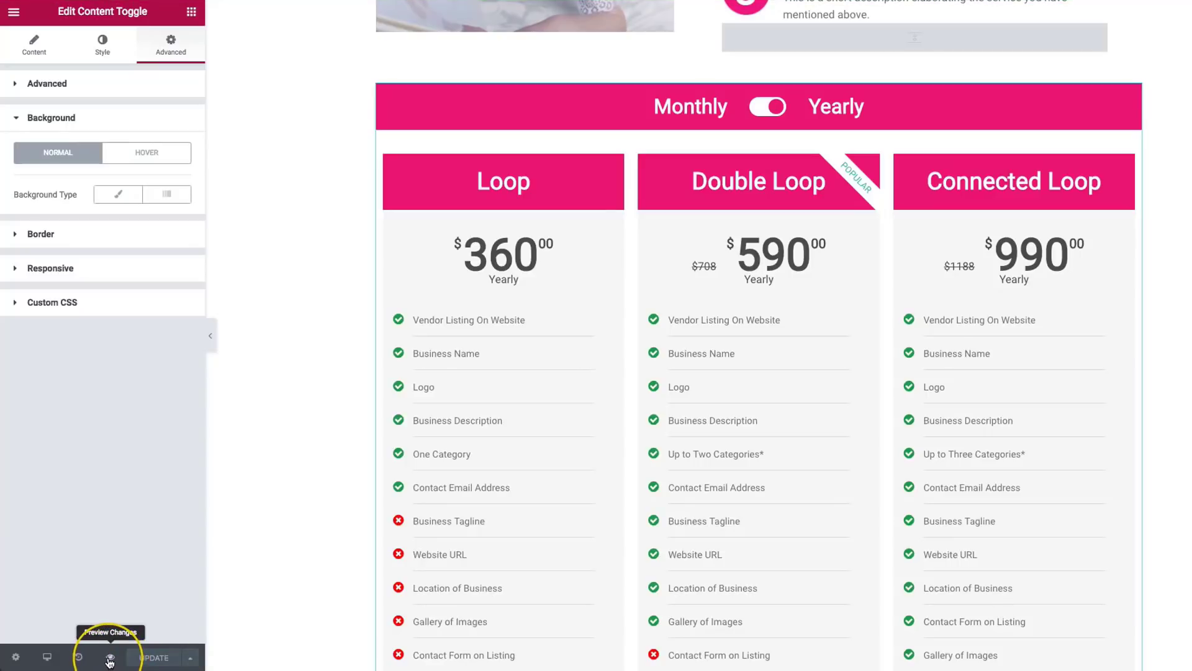
Step: Preview the live page and flip the pricing toggle to Monthly and back to Yearly
left_click(109, 657)
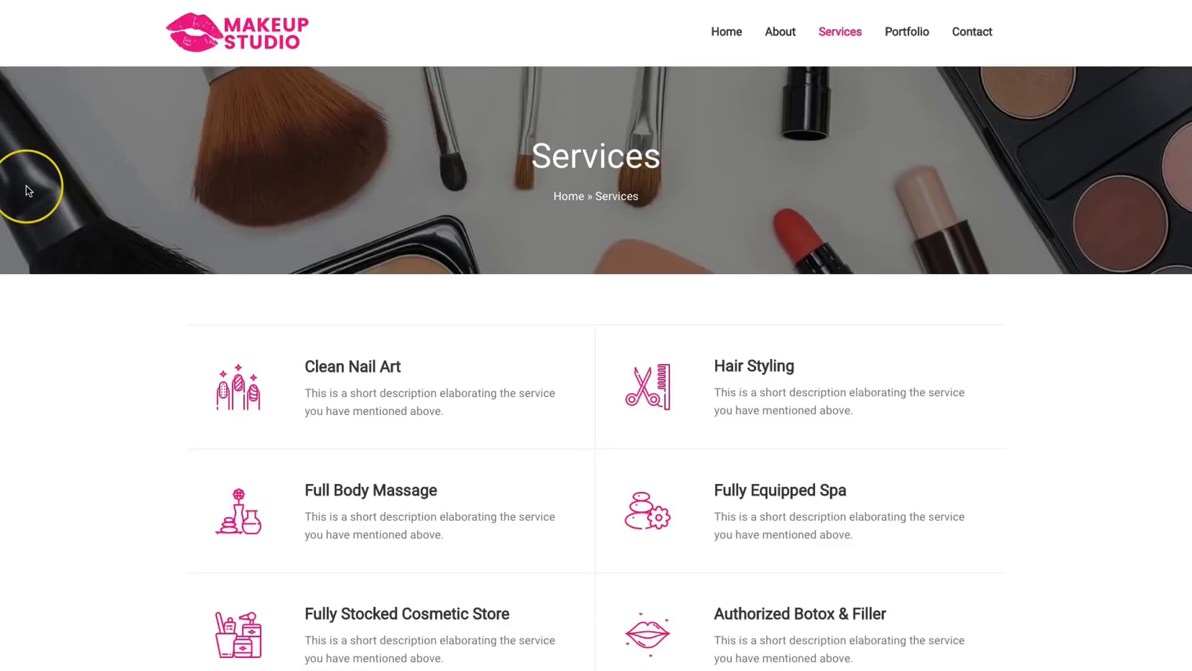
scroll("down", 3)
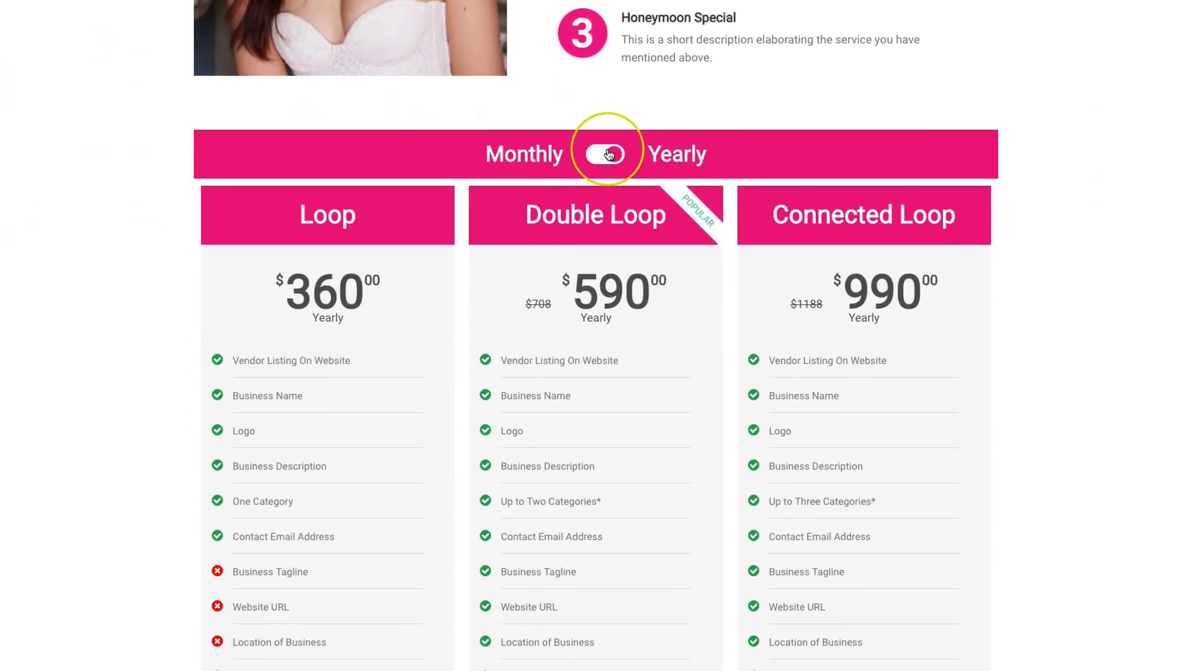
left_click(604, 153)
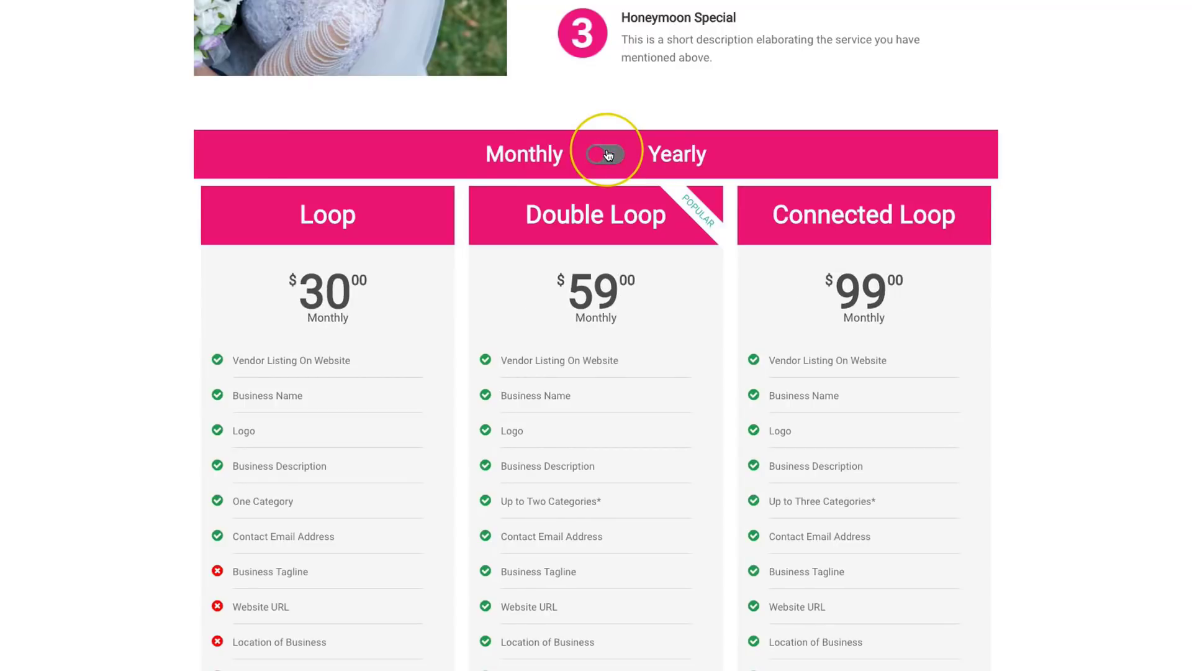
left_click(605, 153)
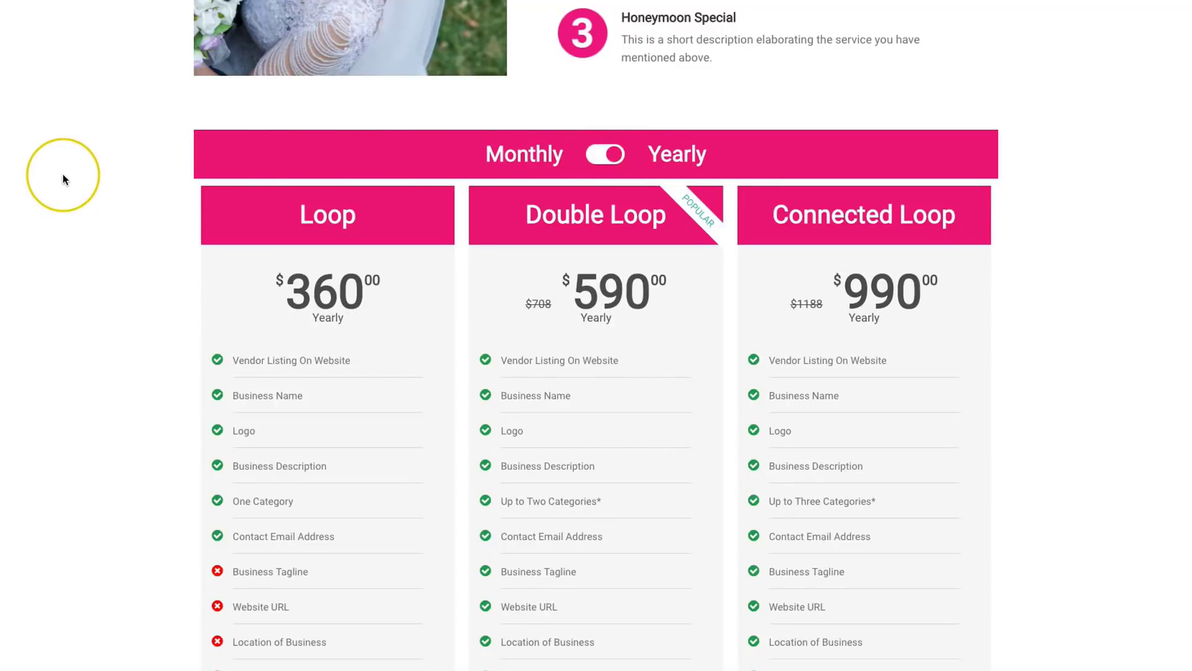